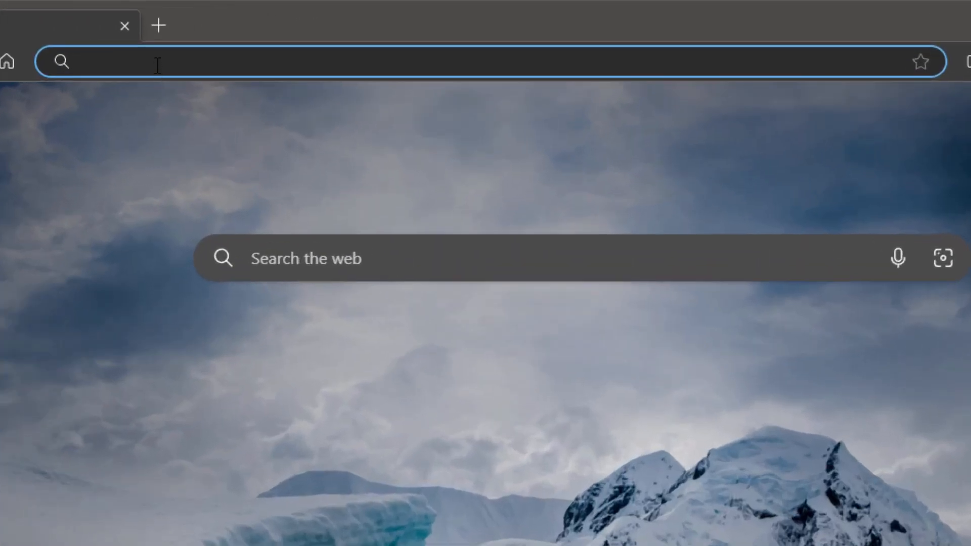
text(www.freedomvms.com)
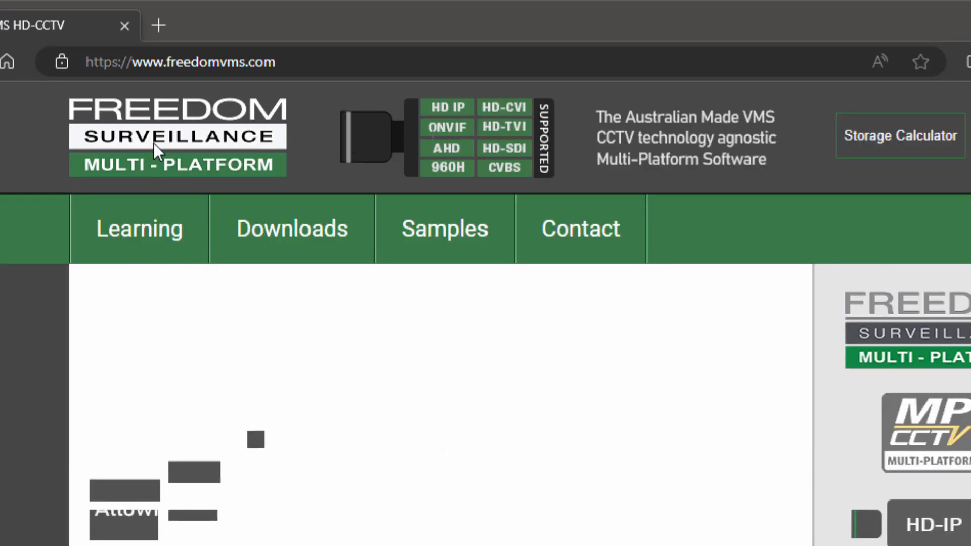
mouse_move(291, 228)
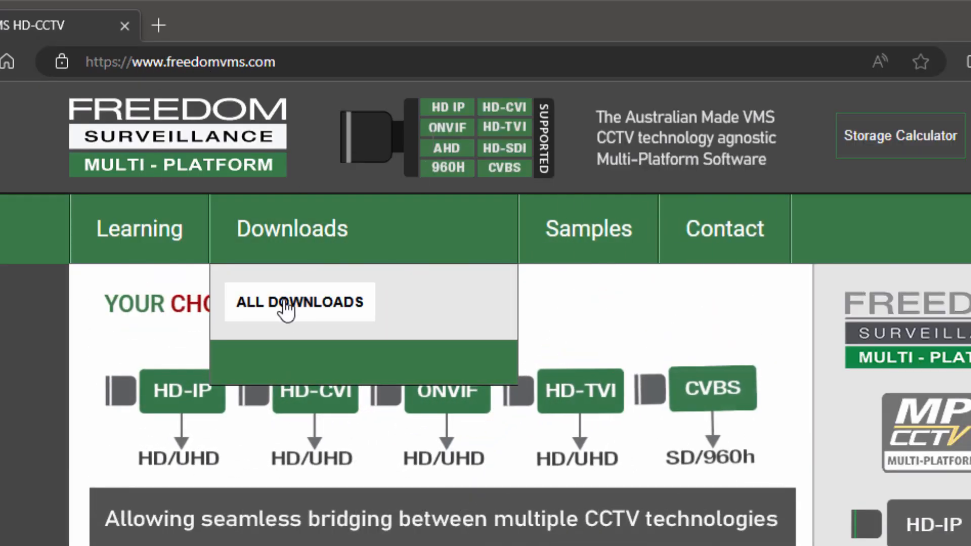
- Go to ALL DOWNLOADS from the Downloads menu to list every download
click(300, 302)
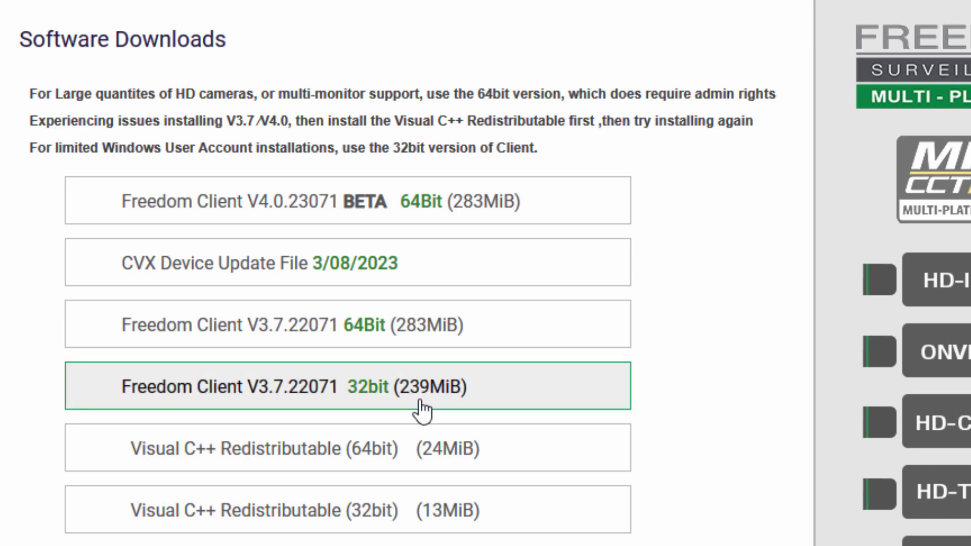
mouse_move(696, 155)
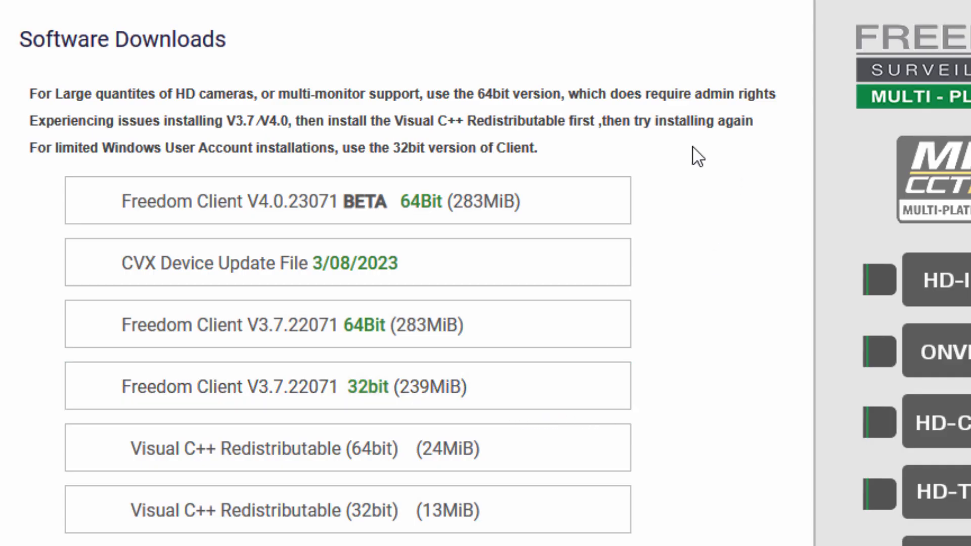
mouse_move(111, 200)
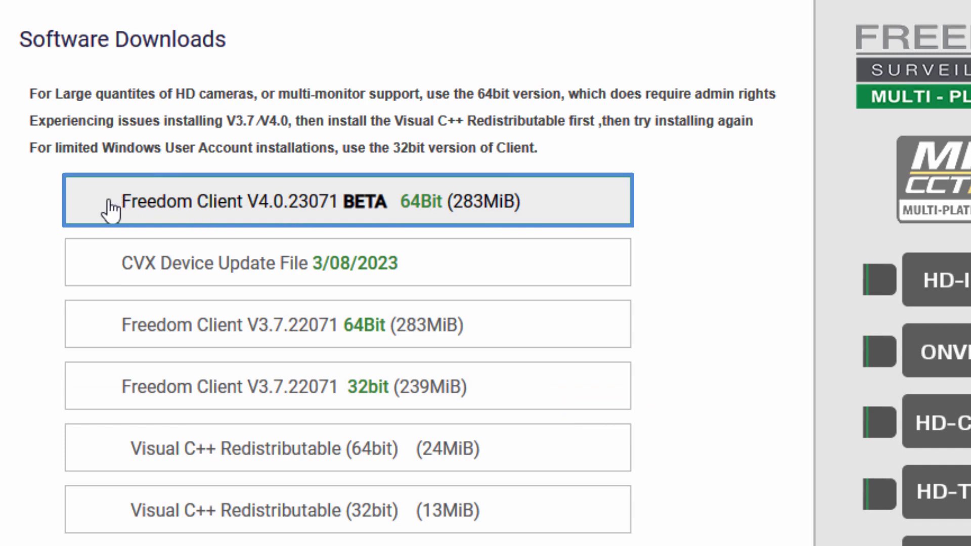
mouse_move(259, 217)
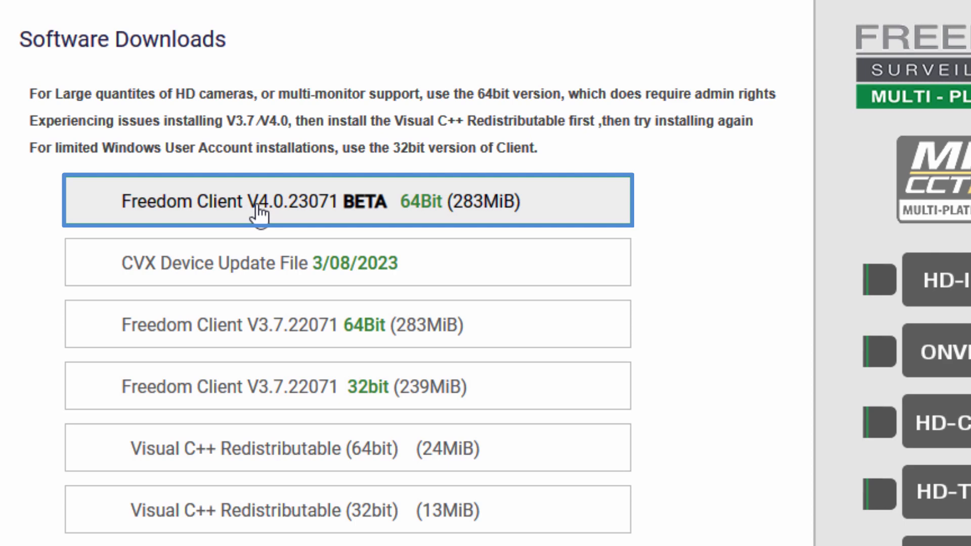
mouse_move(161, 266)
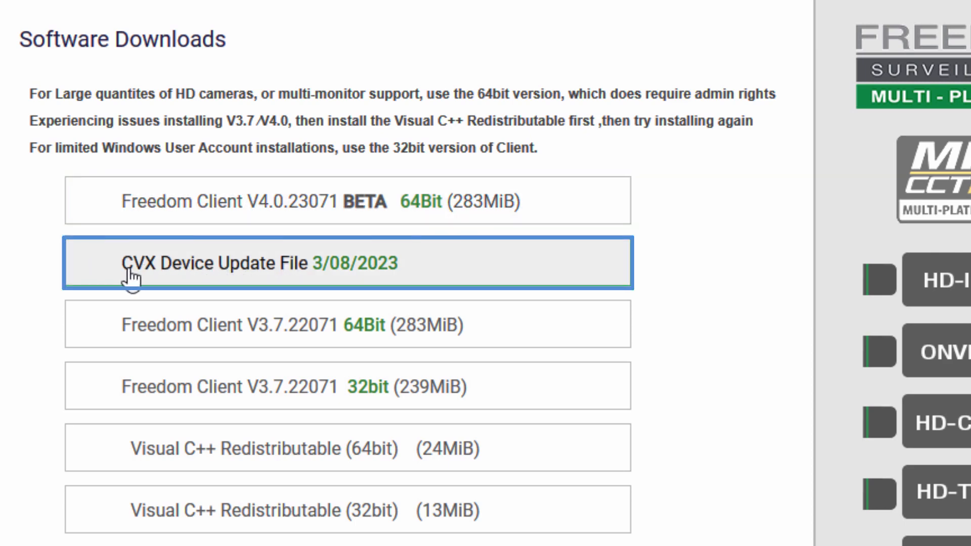
mouse_move(241, 278)
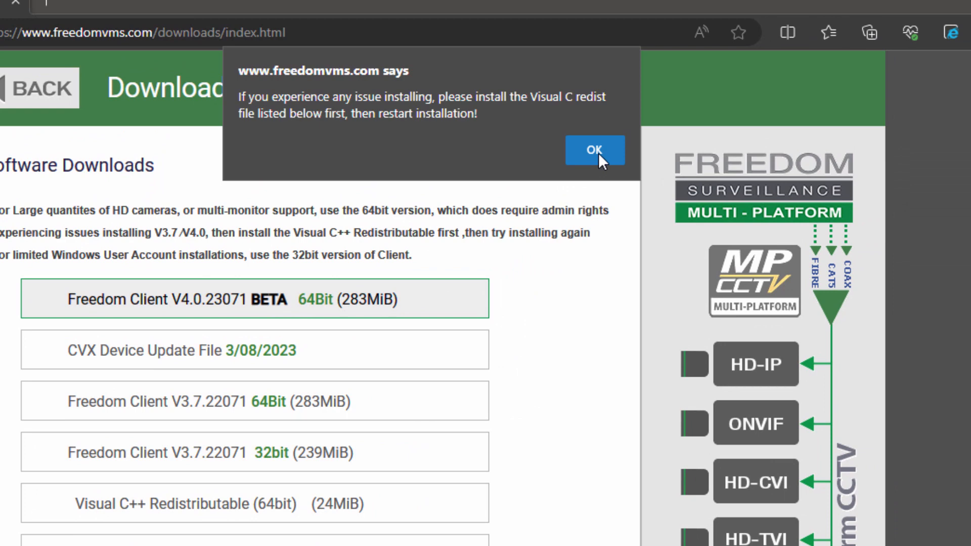
- Acknowledge the installation advice alert so the Freedom Client 64-bit installer downloads
click(593, 150)
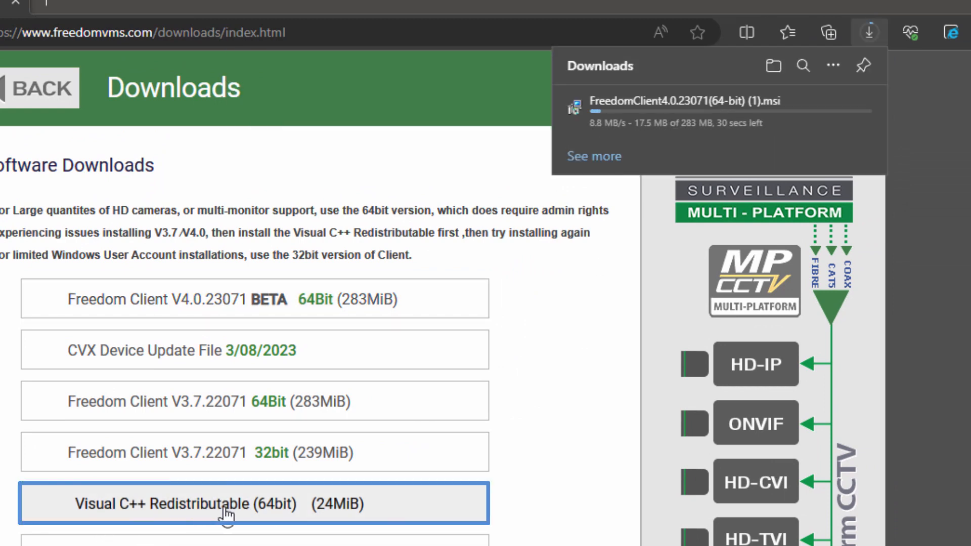
mouse_move(189, 515)
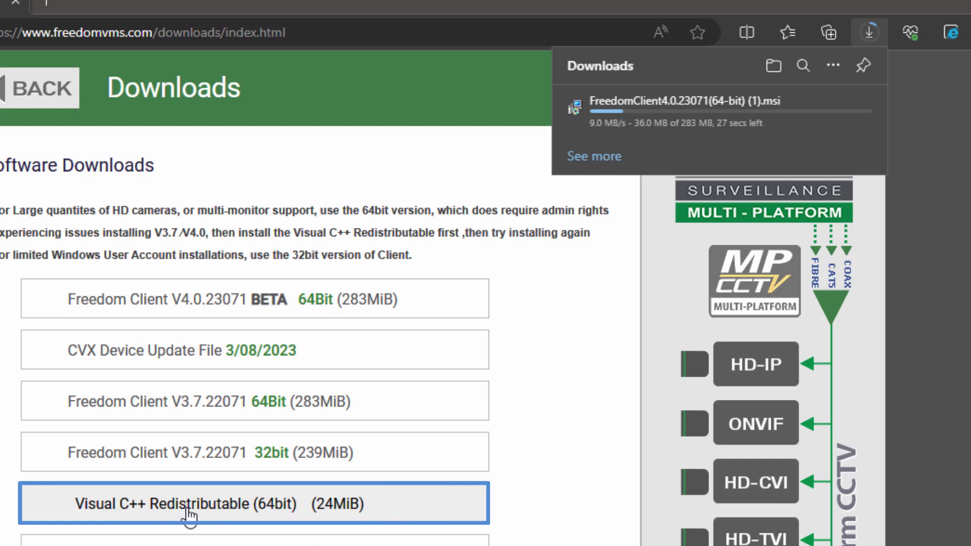
mouse_move(209, 517)
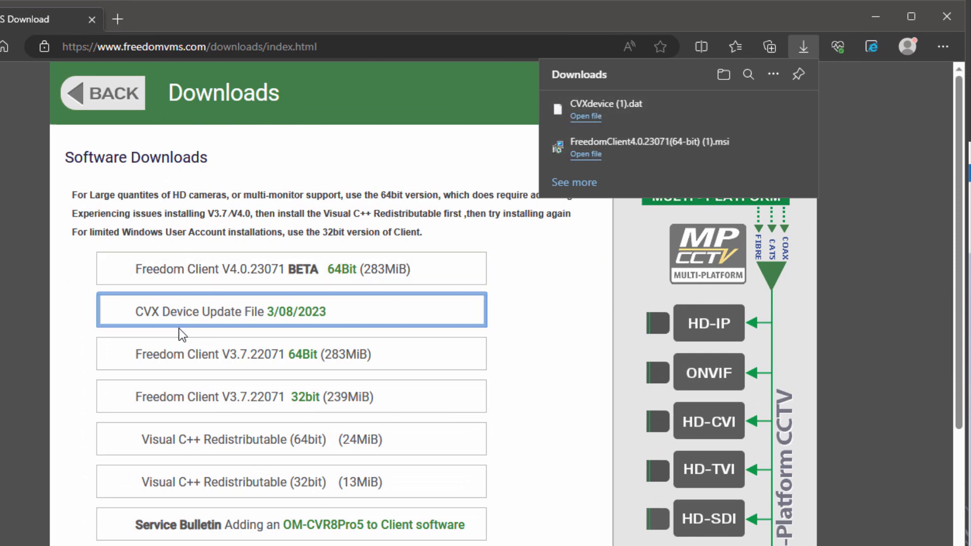
mouse_move(586, 152)
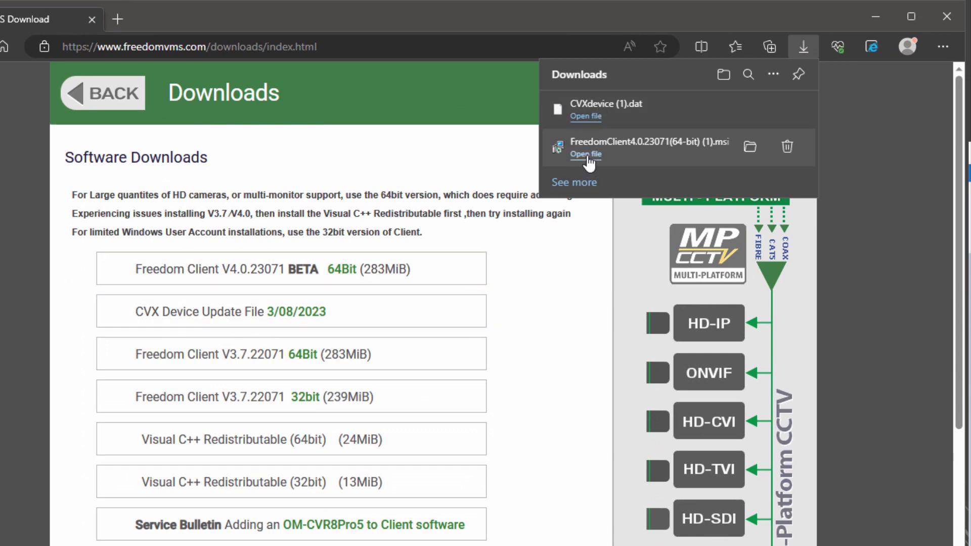
mouse_move(585, 154)
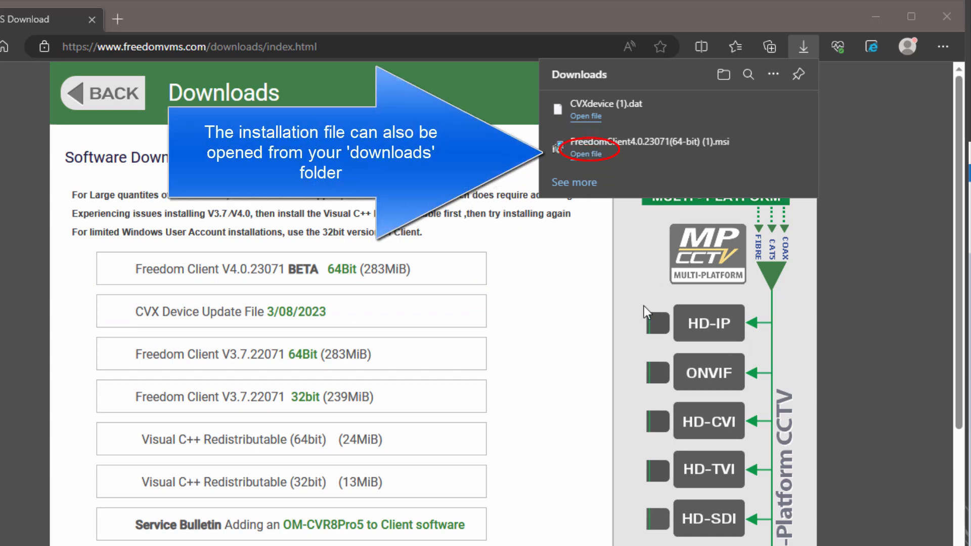
- Run the installer, accept the licence, and install to the default Program Files folder for Everyone
click(582, 150)
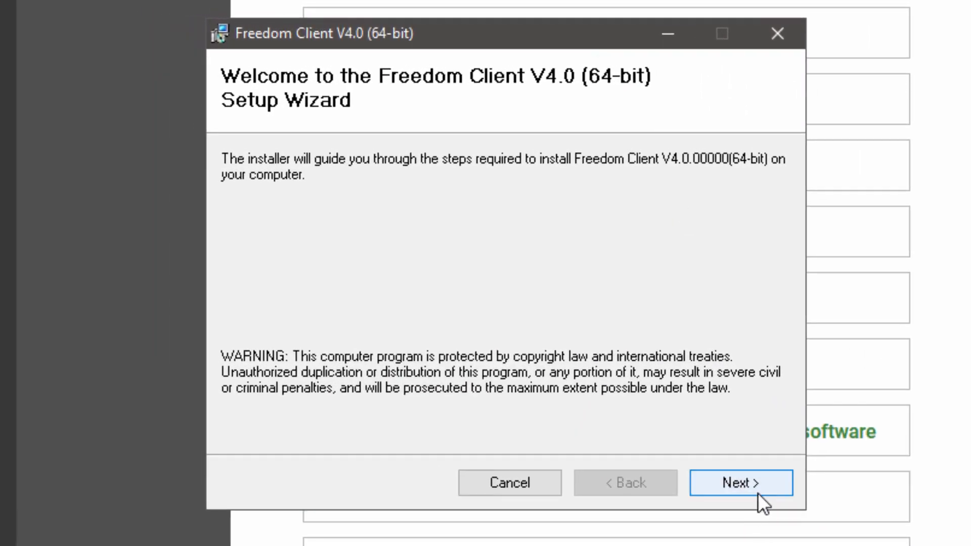
click(740, 483)
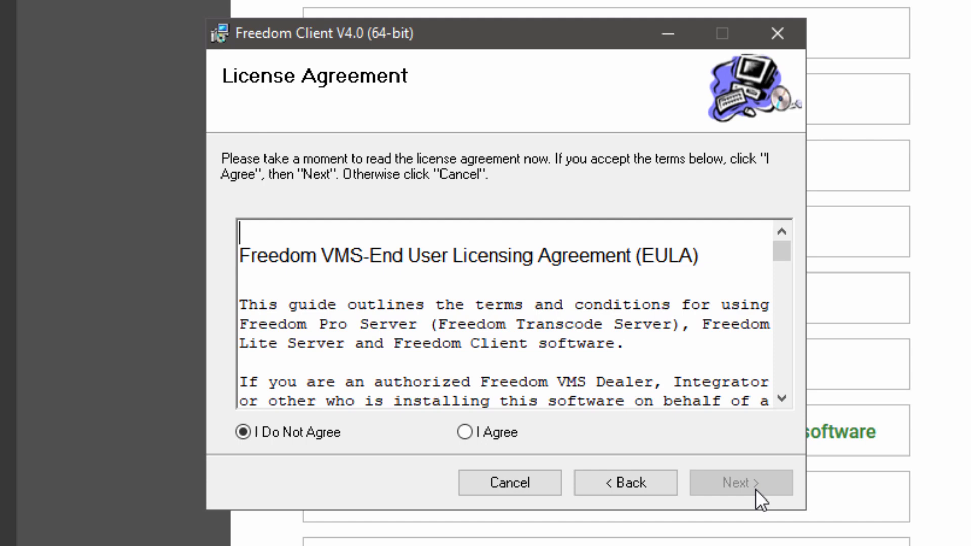
click(465, 432)
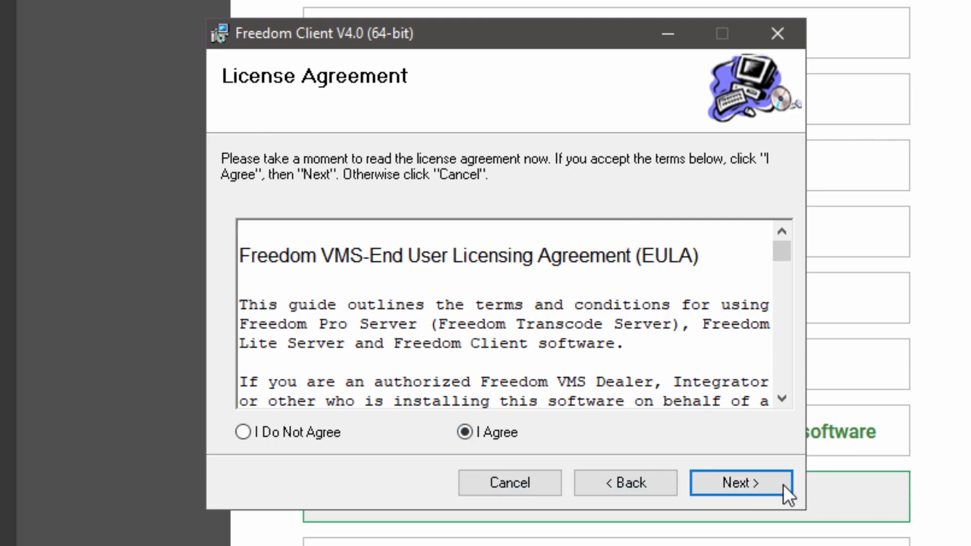
click(740, 483)
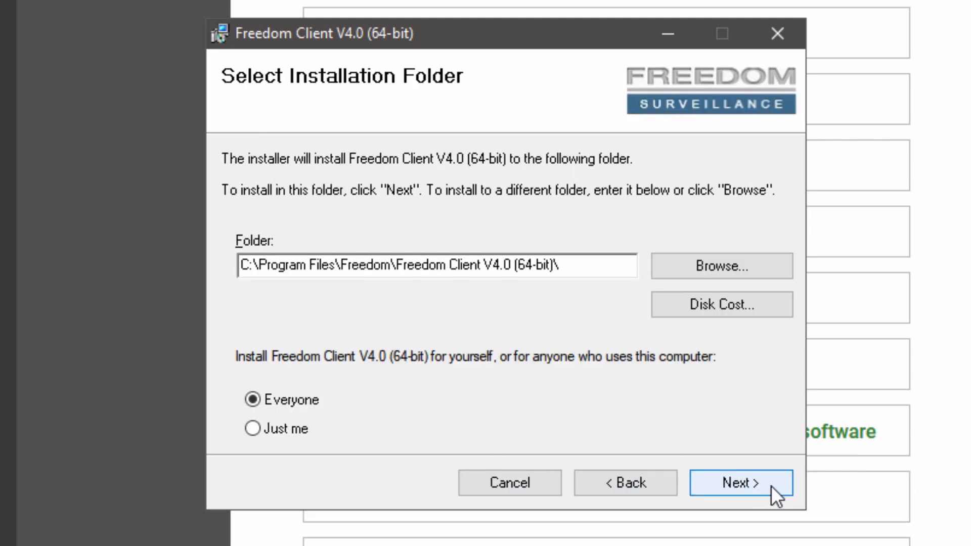
click(741, 484)
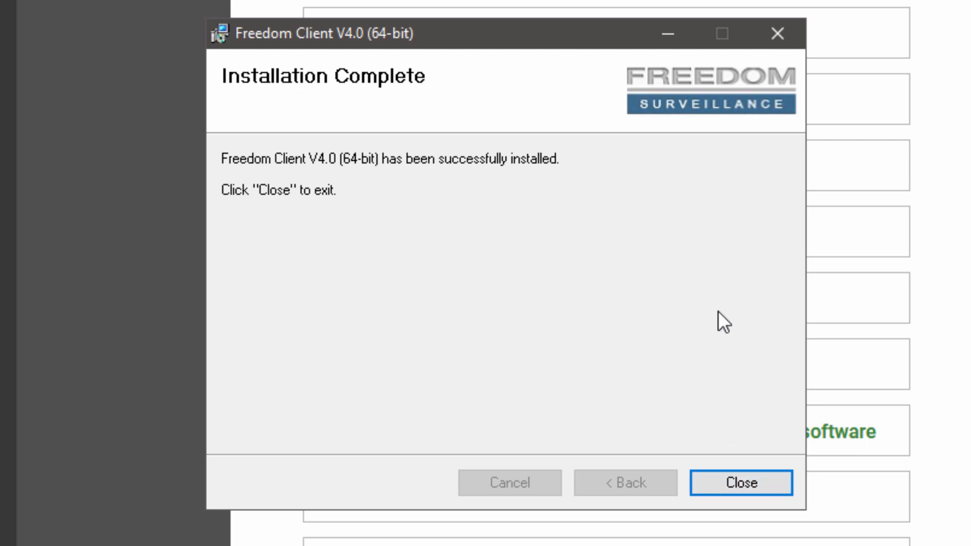
mouse_move(683, 60)
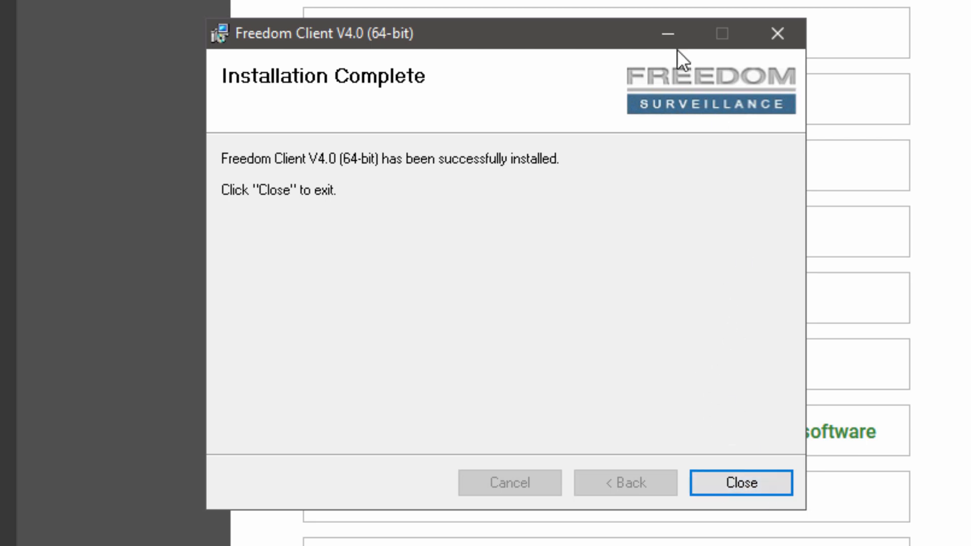
- Close the finished installer and dismiss the Edge downloads flyout, leaving the desktop shortcut
click(741, 483)
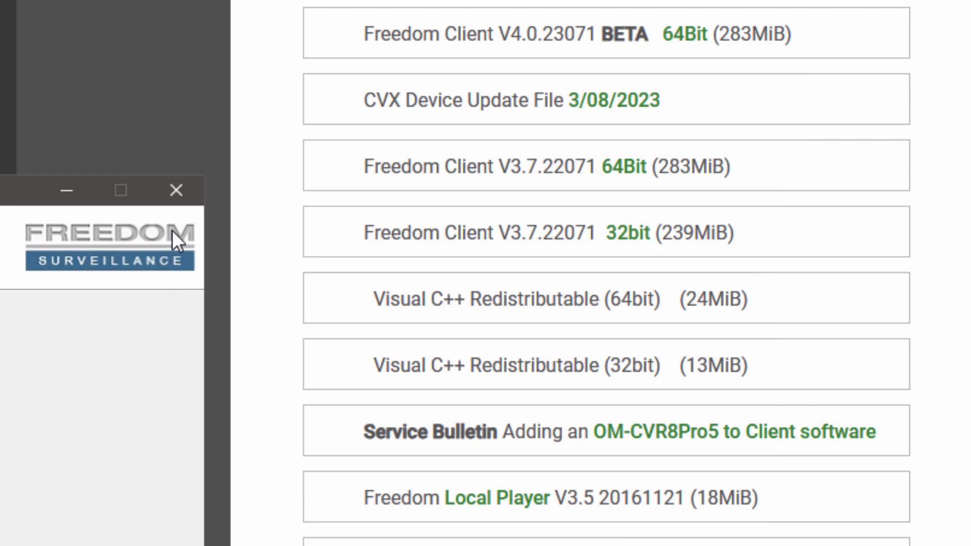
mouse_move(143, 353)
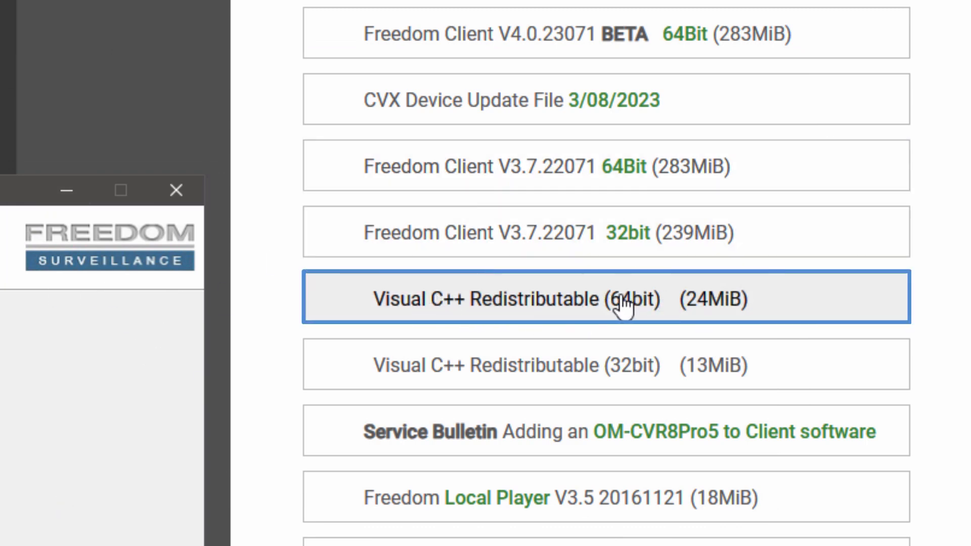
mouse_move(396, 316)
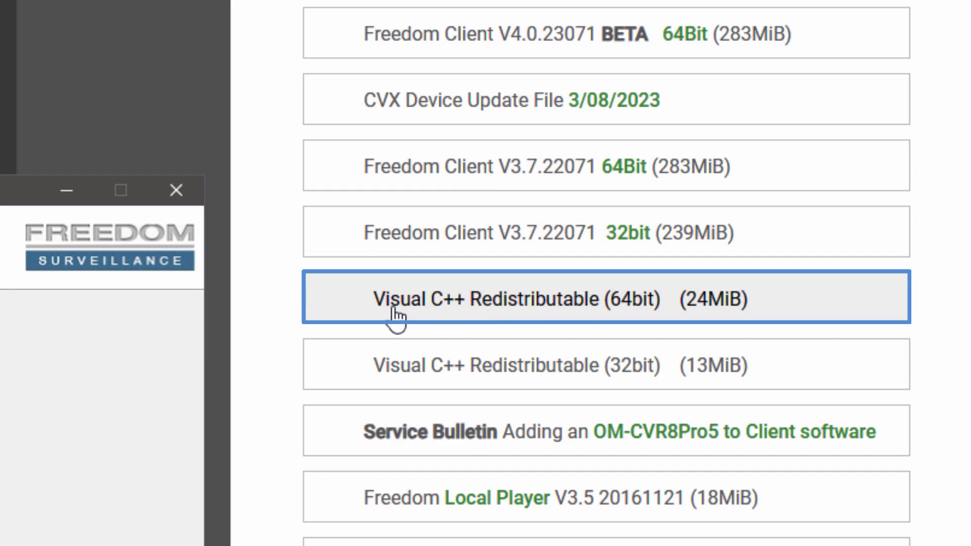
mouse_move(610, 315)
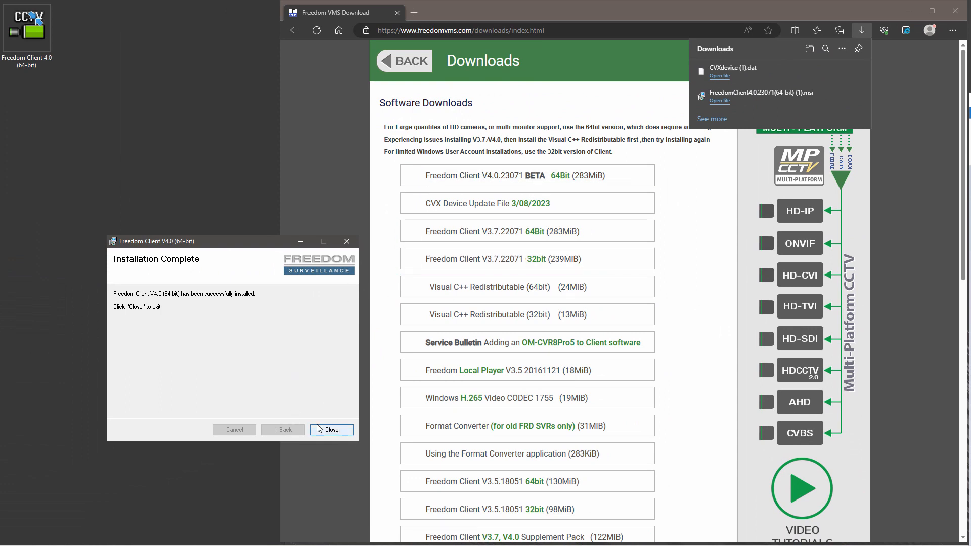
click(331, 429)
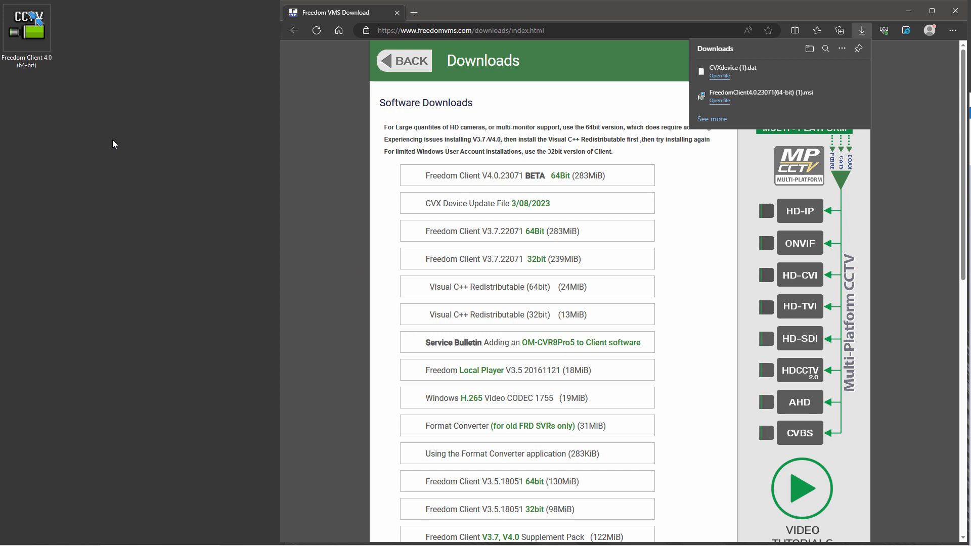
click(27, 28)
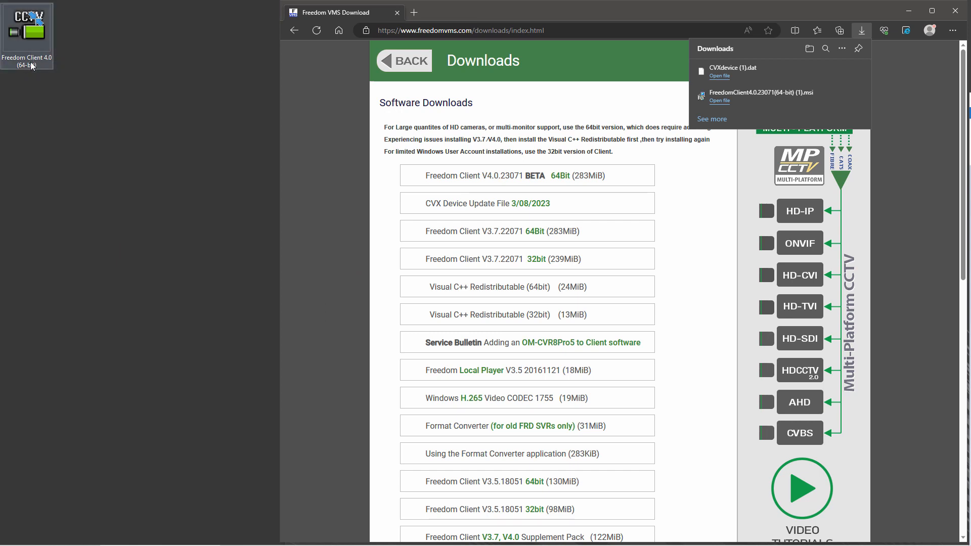
click(488, 139)
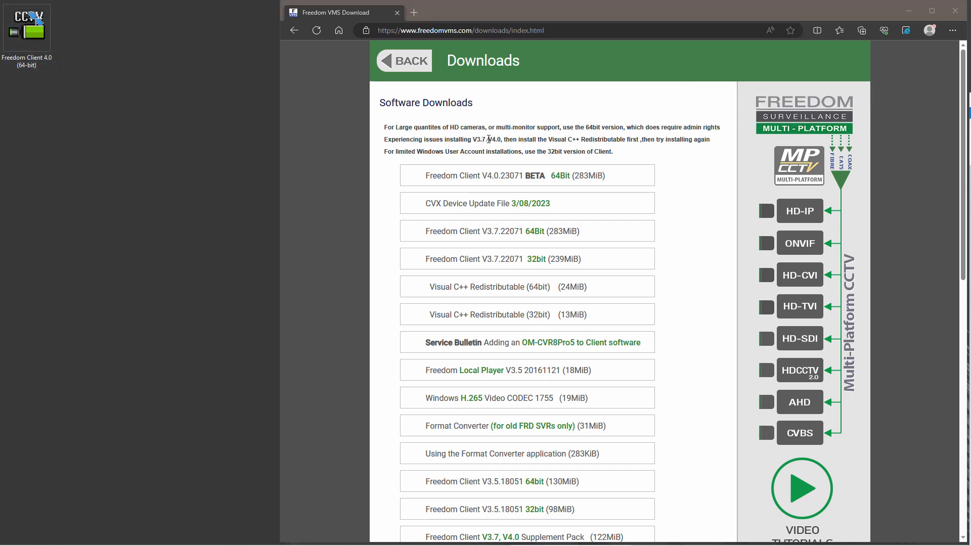
mouse_move(908, 11)
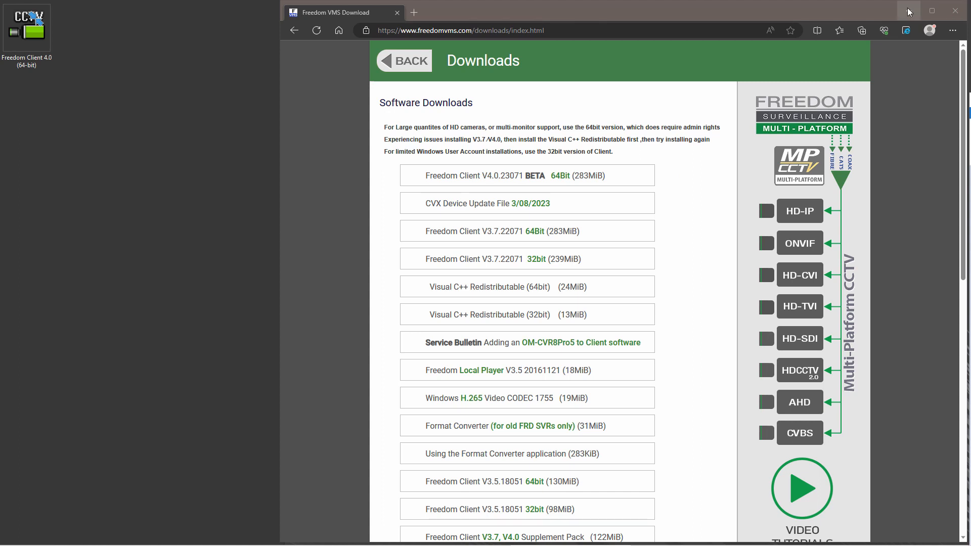
- Minimize Edge, launch Freedom Client 4.0 from the desktop and log in as admin
click(940, 10)
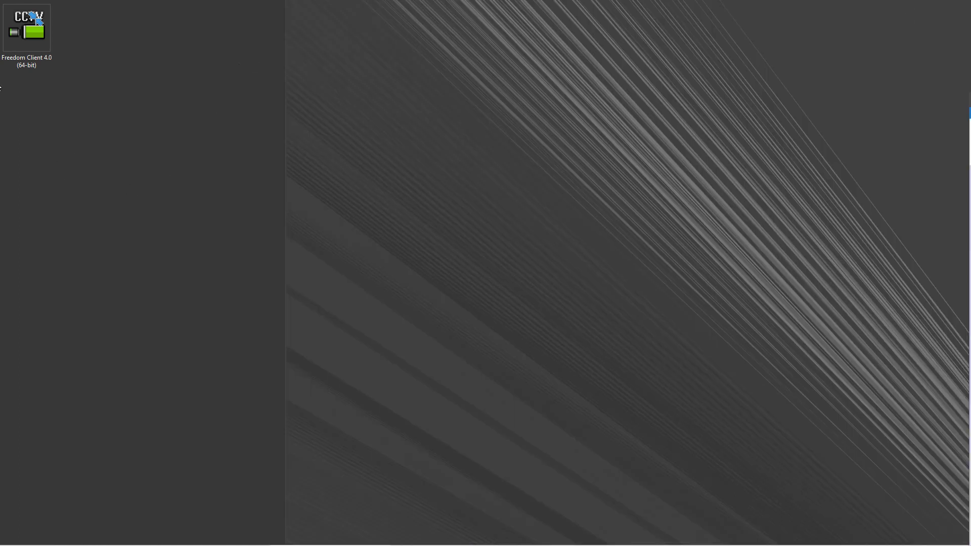
double_click(26, 27)
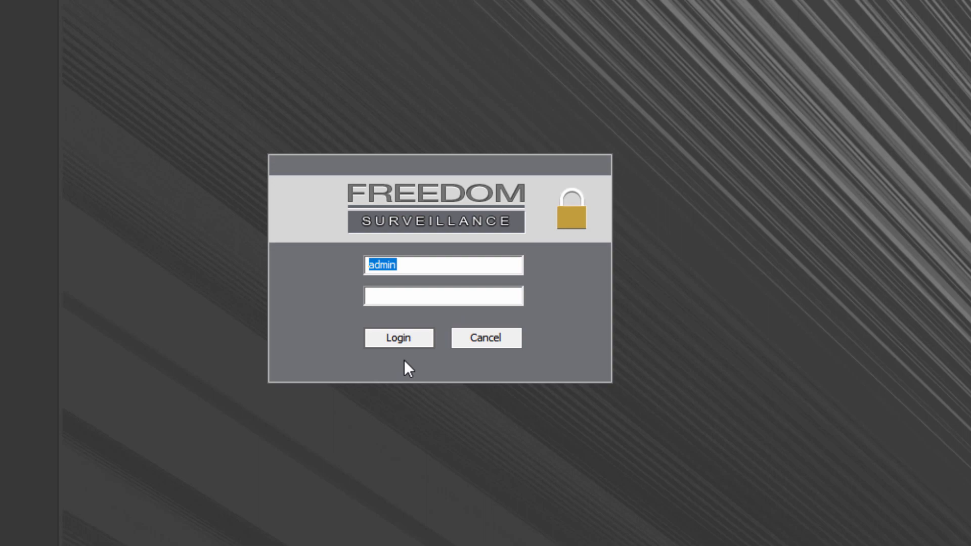
click(399, 338)
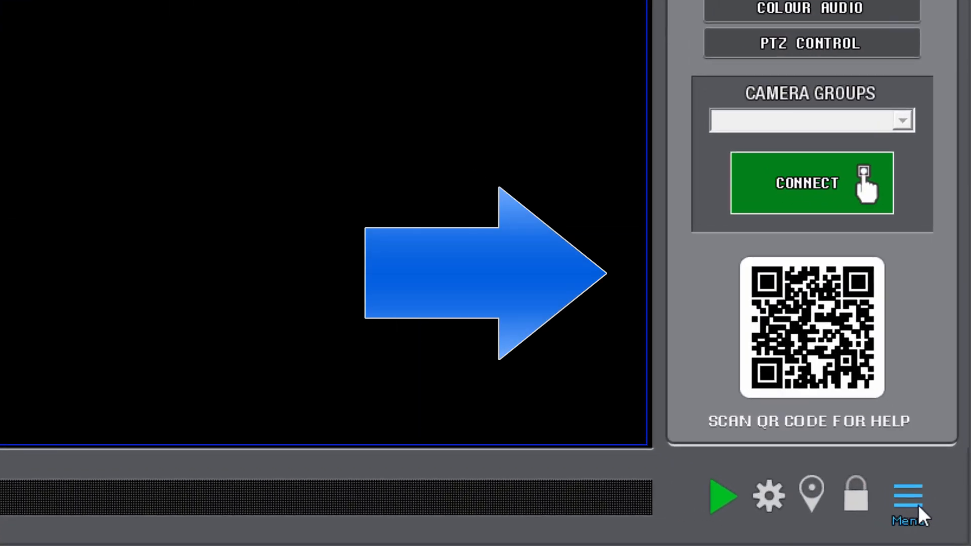
mouse_move(907, 495)
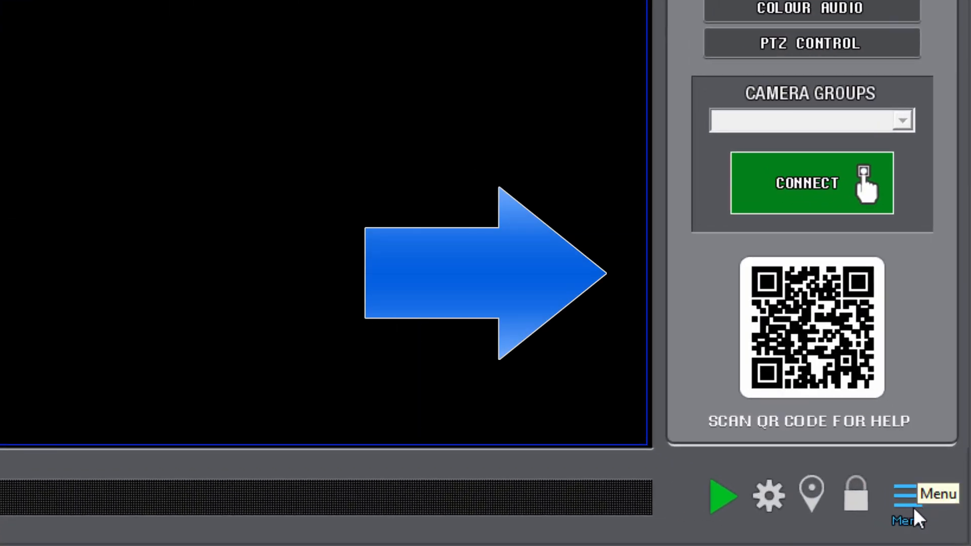
- Show the About window from the Menu, confirming version V4.0.23571 (64-Bit)
click(900, 495)
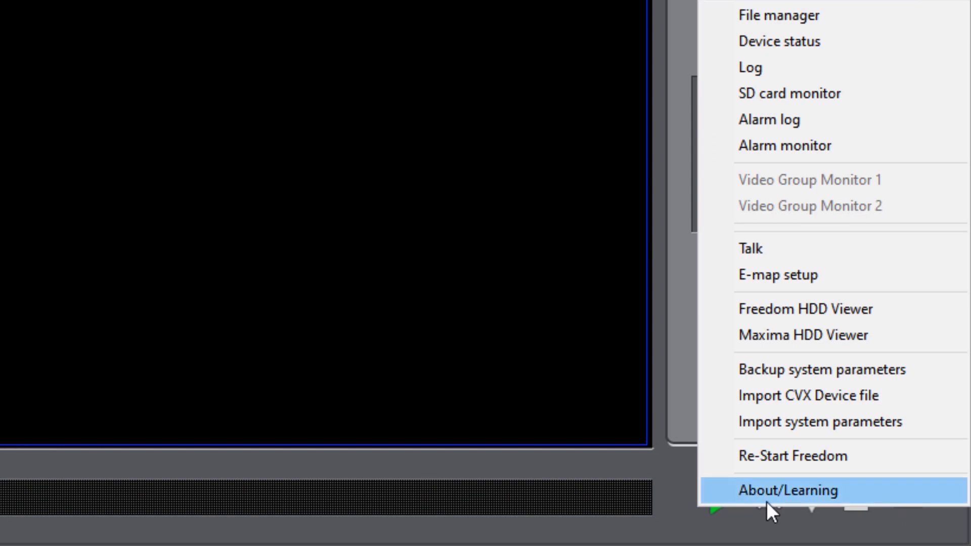
click(787, 490)
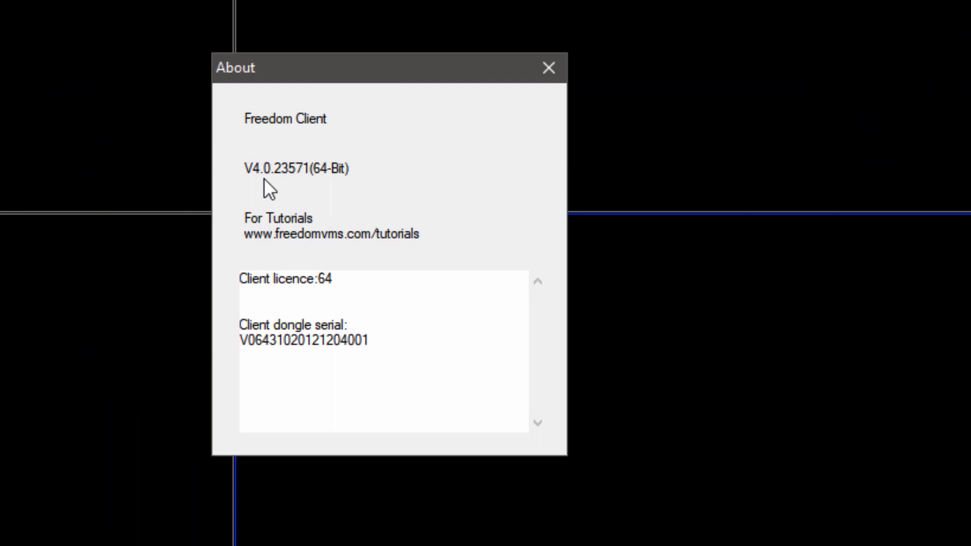
mouse_move(378, 187)
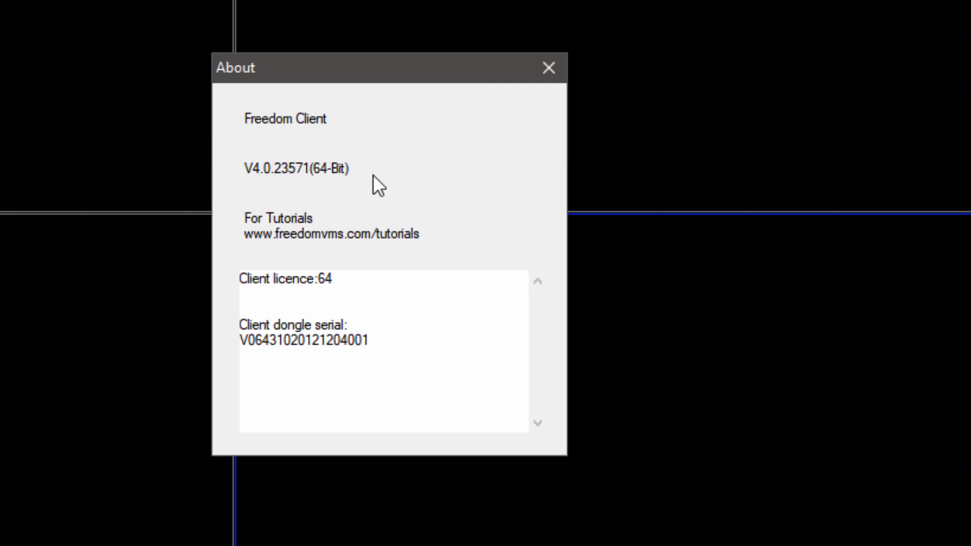
mouse_move(395, 173)
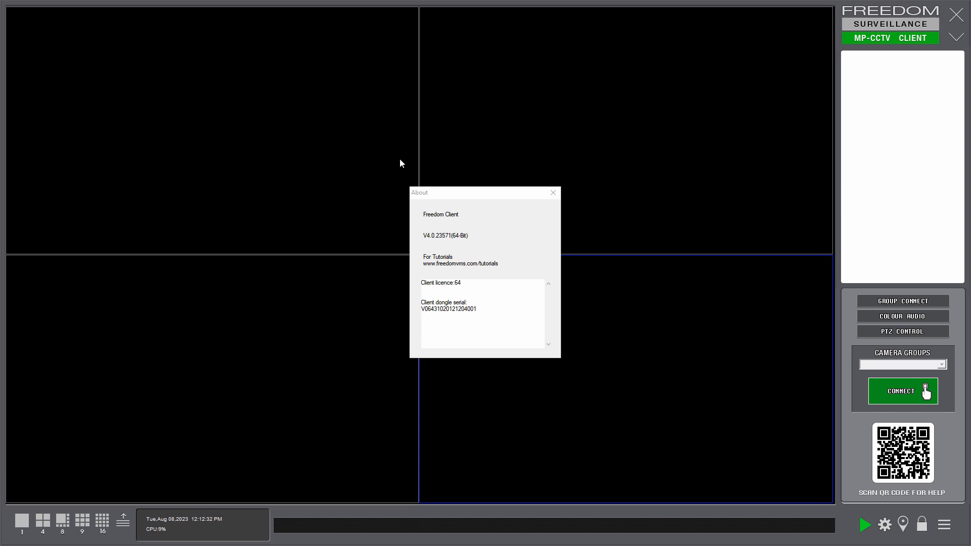
mouse_move(379, 164)
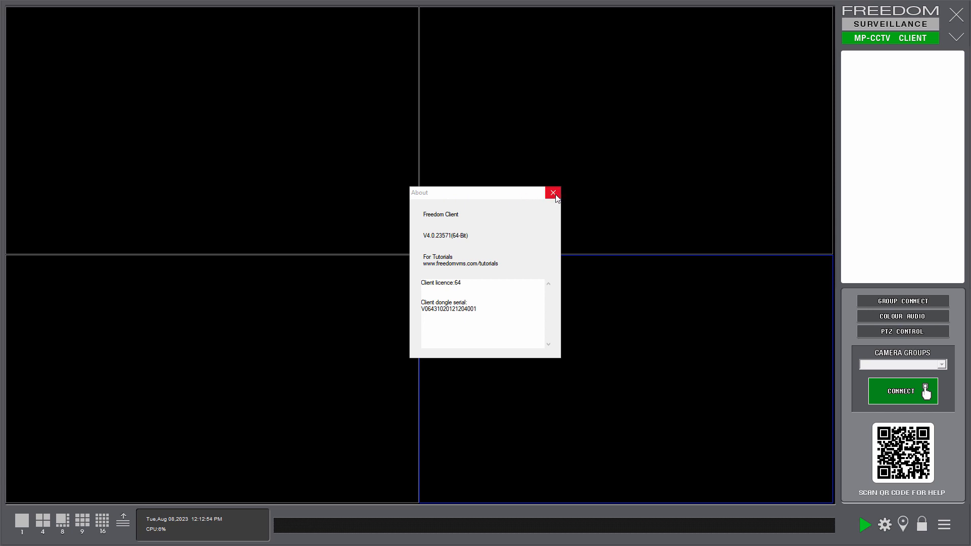
- Close About and import the CVXdevice.dat device file via Menu > Import CVX Device file
click(552, 192)
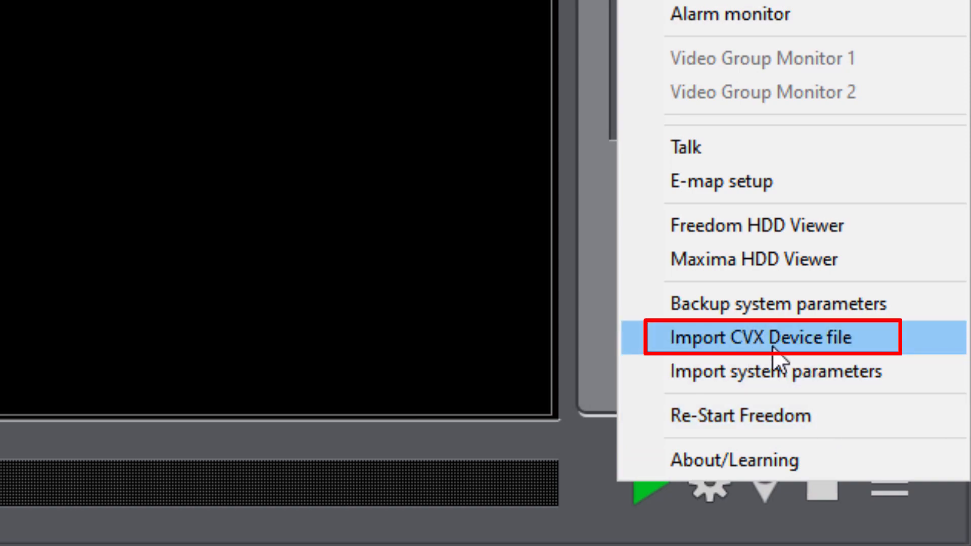
click(771, 338)
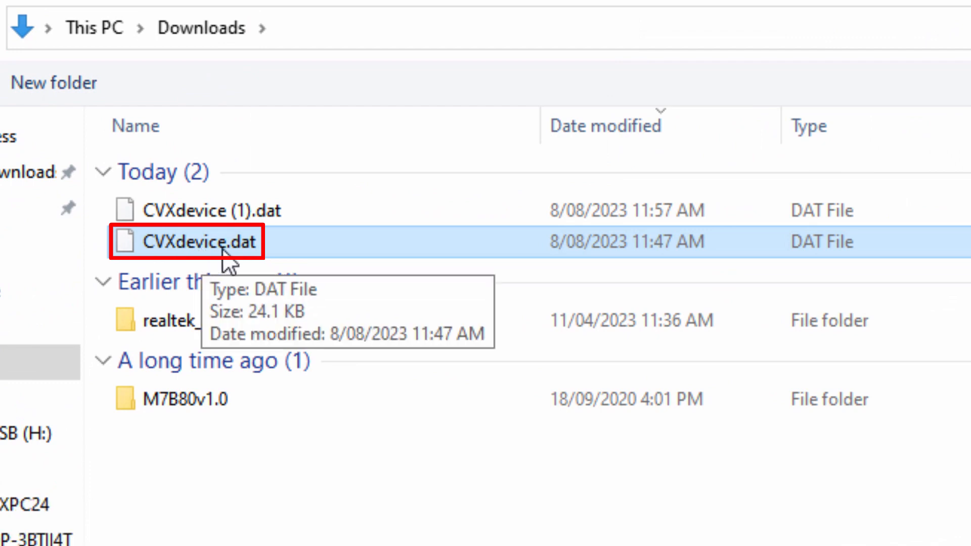
double_click(187, 240)
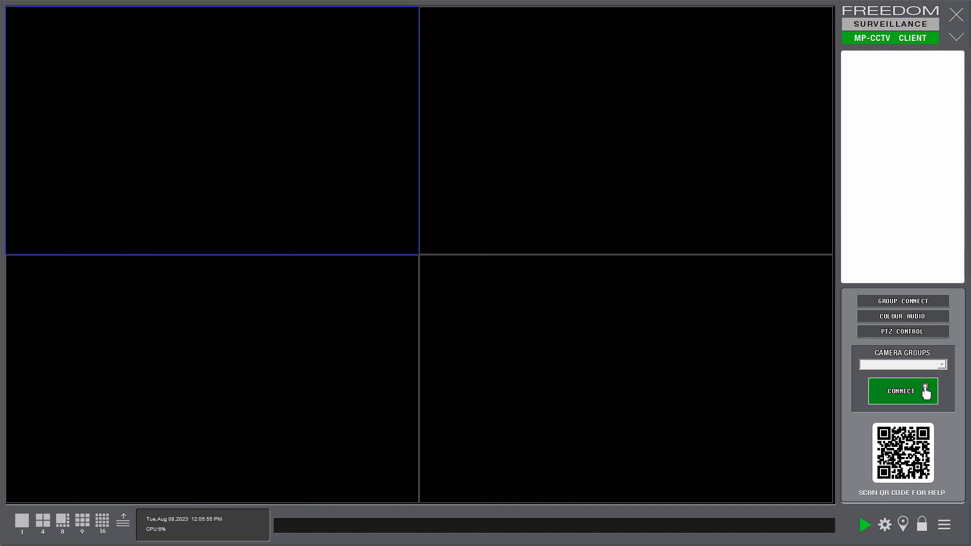
mouse_move(787, 272)
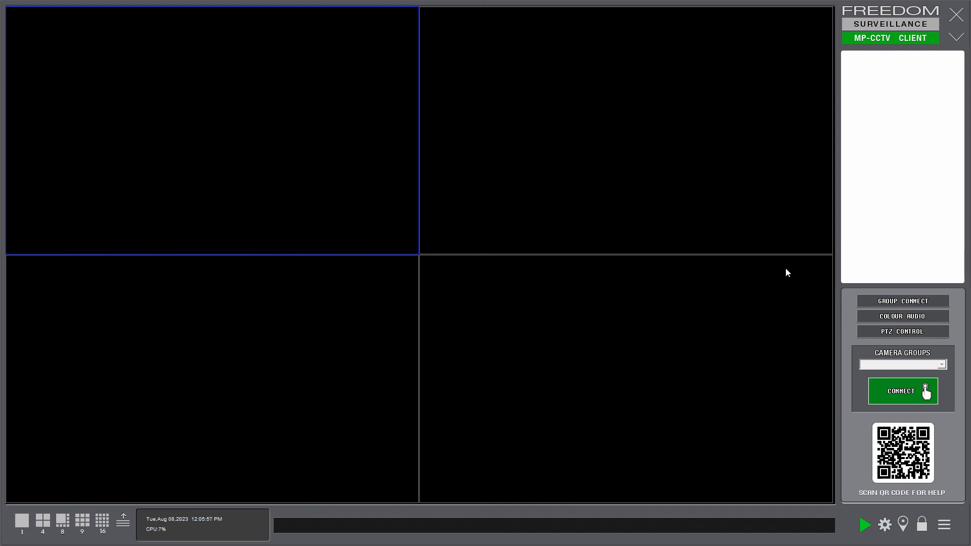
- Connect the Group 1 camera group from the Camera Groups panel
click(902, 392)
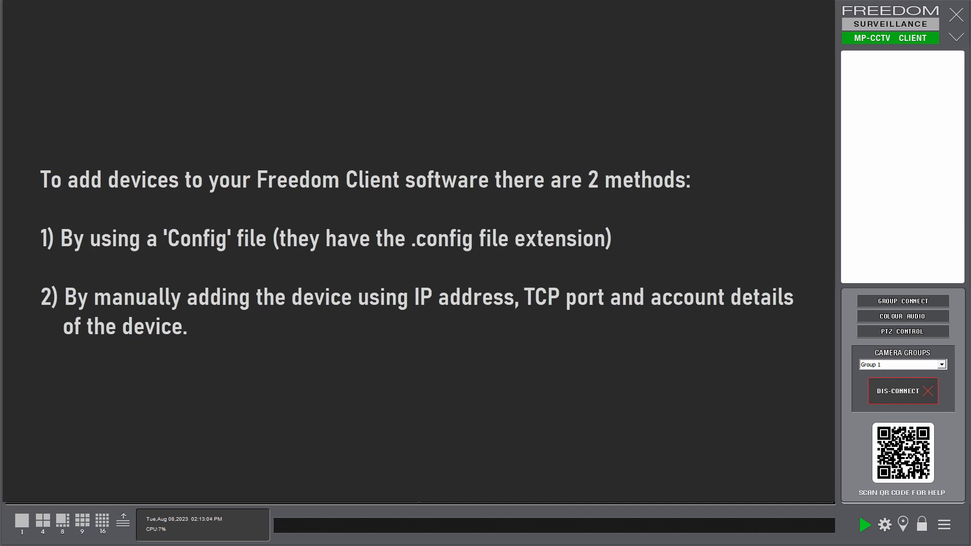
click(902, 391)
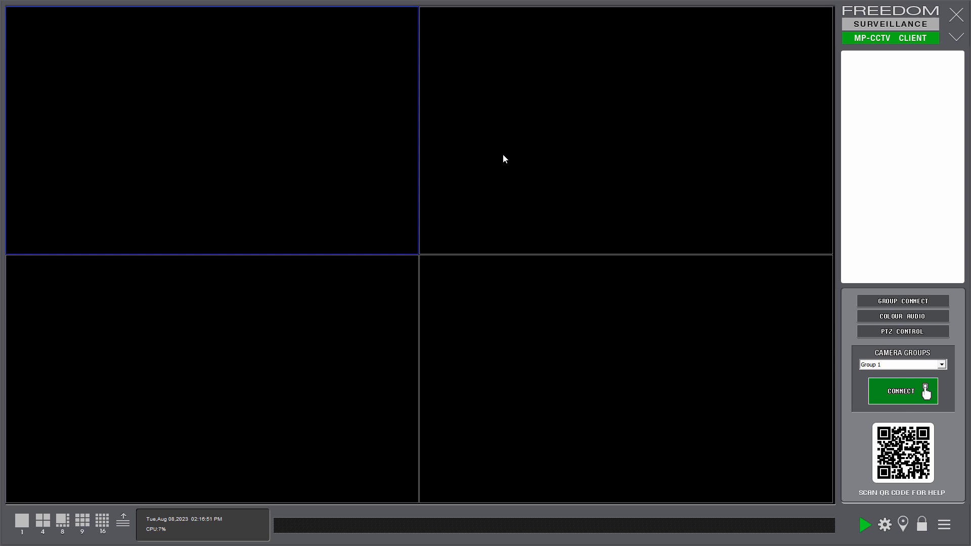
mouse_move(595, 160)
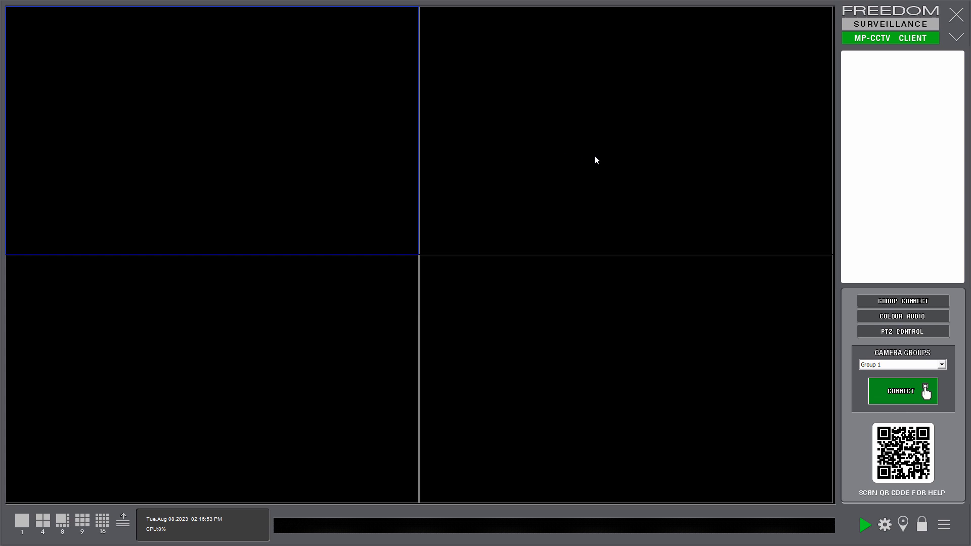
click(901, 391)
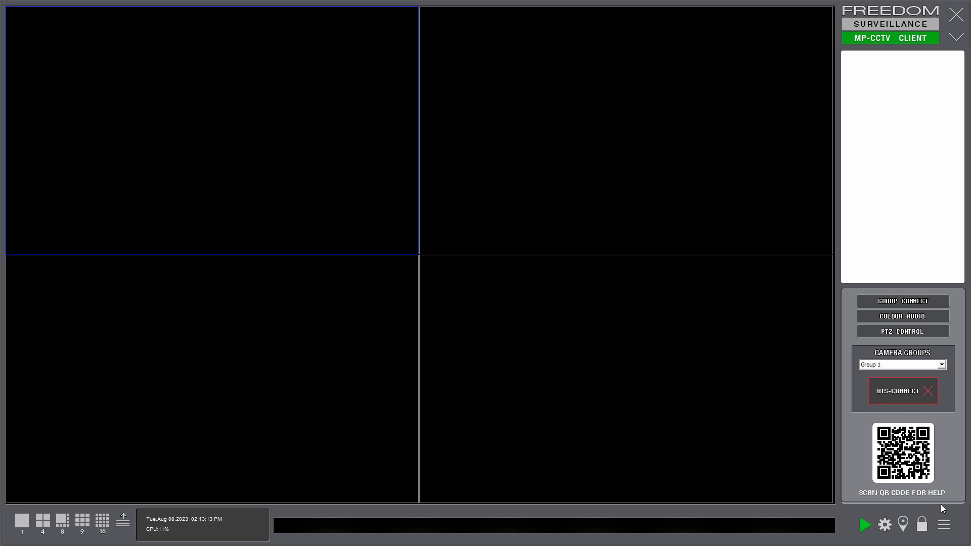
mouse_move(737, 403)
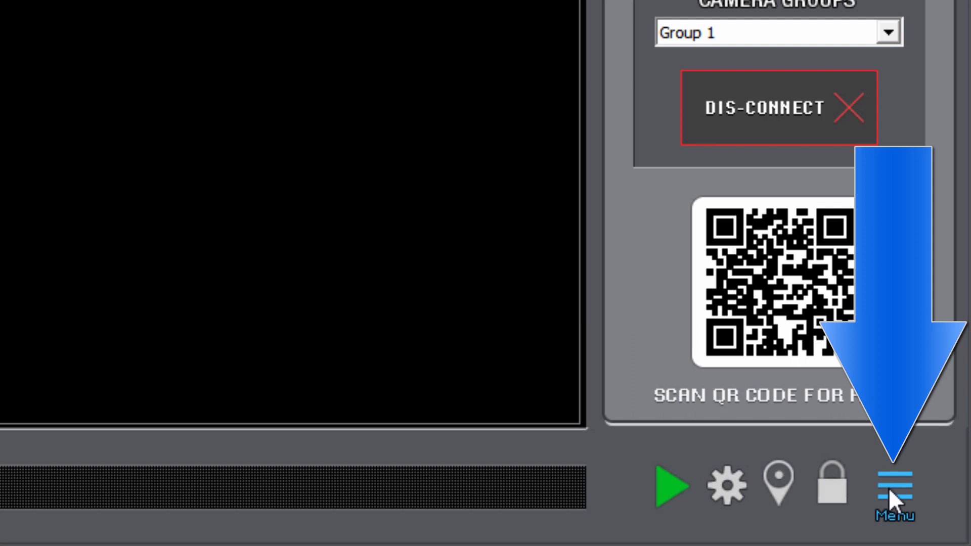
- Import CCTV_Client_ConfigBackup_20230122.config as system parameters and restart the client to apply it
click(894, 487)
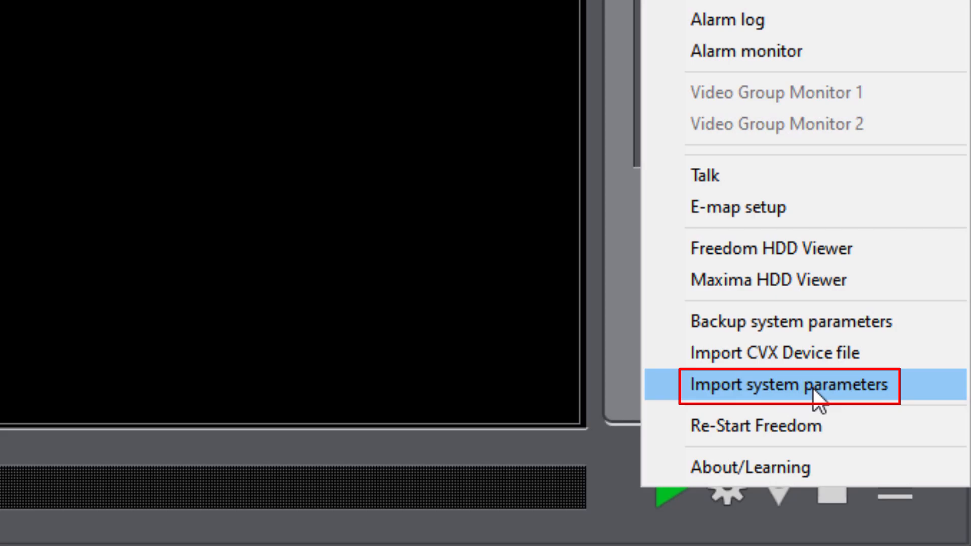
click(787, 384)
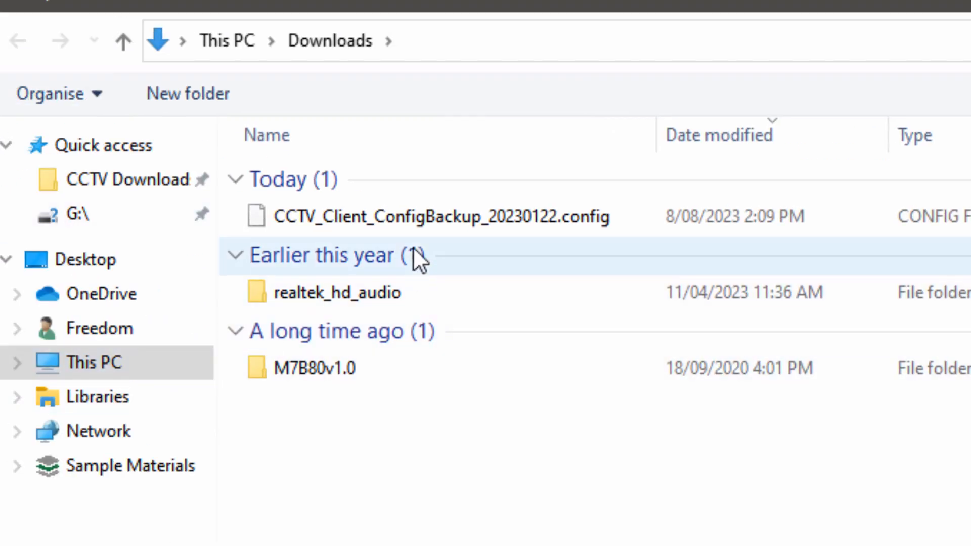
mouse_move(328, 52)
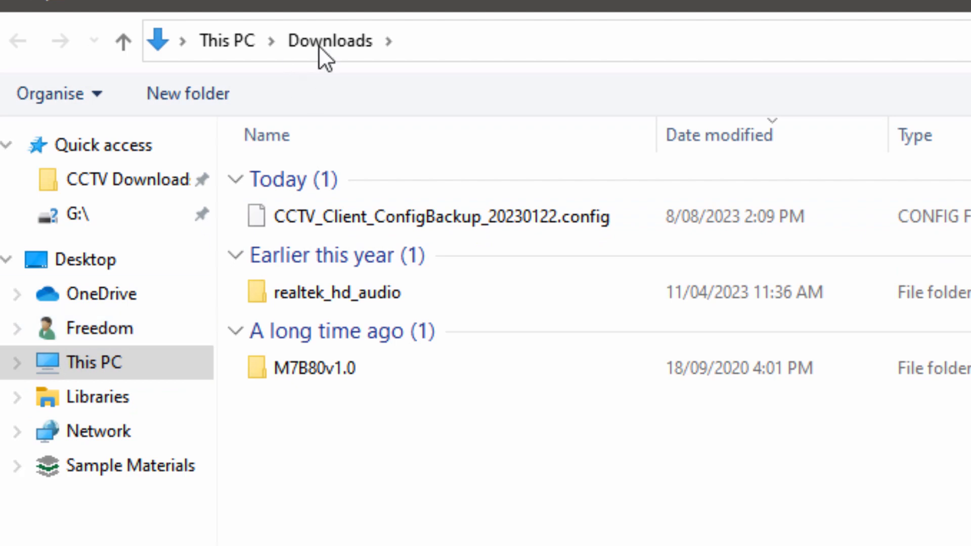
click(427, 211)
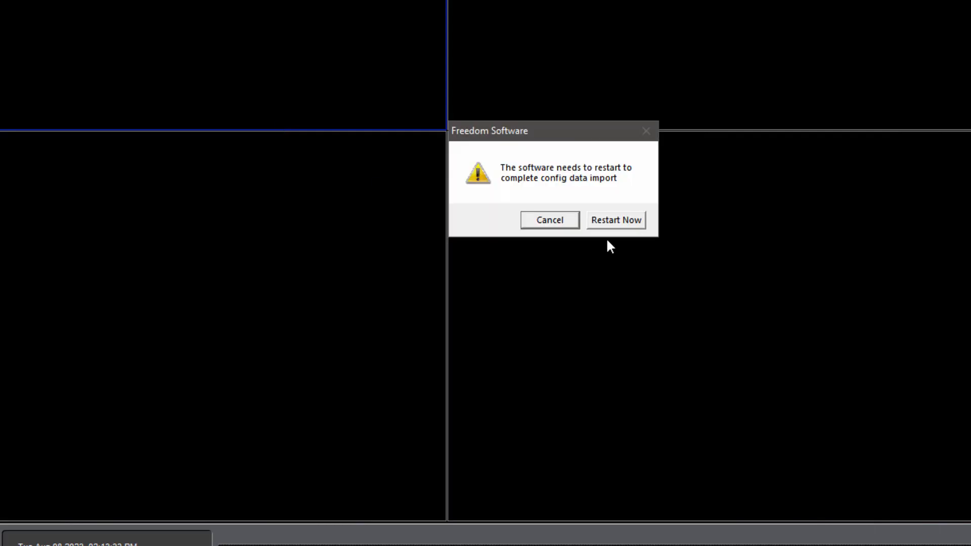
click(548, 219)
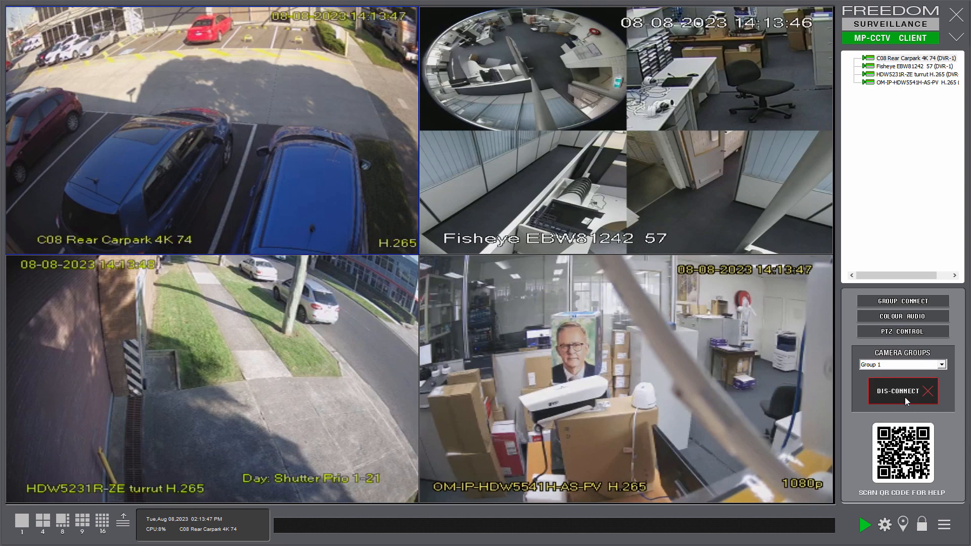
- Disconnect Group 1 so the four video tiles go blank
click(902, 390)
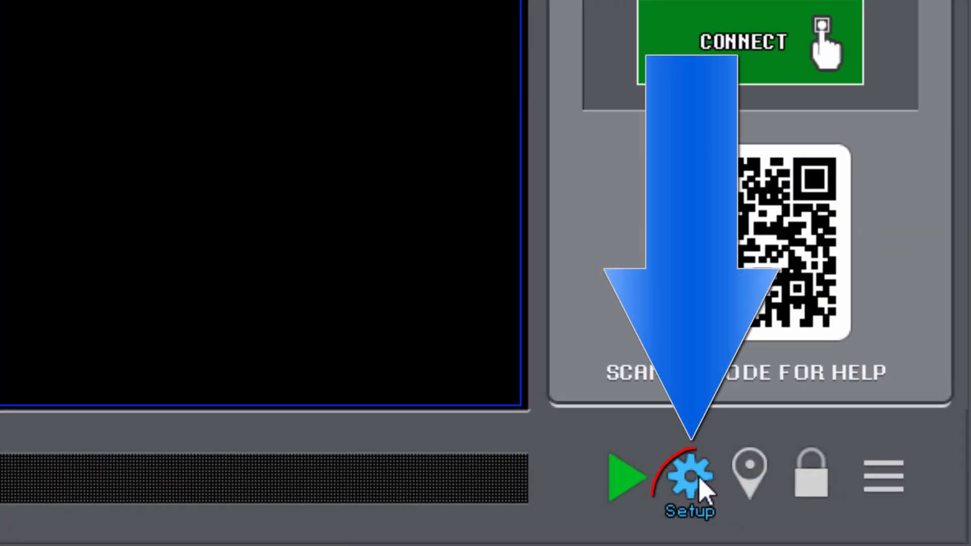
- Go to Device Setup in client settings and start adding a new device
click(689, 476)
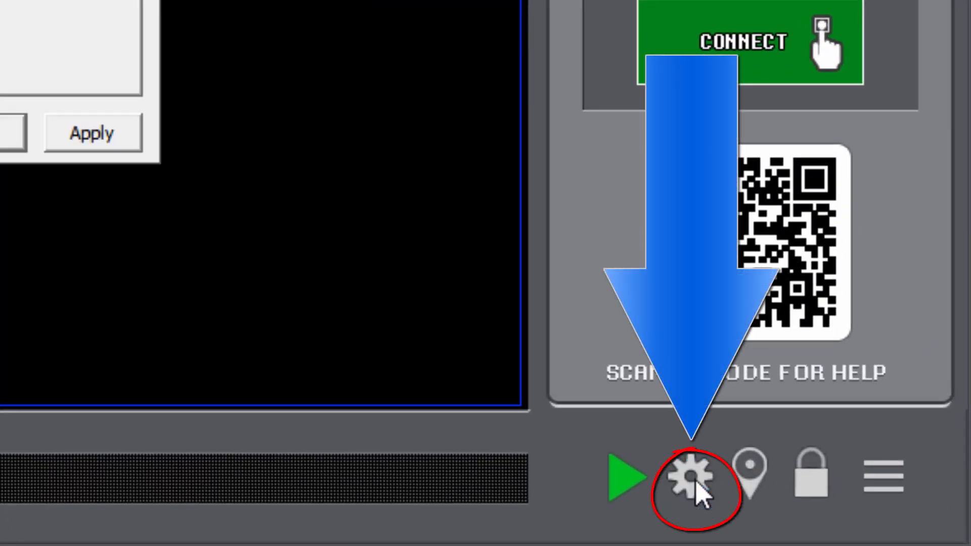
click(689, 477)
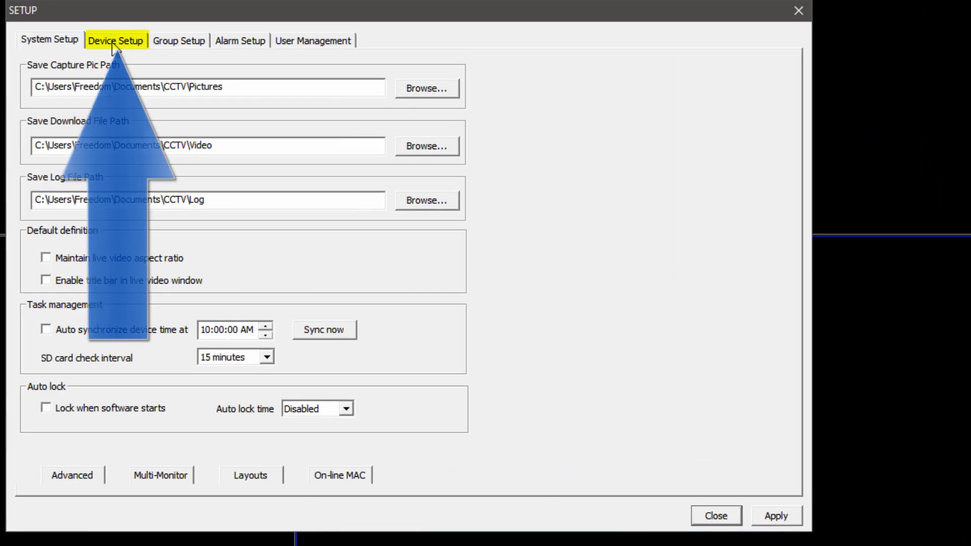
click(116, 41)
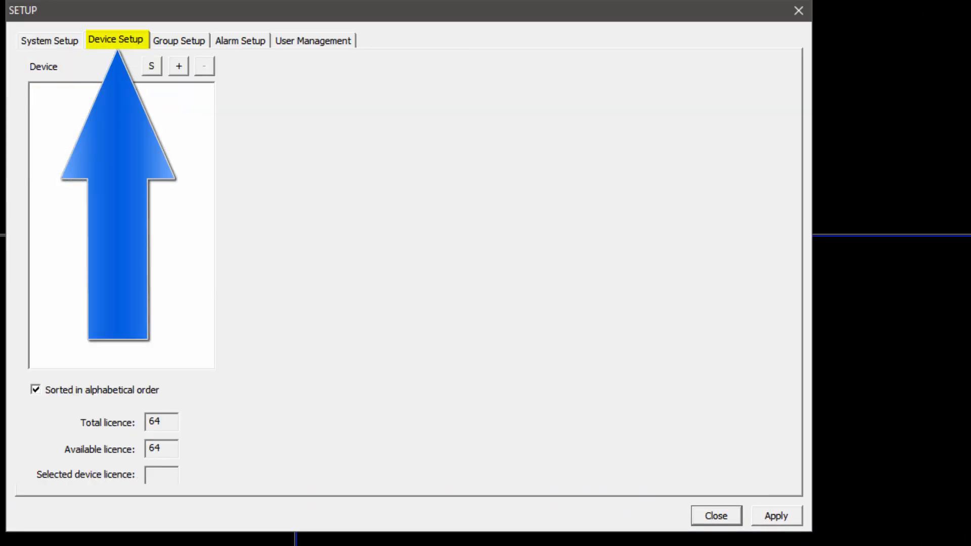
click(191, 54)
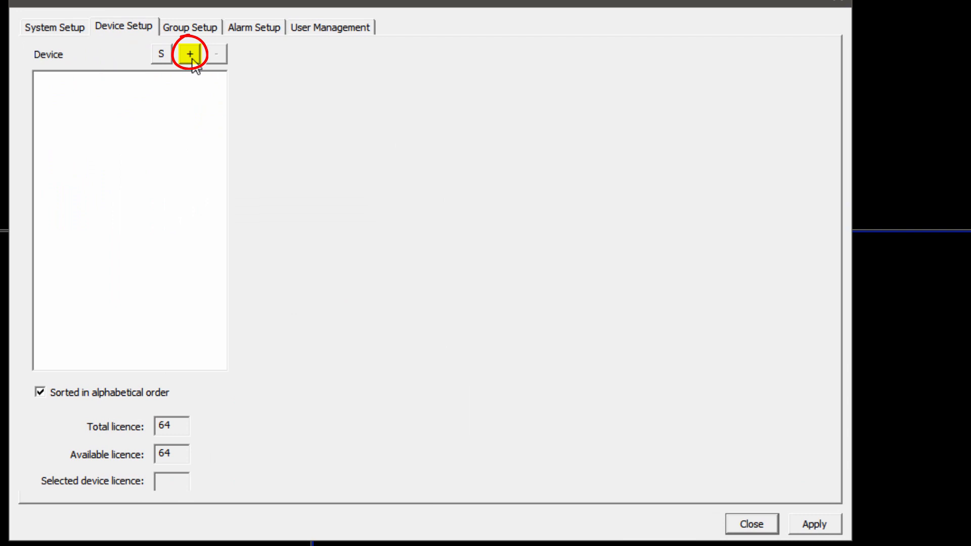
click(189, 54)
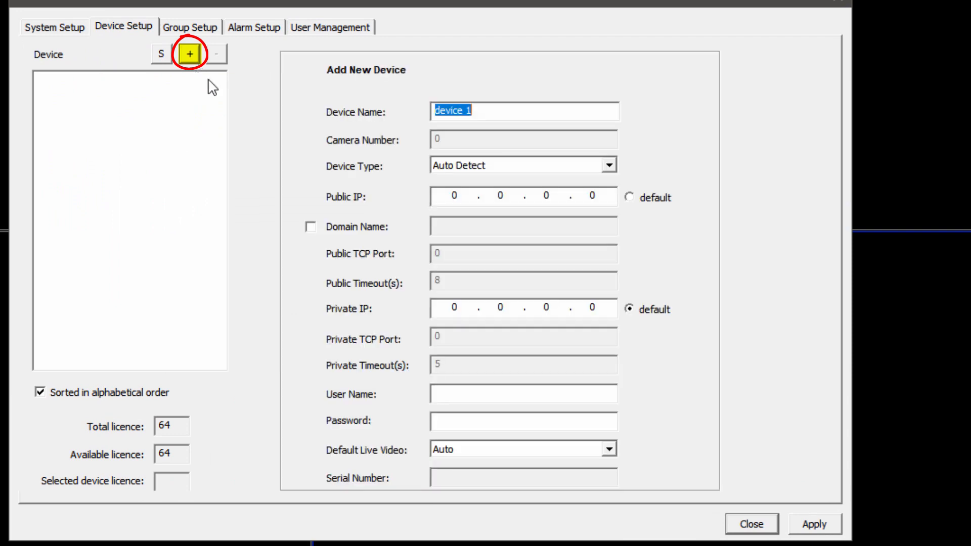
- Replace the default device name with DVR-1
click(189, 53)
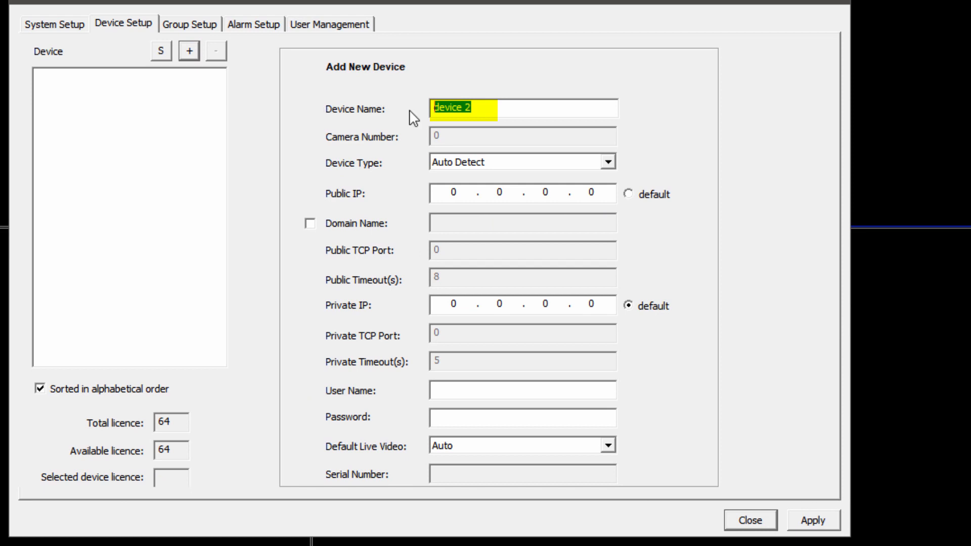
text(DV)
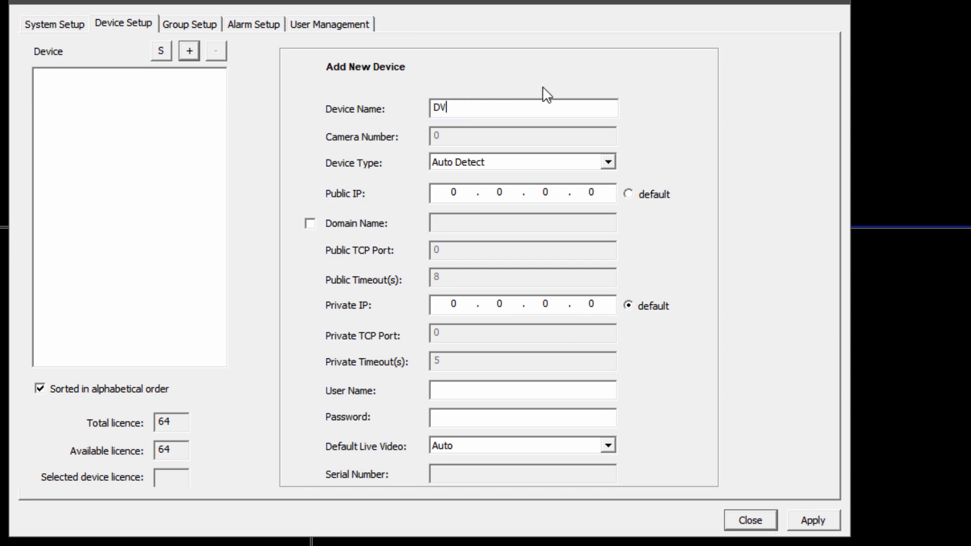
text(R-1)
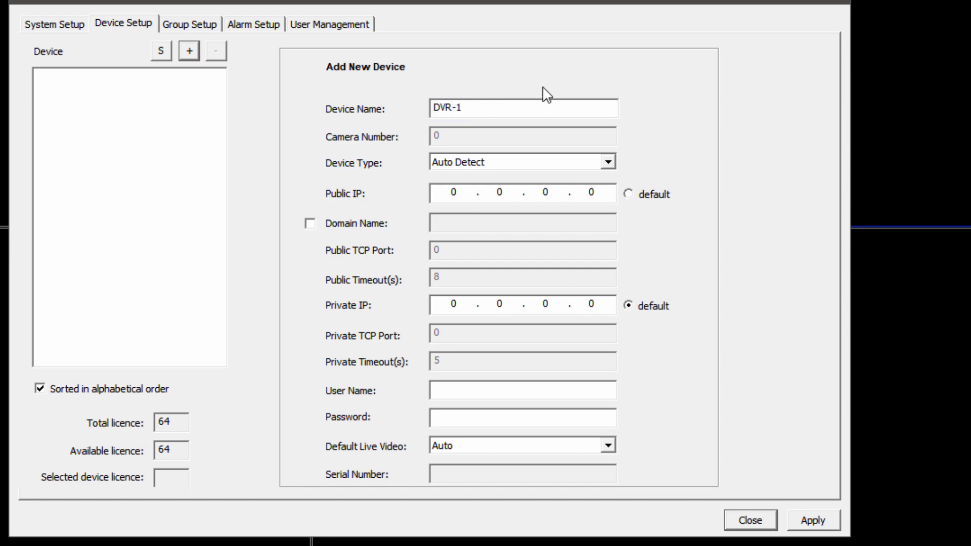
mouse_move(195, 108)
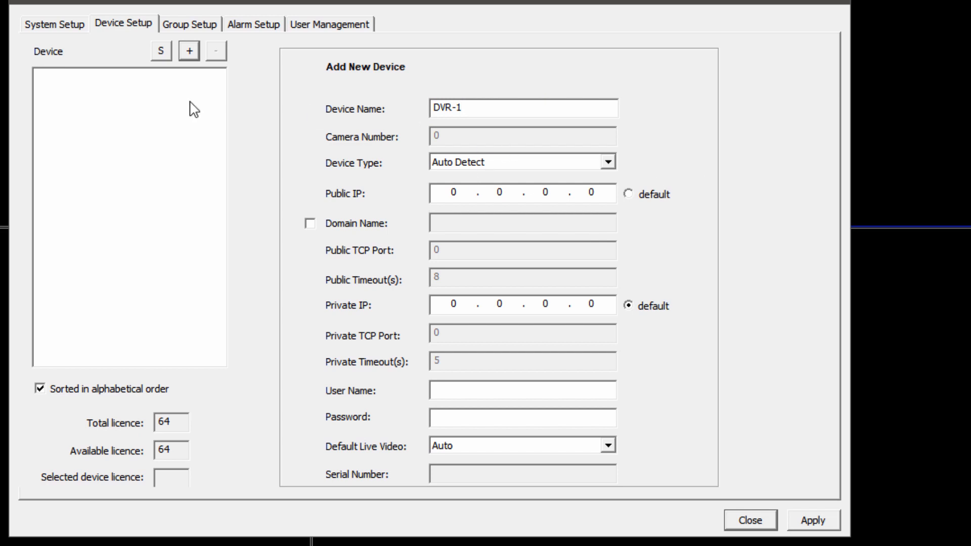
mouse_move(440, 137)
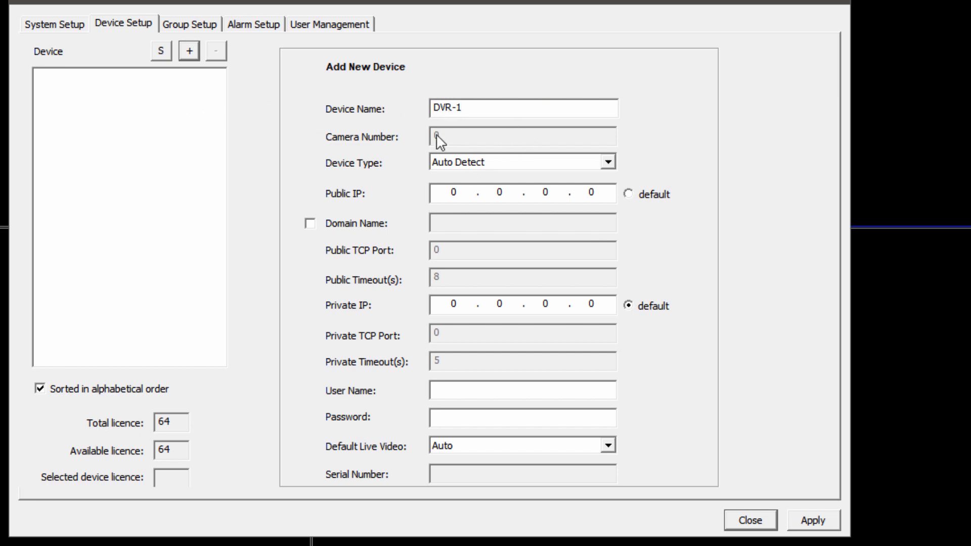
click(522, 108)
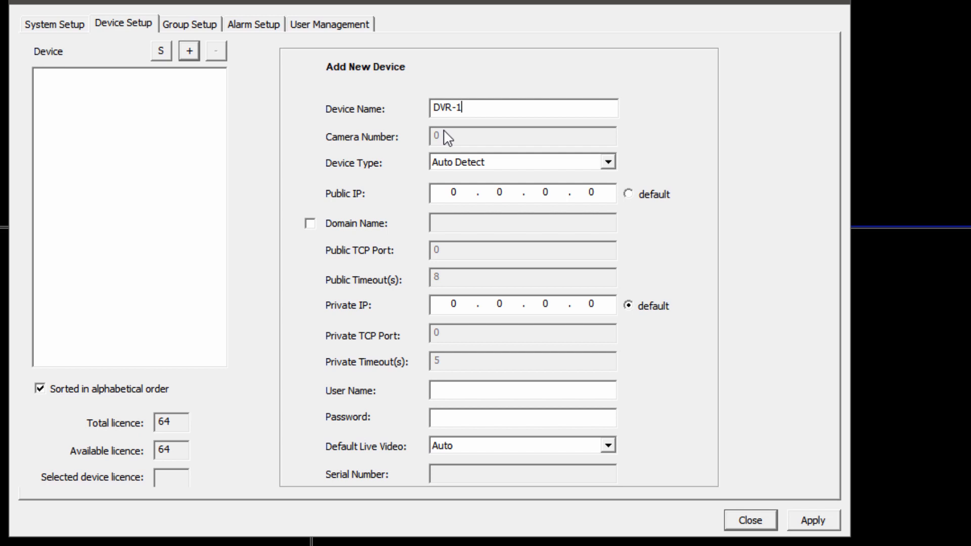
mouse_move(473, 144)
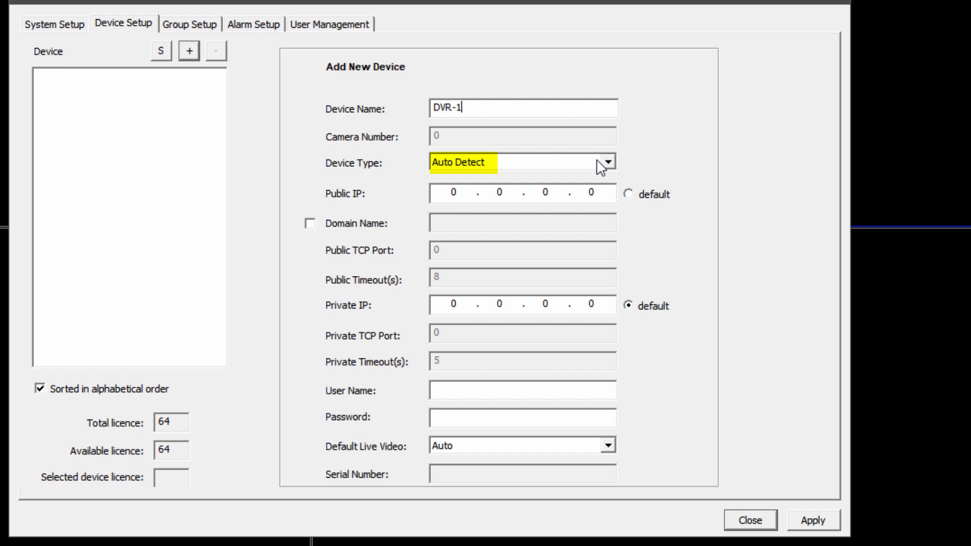
mouse_move(380, 178)
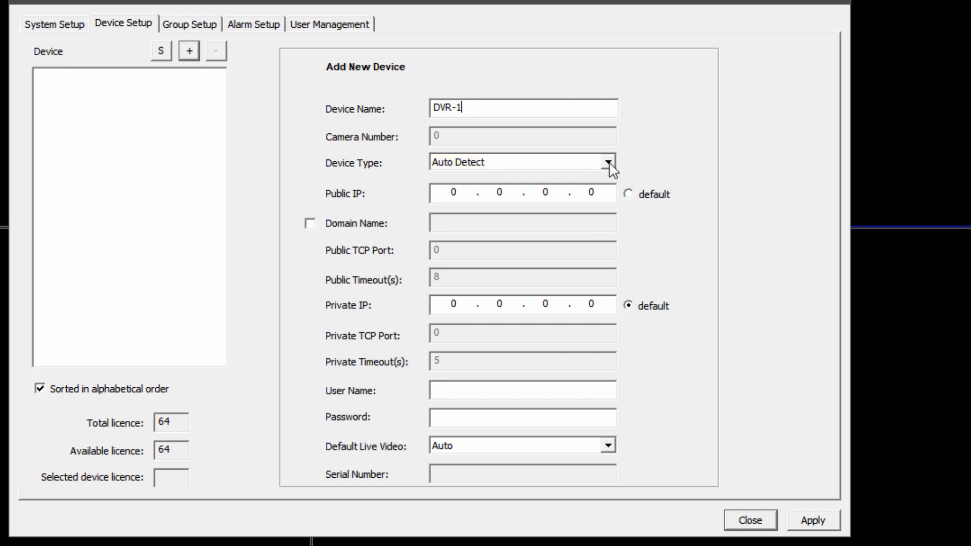
- Set DVR-1 to Dahua/Omega at private IP 192.168.2.54 and select the old password to replace it
click(608, 162)
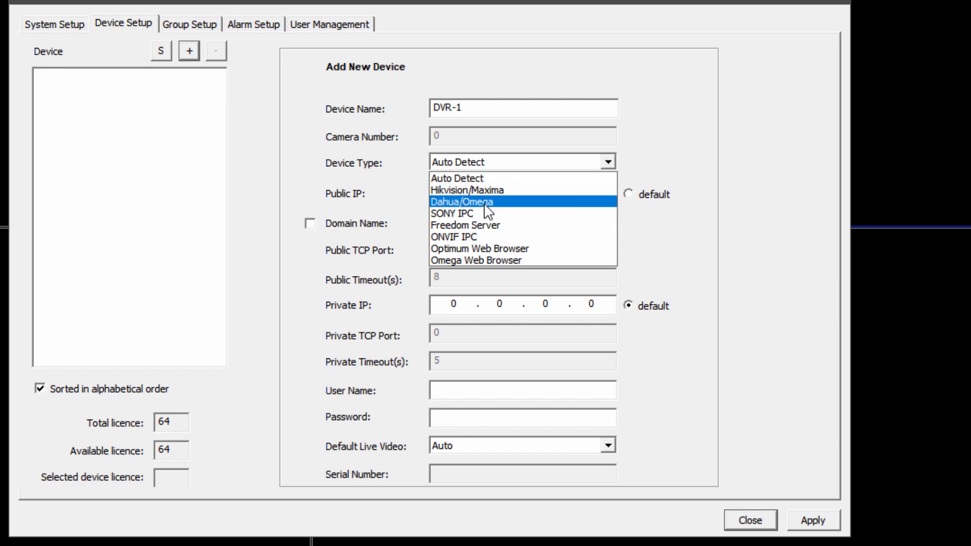
click(461, 201)
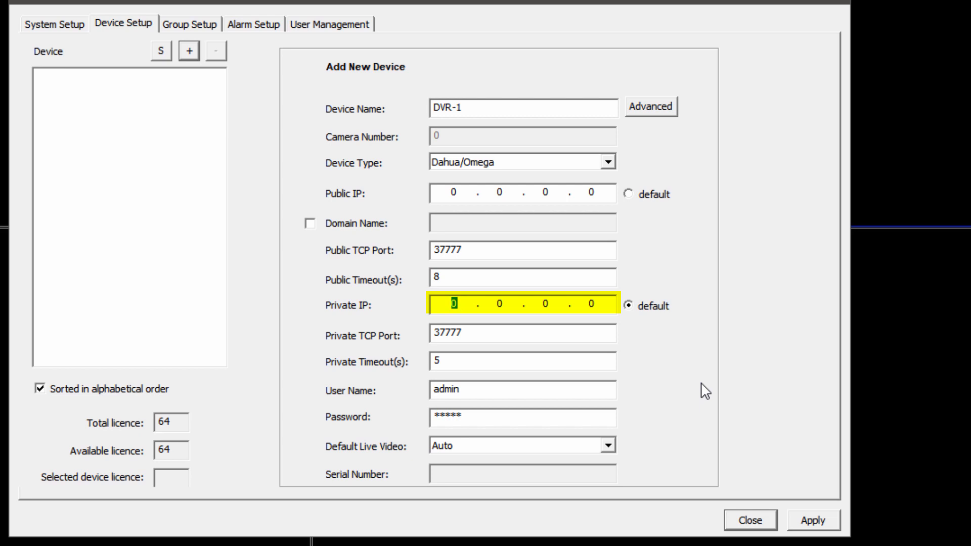
text(192.168.2.54)
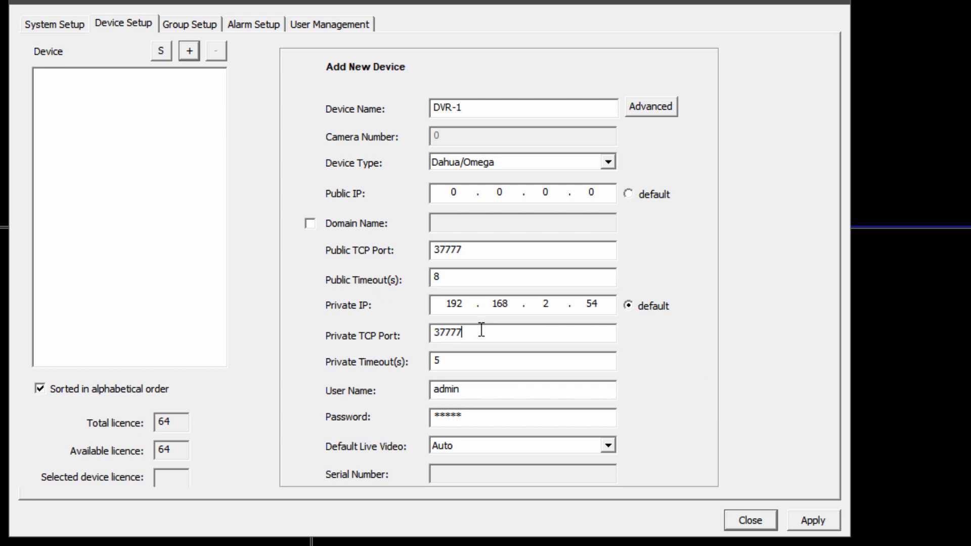
mouse_move(487, 333)
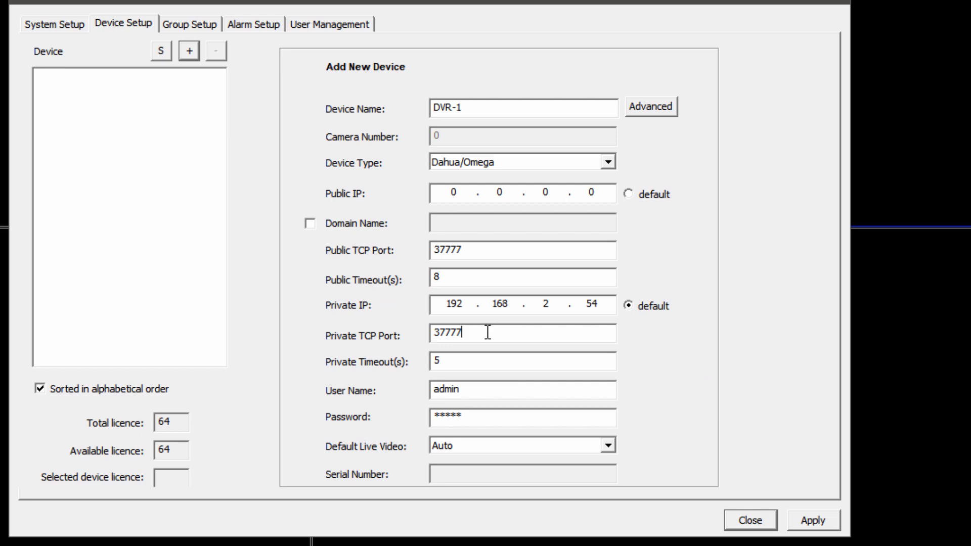
double_click(446, 389)
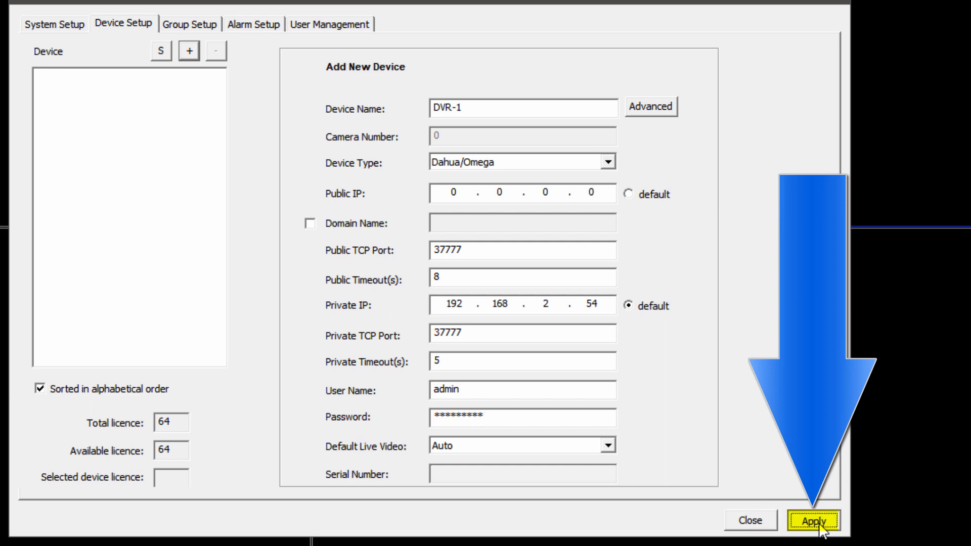
- Apply the DVR-1 settings, acknowledge the Completed message and close the setup window
click(812, 520)
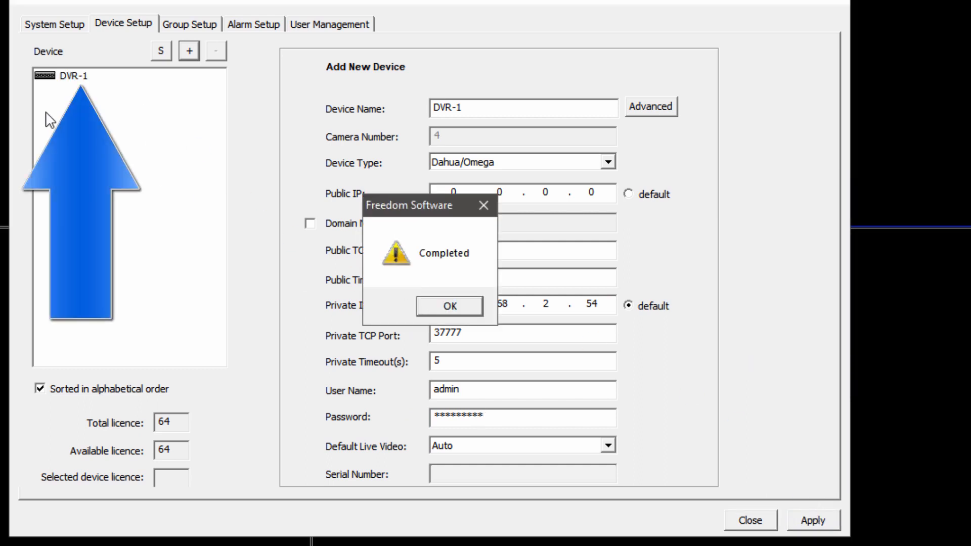
mouse_move(120, 105)
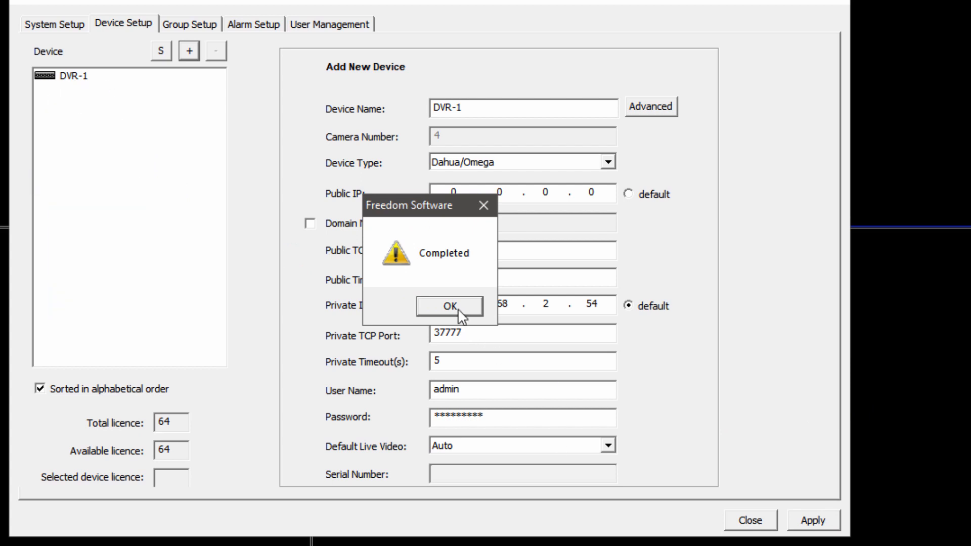
click(448, 306)
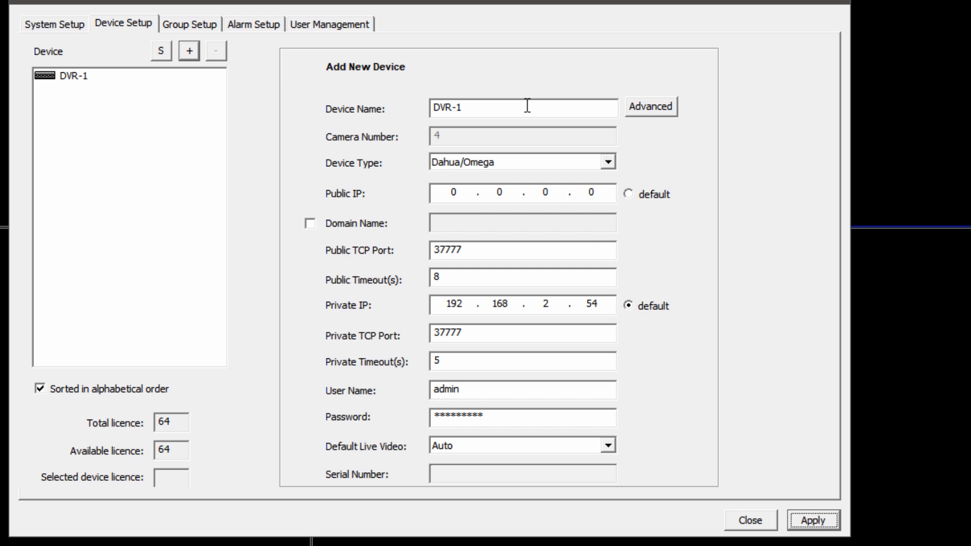
mouse_move(426, 123)
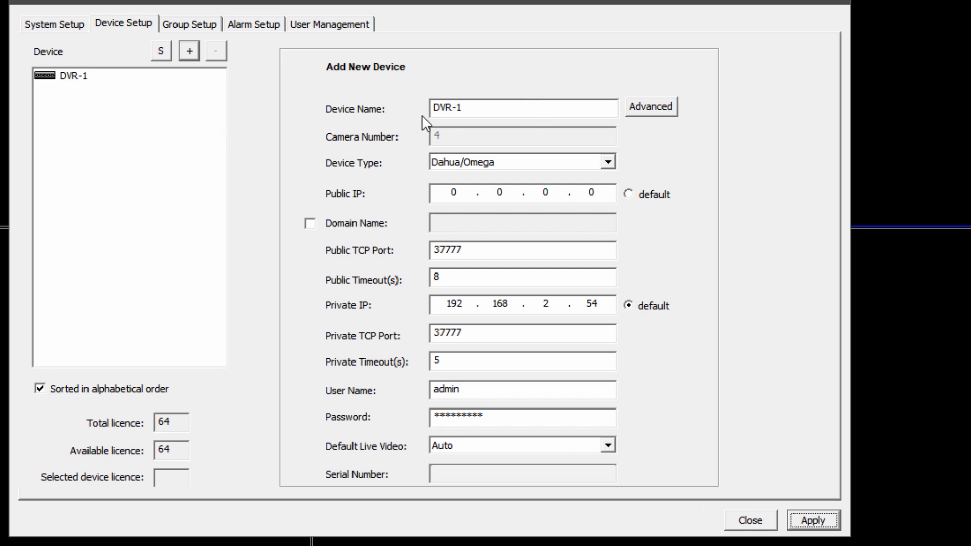
mouse_move(702, 484)
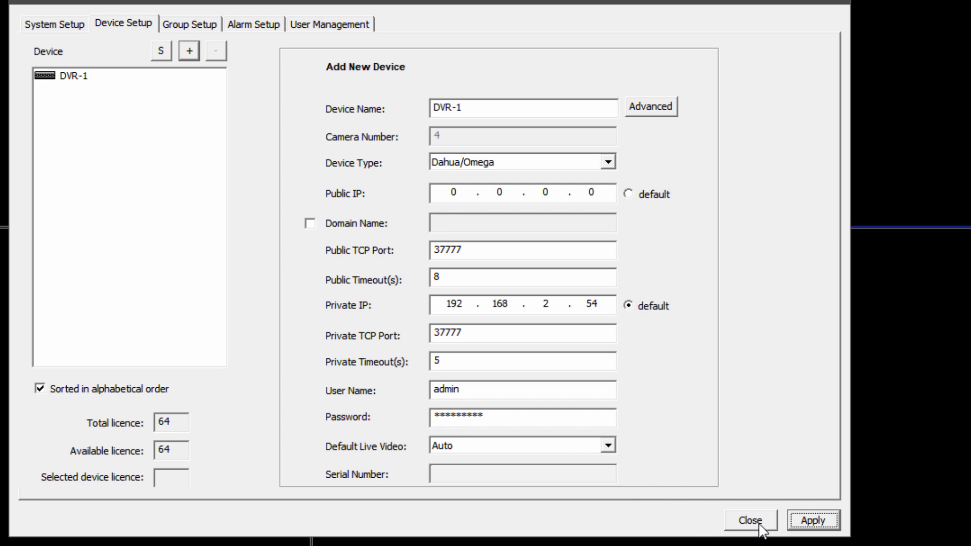
click(750, 520)
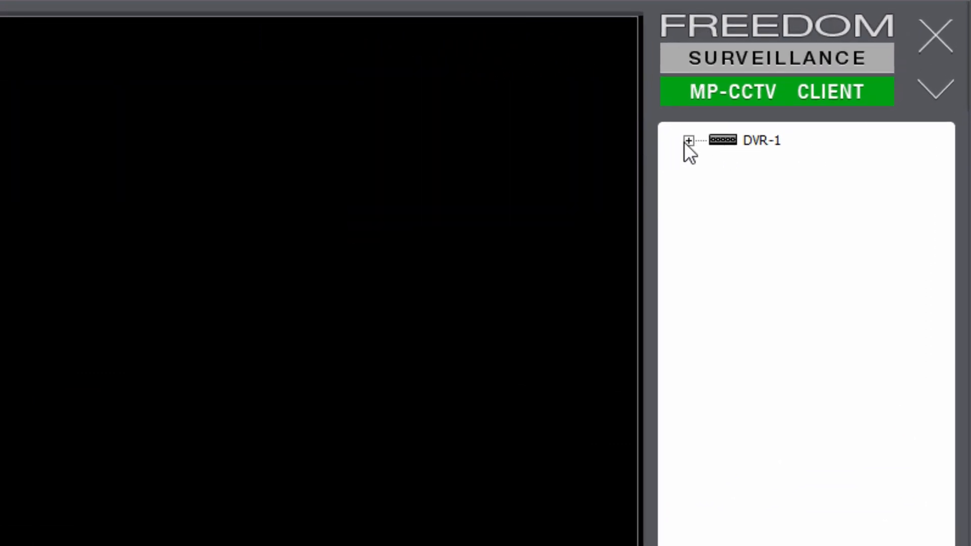
- Expand DVR-1 to show its four cameras and bring up the device's context menu
click(688, 141)
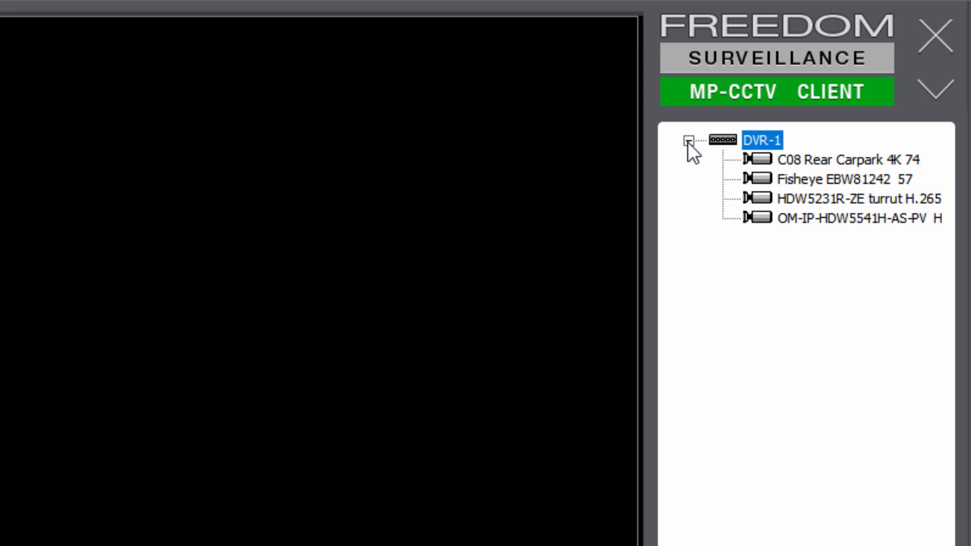
click(688, 140)
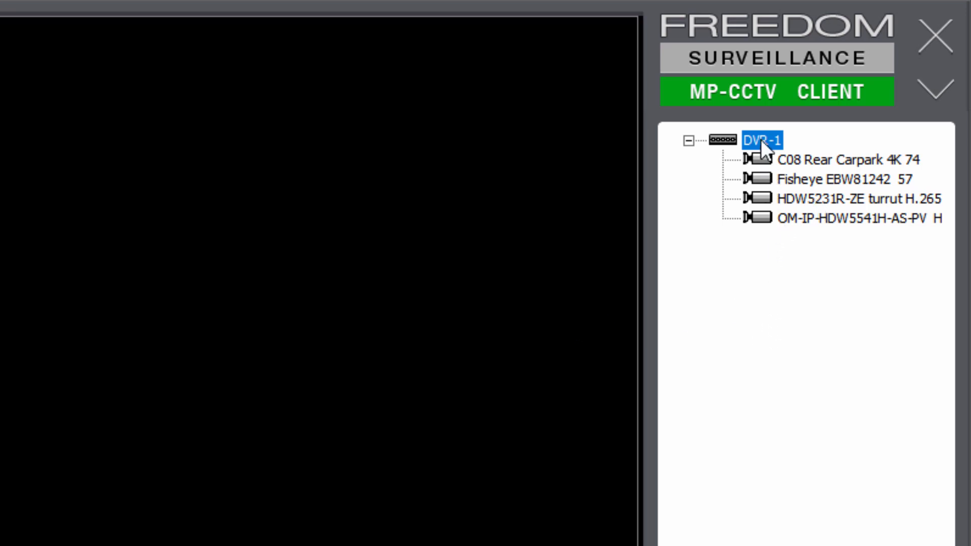
right_click(763, 140)
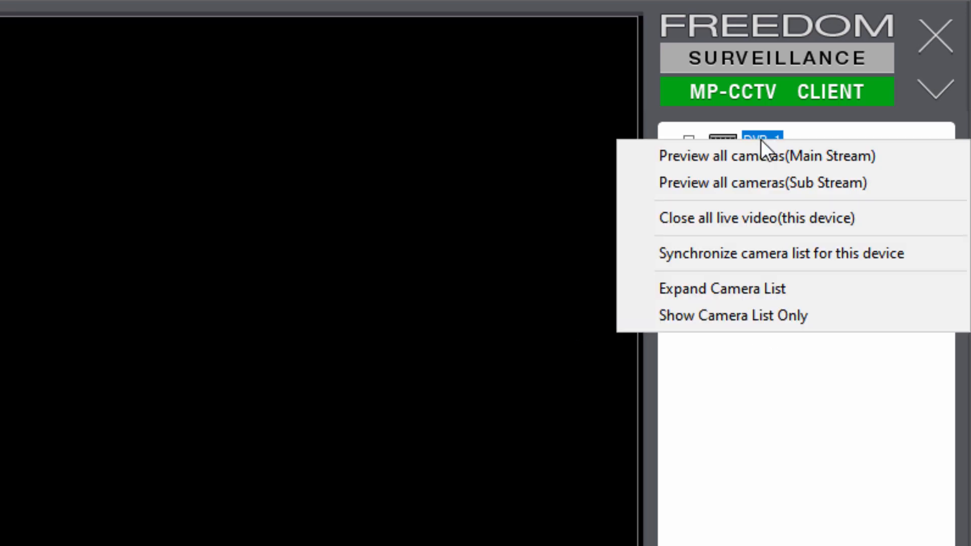
mouse_move(731, 156)
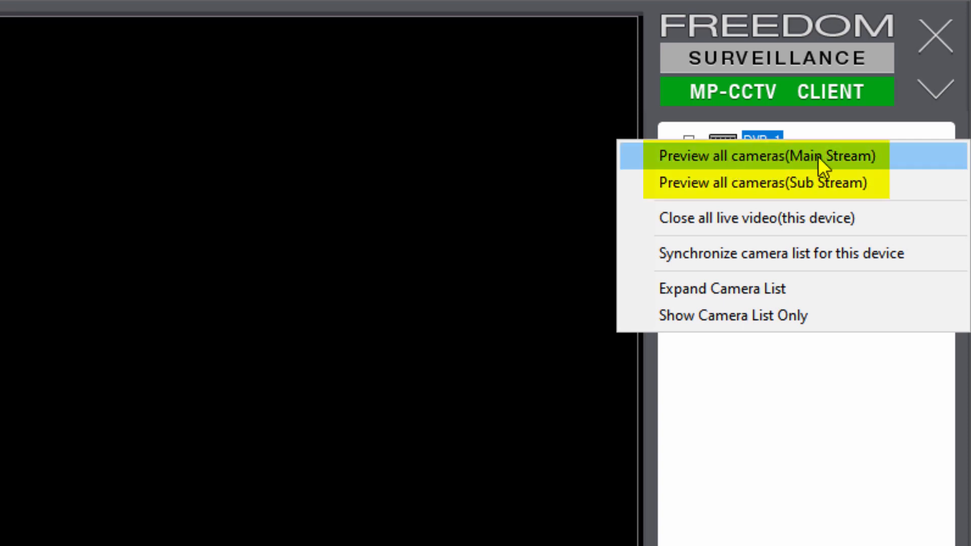
mouse_move(847, 183)
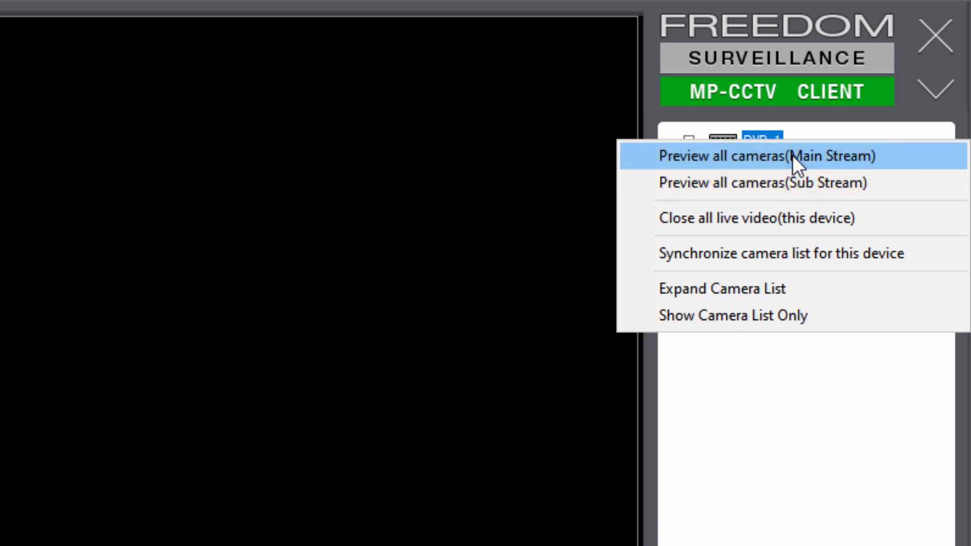
mouse_move(794, 183)
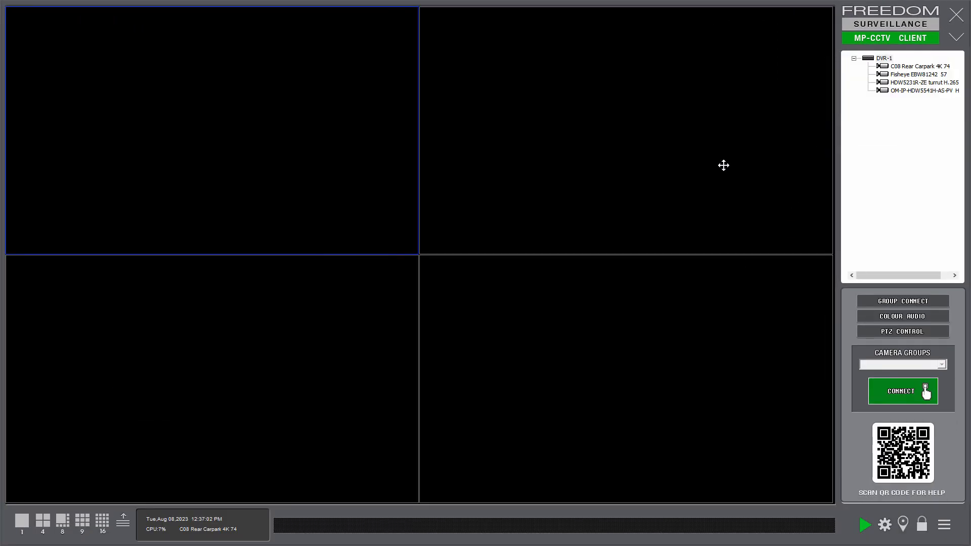
- Let all four DVR-1 cameras load live in the 4-split layout
click(902, 391)
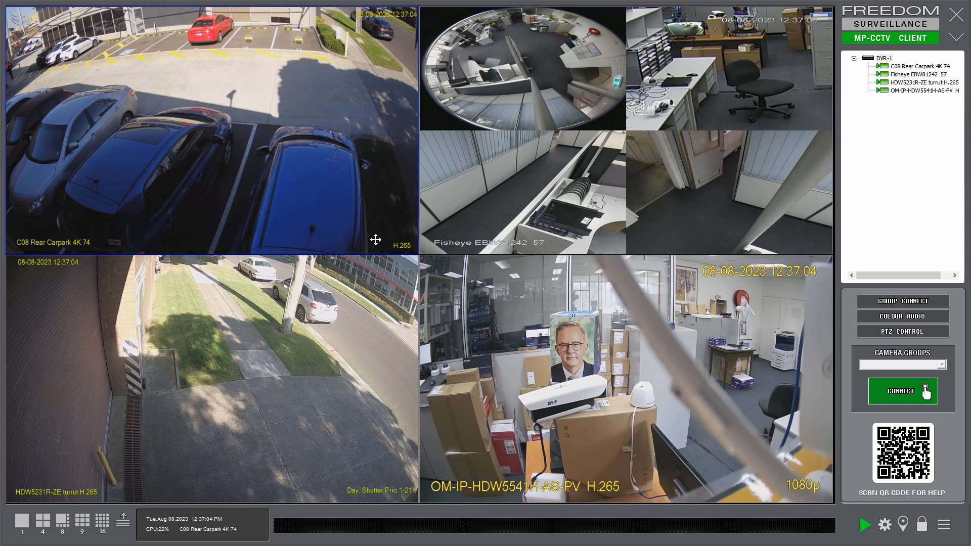
mouse_move(342, 190)
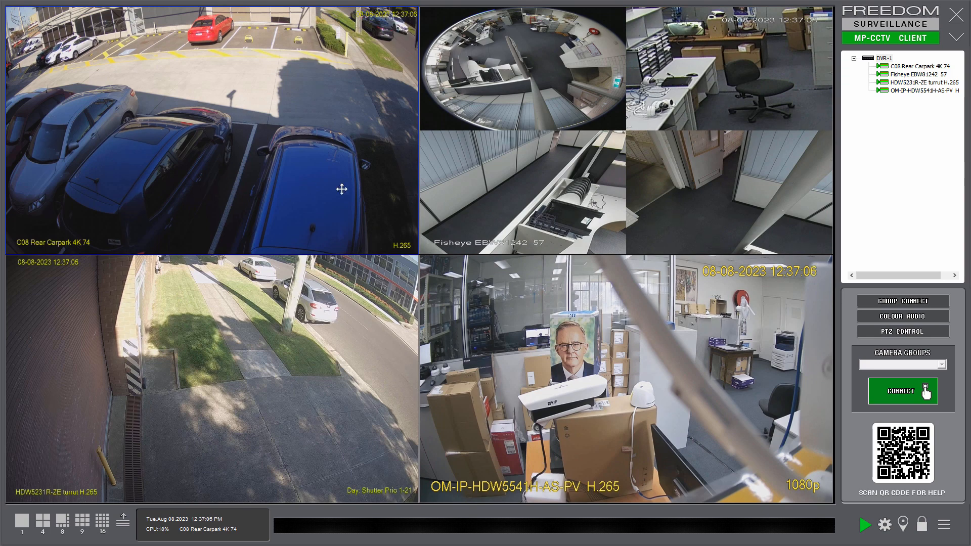
mouse_move(432, 306)
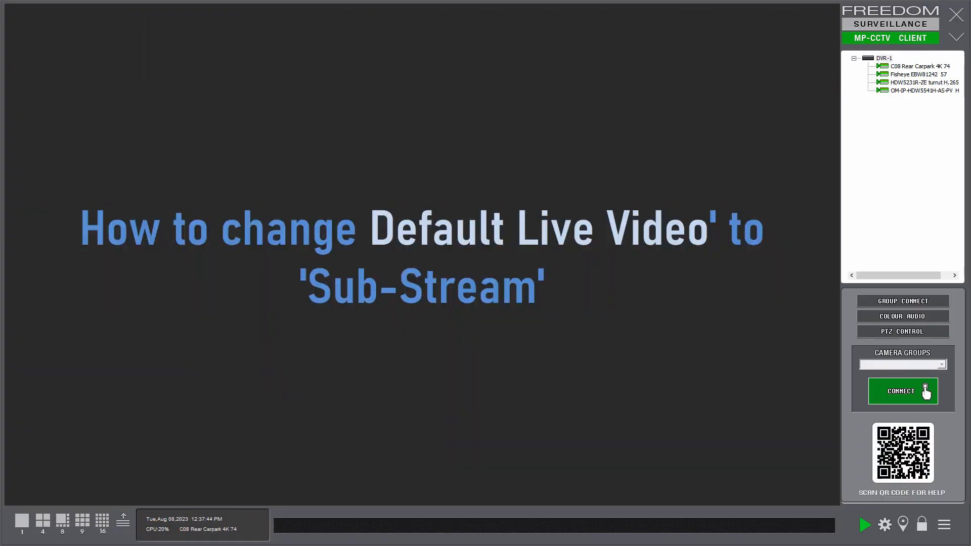
- Check DVR-1's Default Live Video setting in the client settings
click(902, 392)
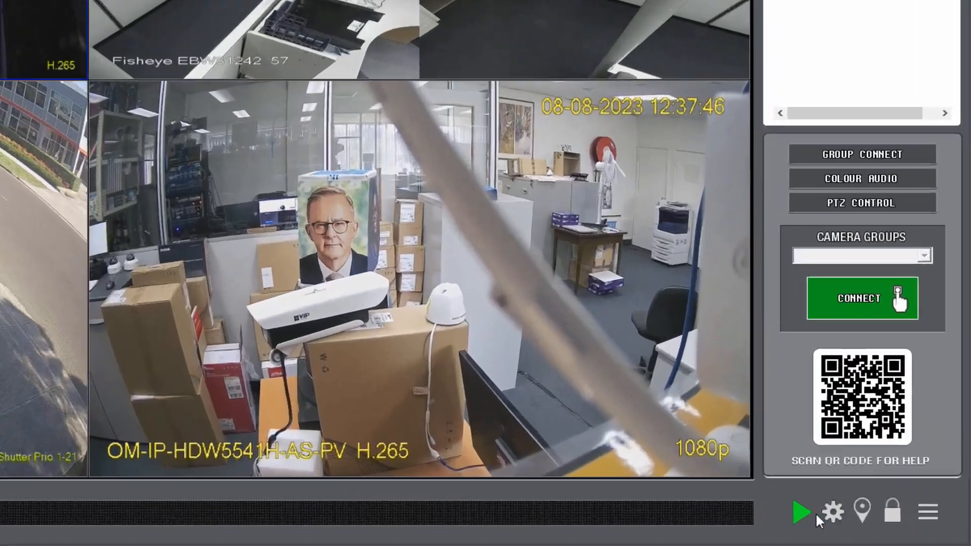
click(833, 512)
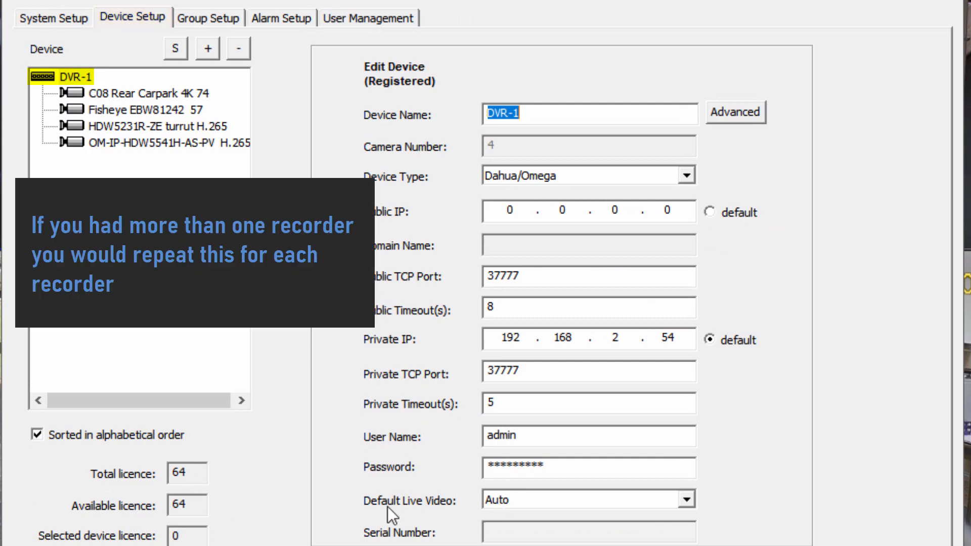
click(587, 503)
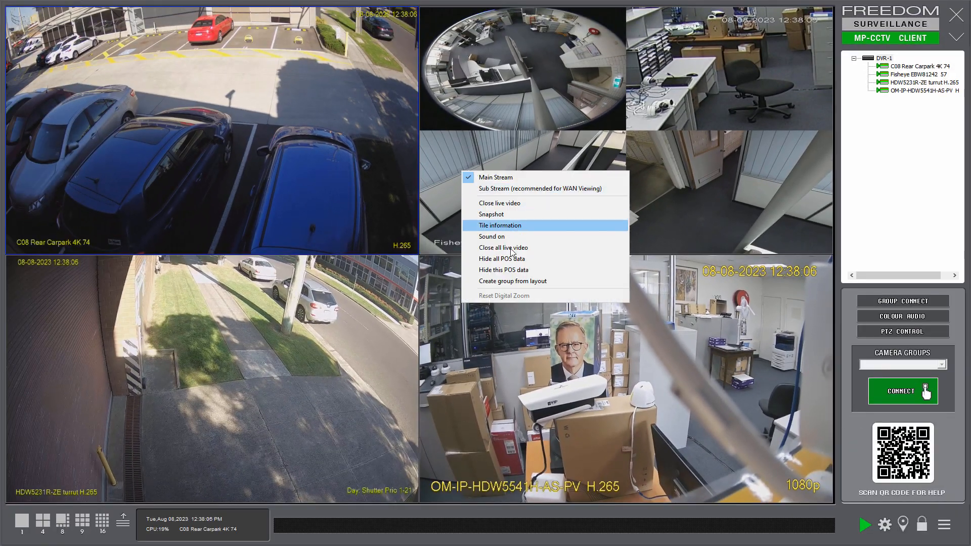
- Close all live video and preview all DVR-1 cameras on the sub stream
click(504, 247)
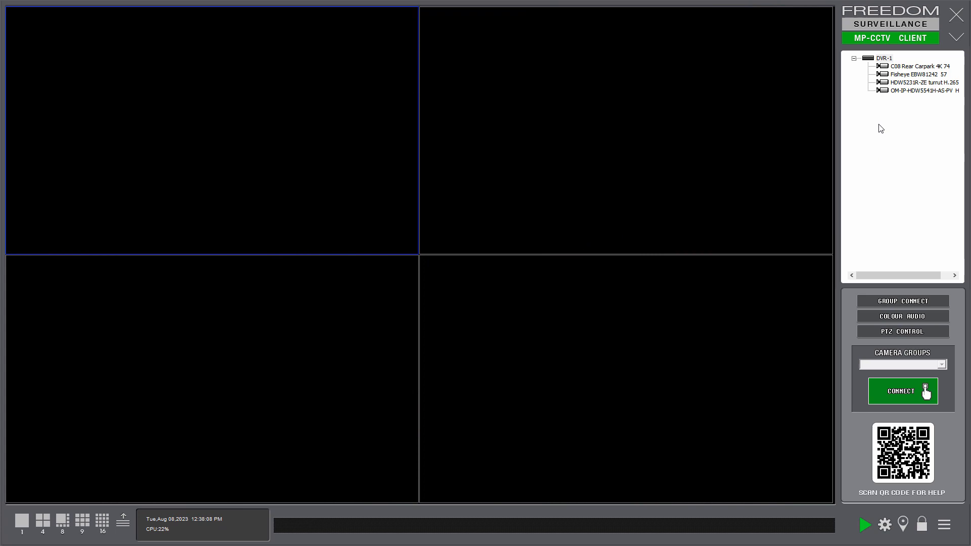
right_click(891, 60)
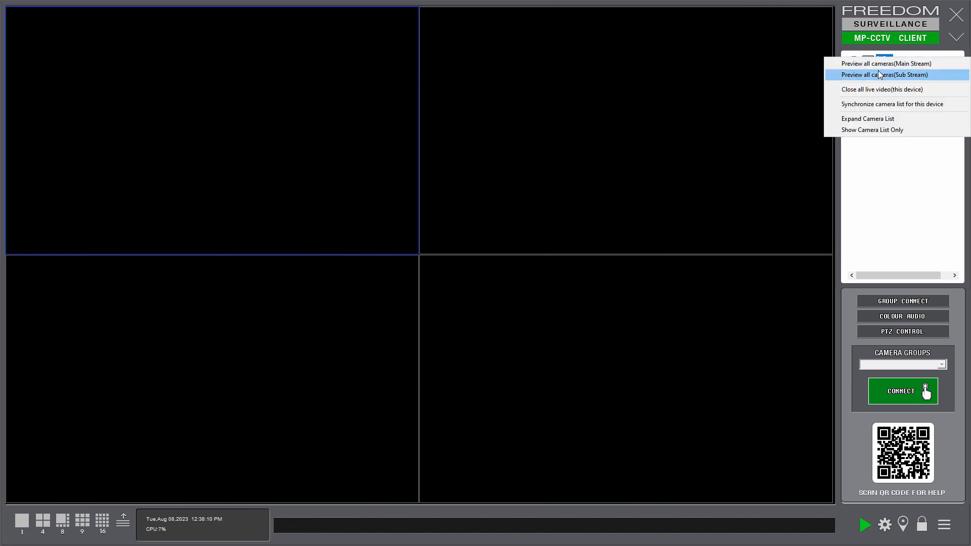
click(886, 74)
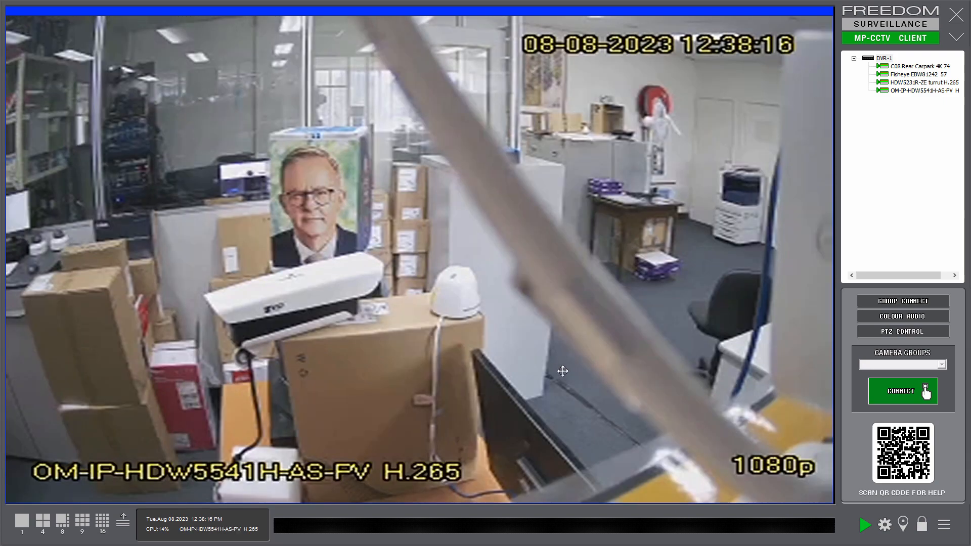
mouse_move(367, 212)
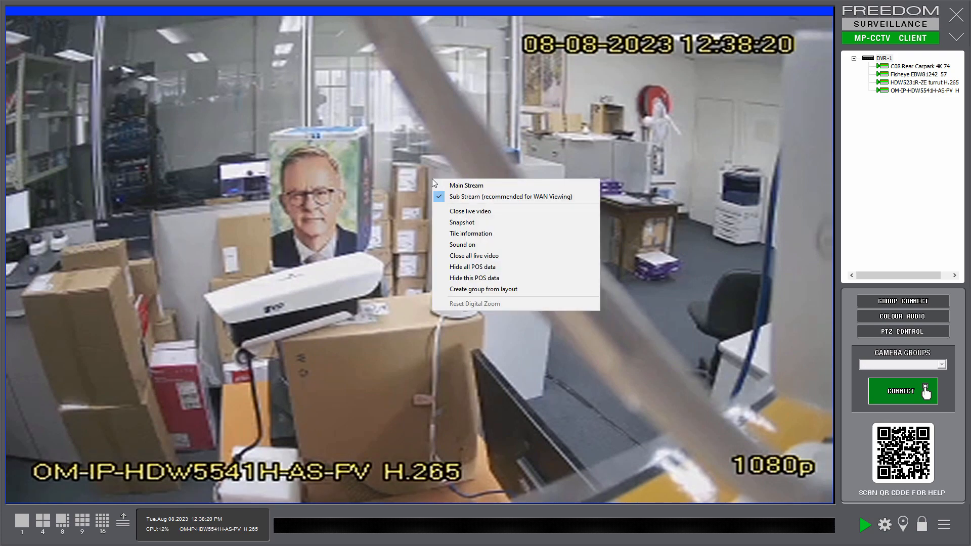
- Toggle the OM-IP-HDW5541H camera between main and sub stream, then return to the four-camera grid
click(465, 184)
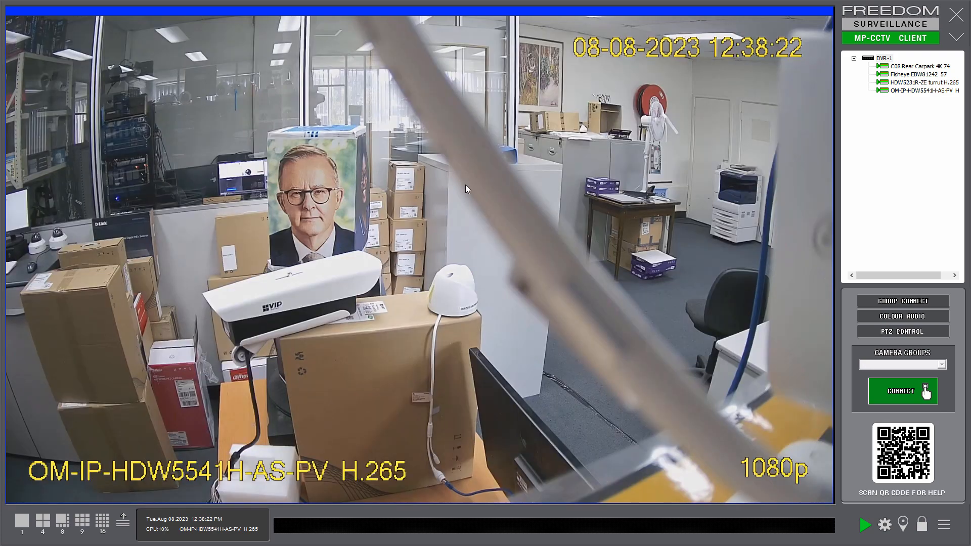
right_click(465, 189)
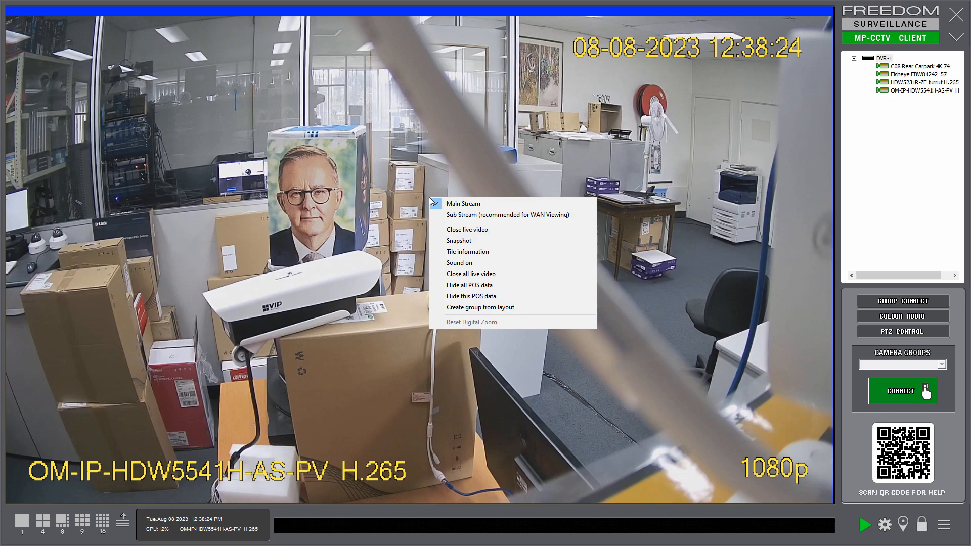
mouse_move(463, 215)
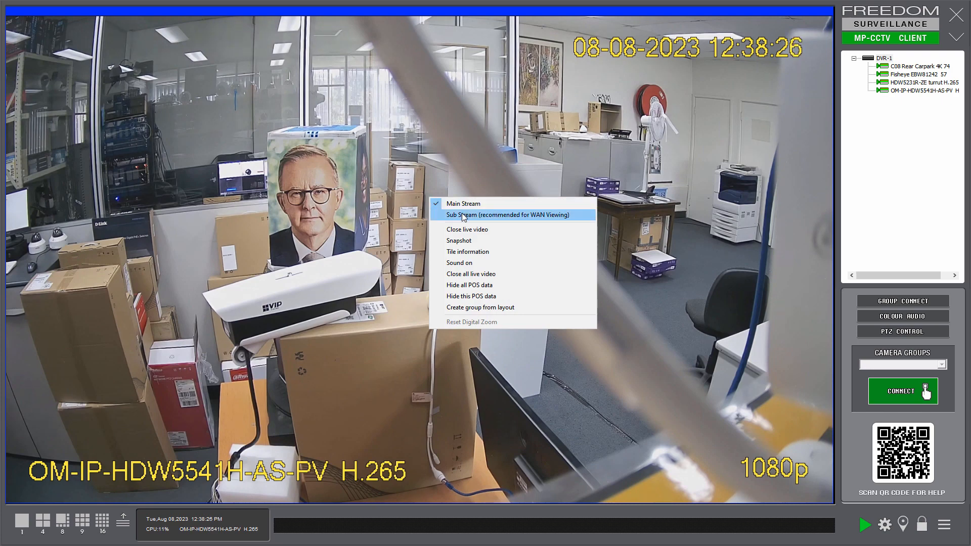
click(515, 215)
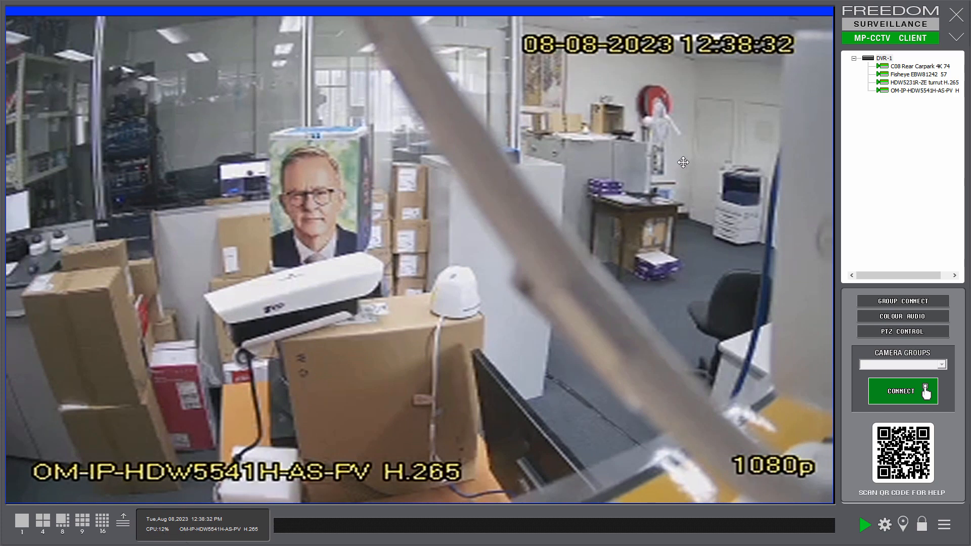
mouse_move(644, 230)
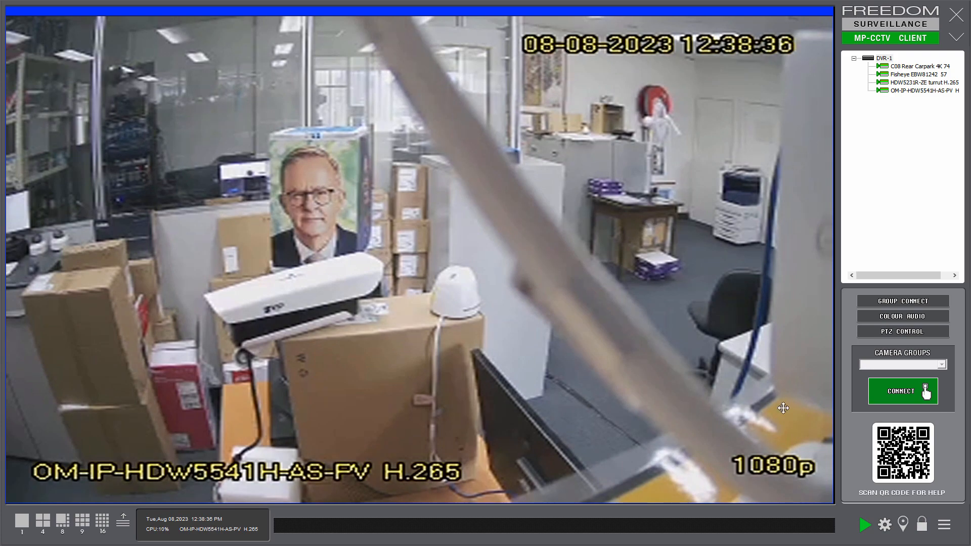
click(42, 520)
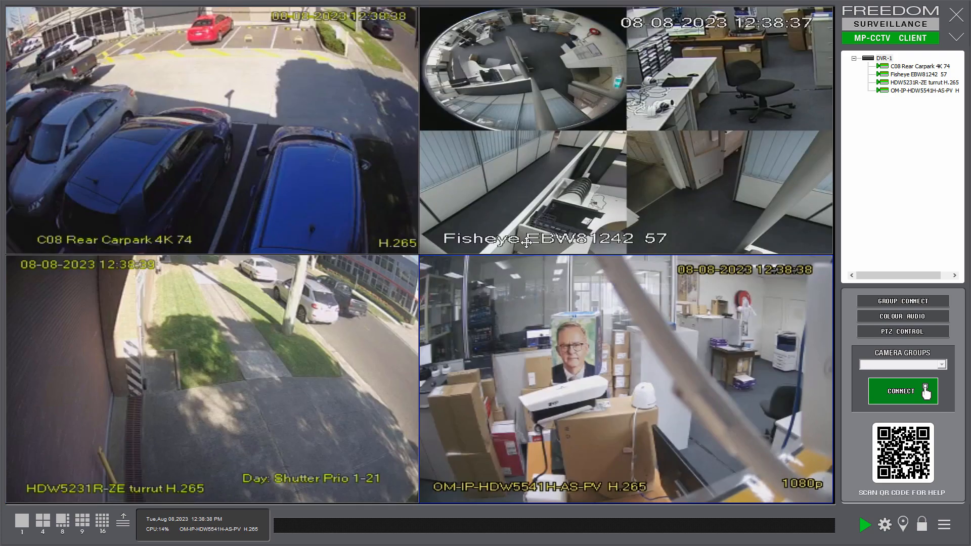
click(902, 391)
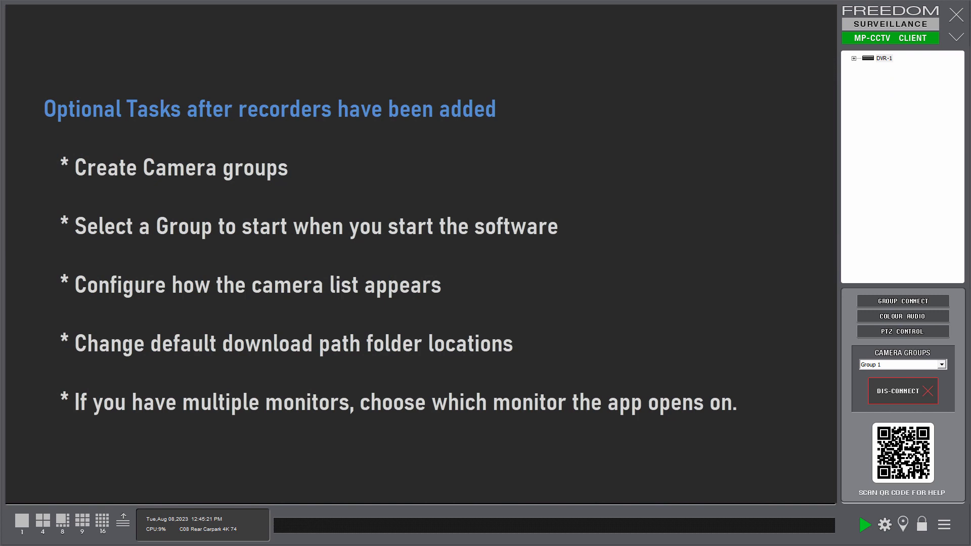
click(902, 390)
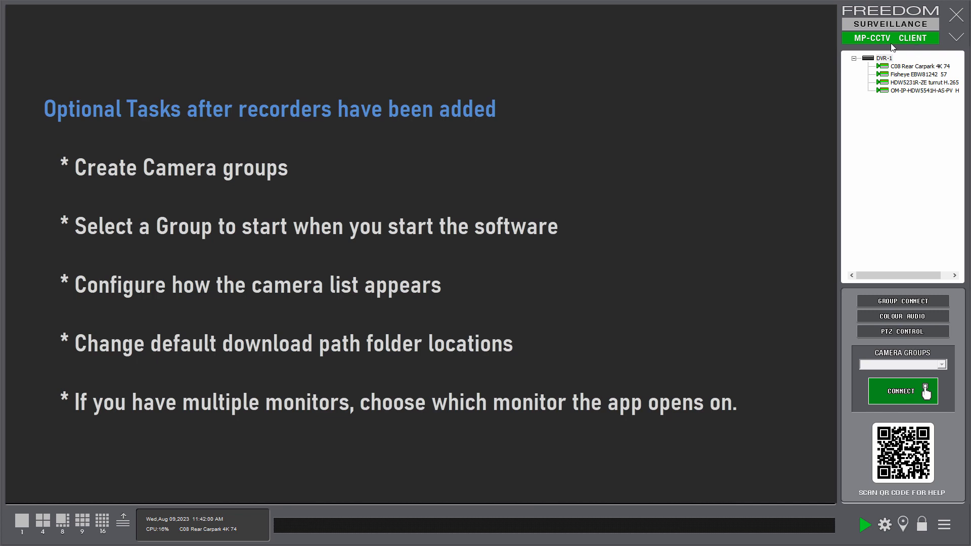
mouse_move(893, 161)
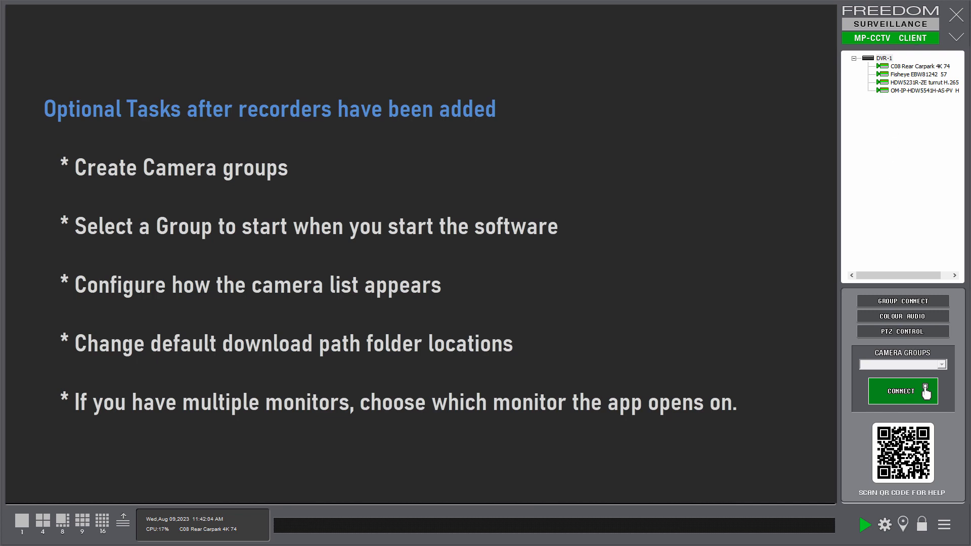
click(903, 390)
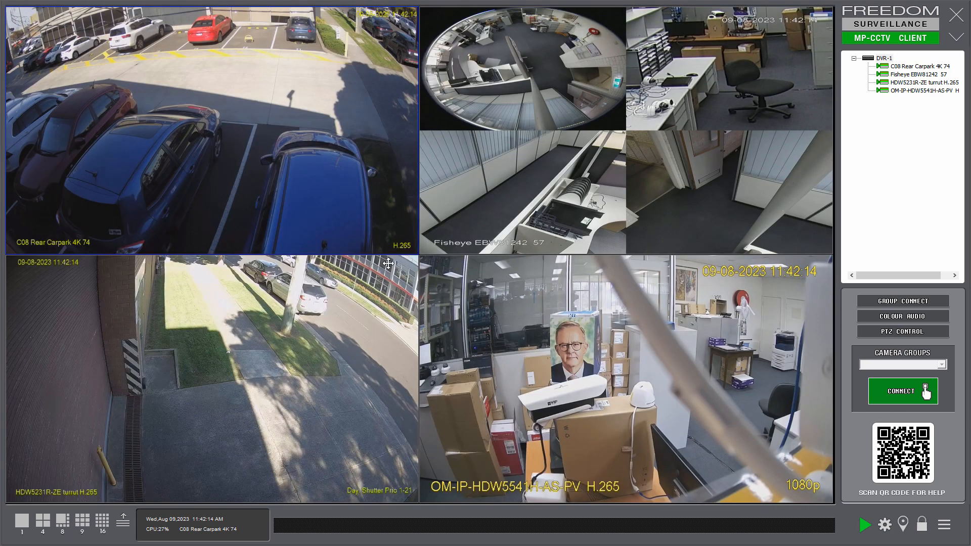
click(101, 520)
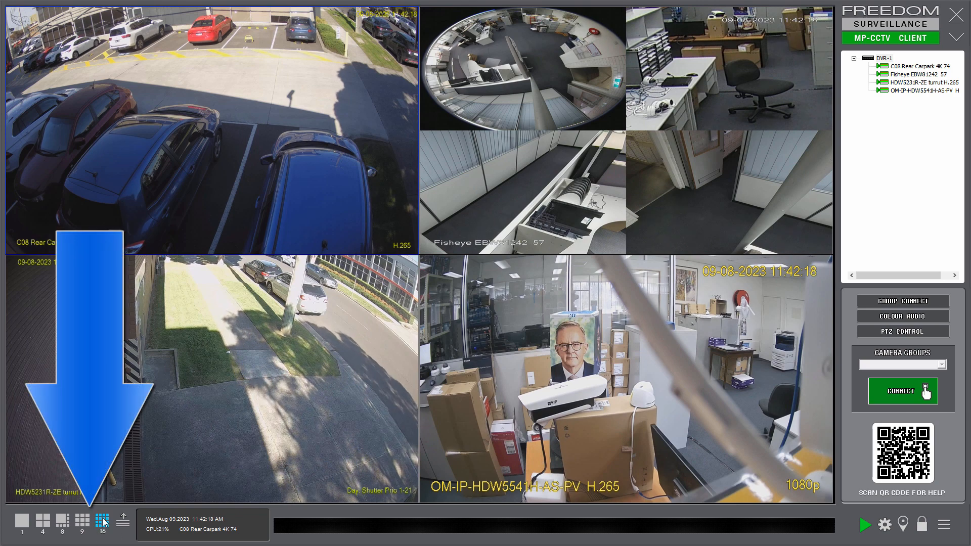
click(81, 520)
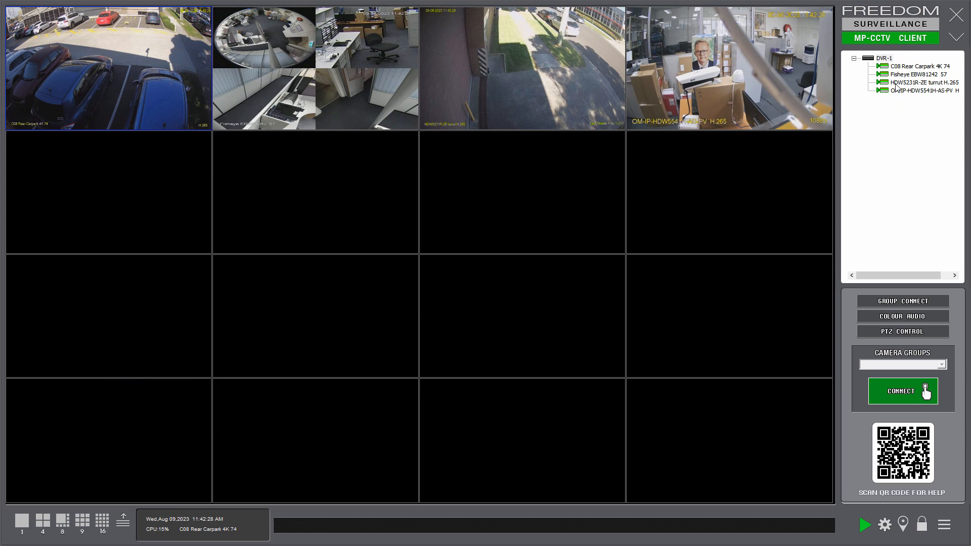
mouse_move(518, 199)
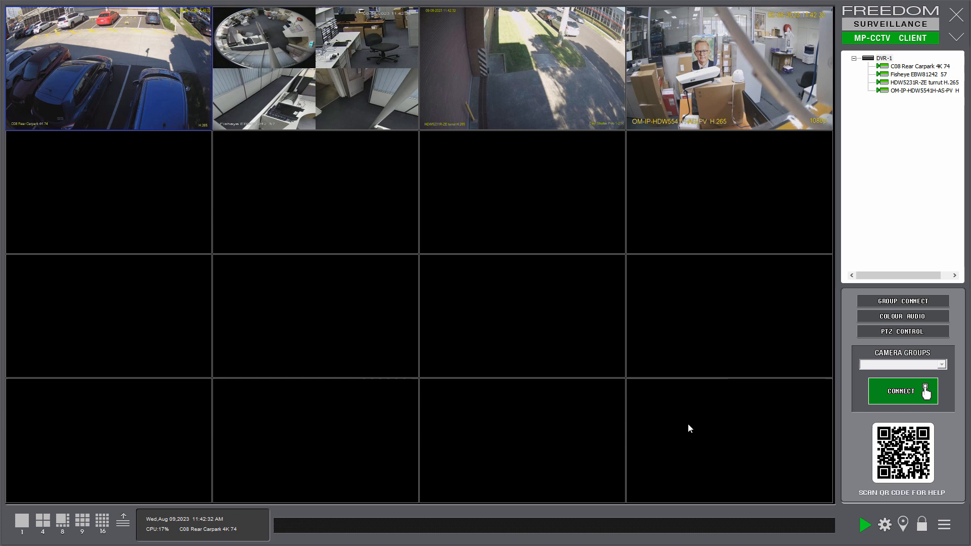
mouse_move(793, 231)
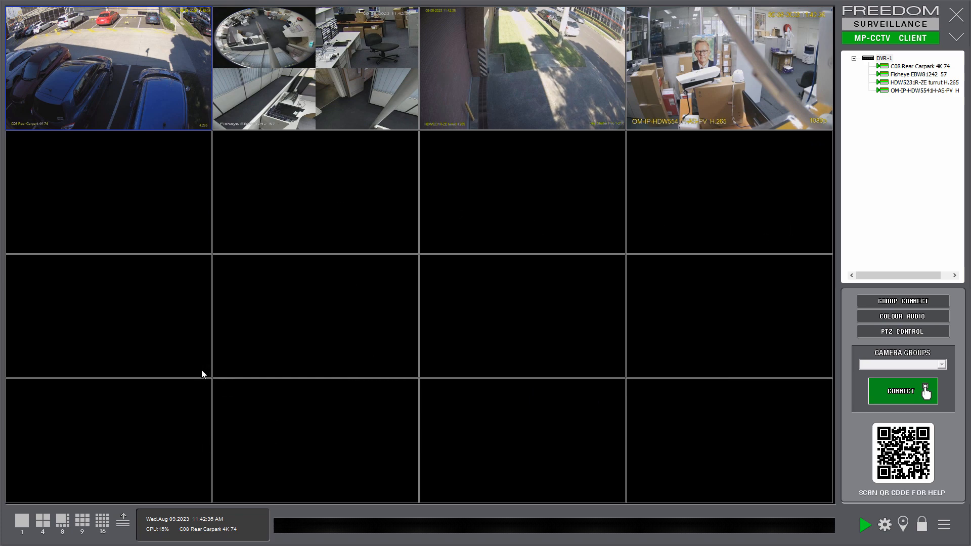
click(43, 520)
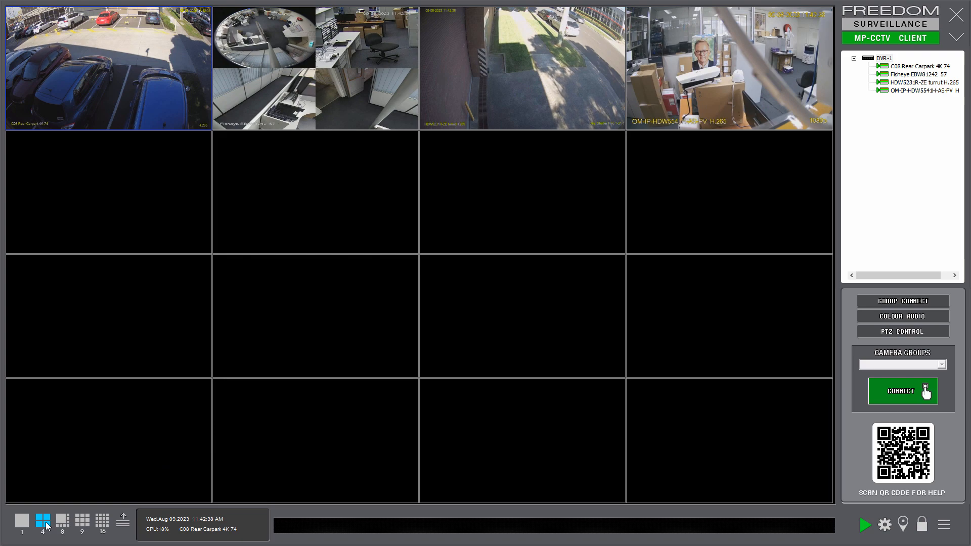
click(42, 520)
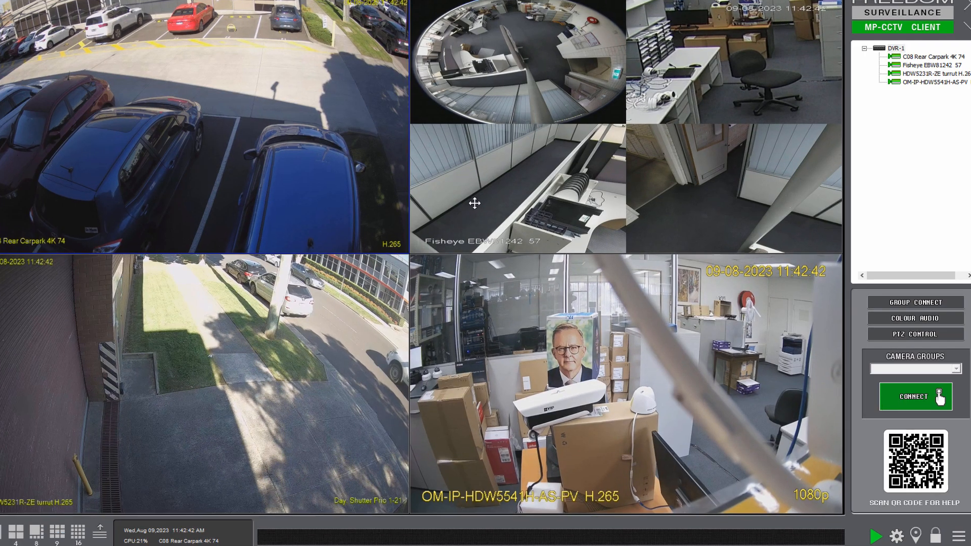
- Create a camera group named Group 1 from the current four-camera layout
right_click(475, 203)
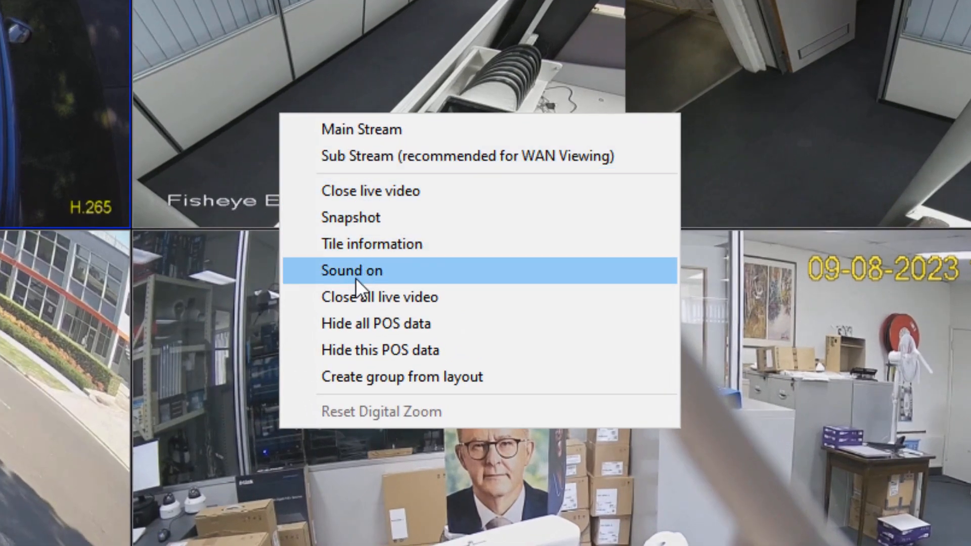
mouse_move(403, 377)
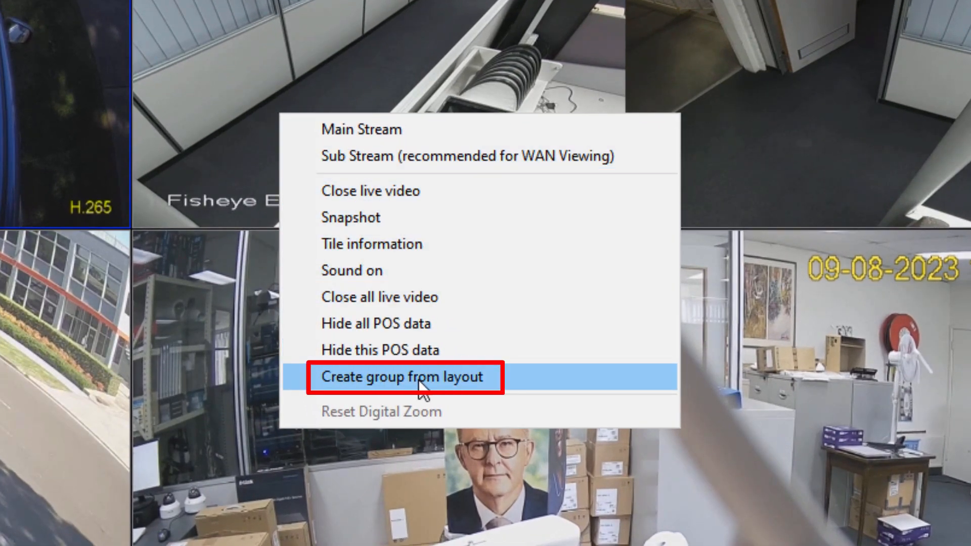
click(403, 376)
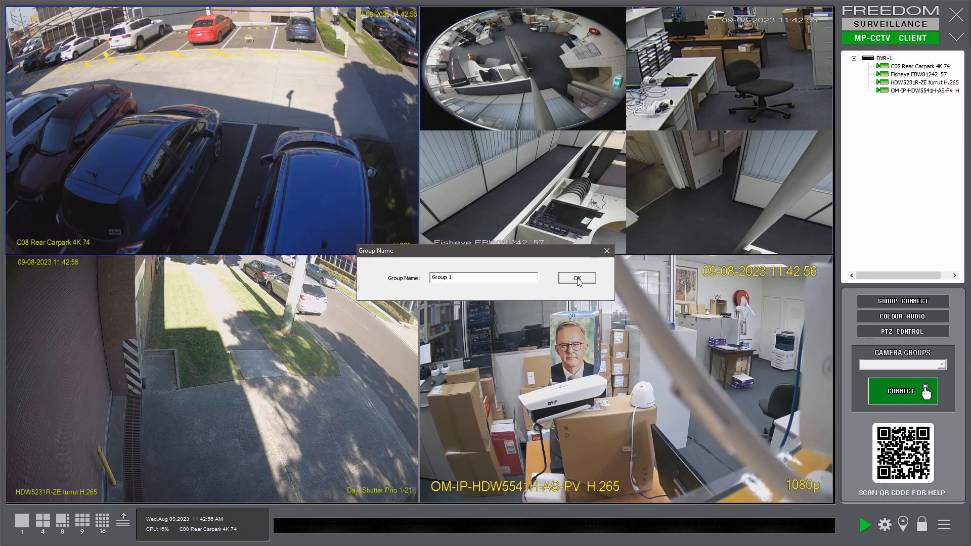
click(575, 277)
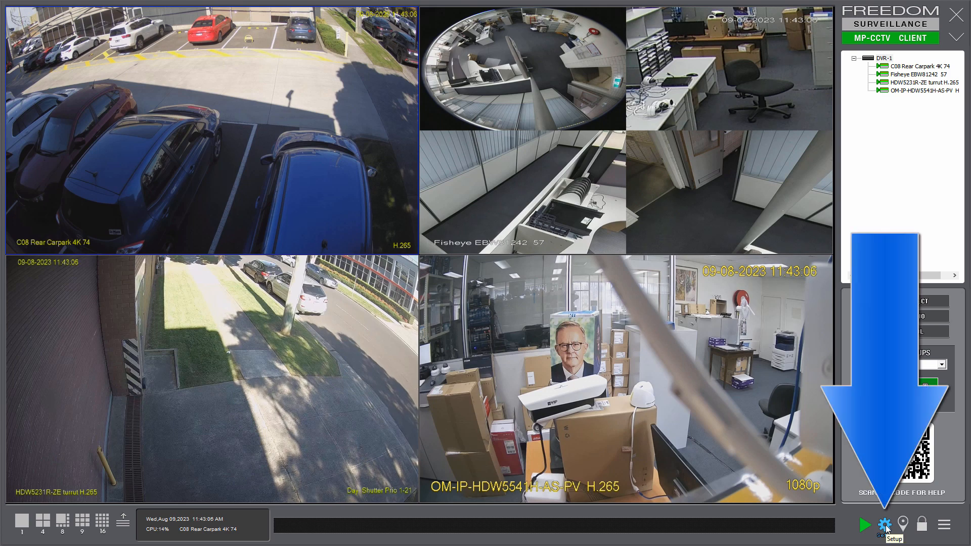
- In Multi-Monitor setup, assign Group 1 to monitor 2 and apply
click(885, 523)
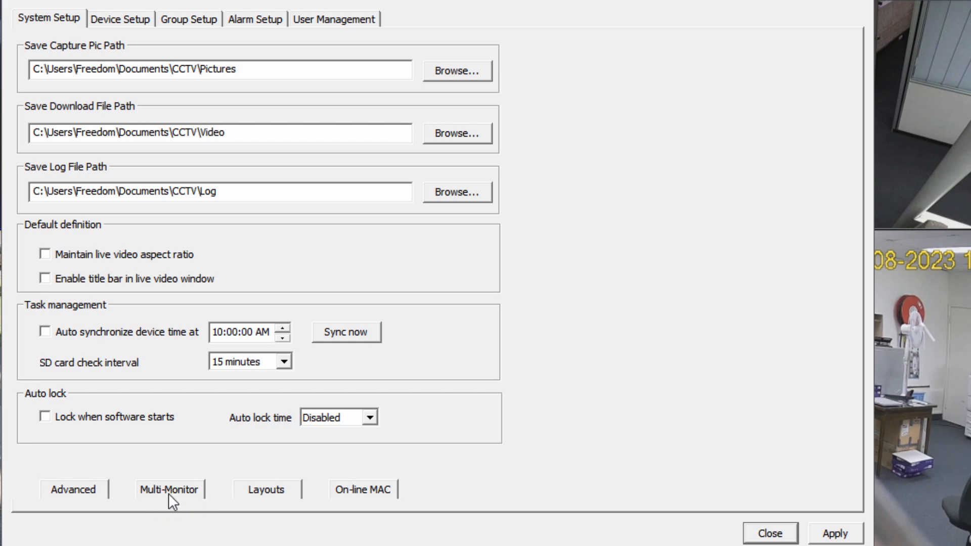
click(169, 490)
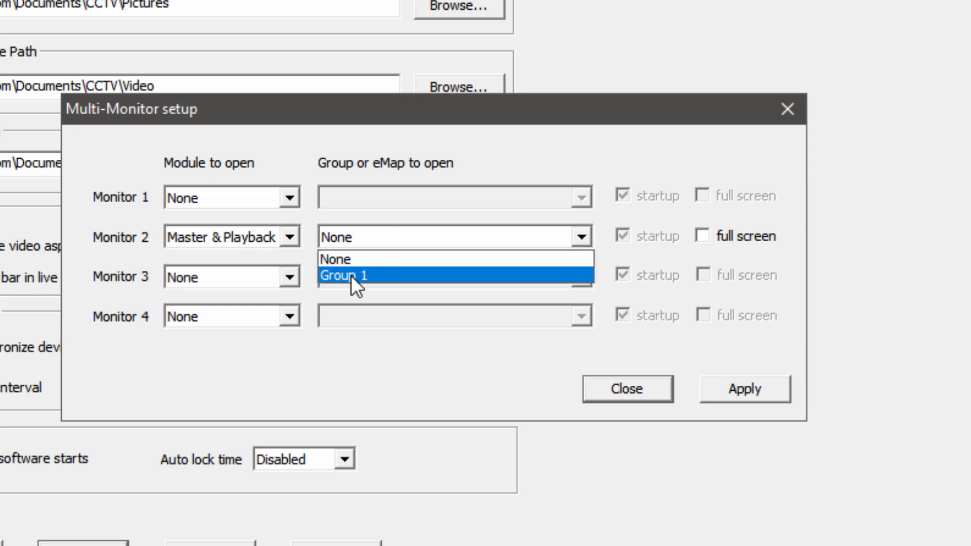
click(344, 275)
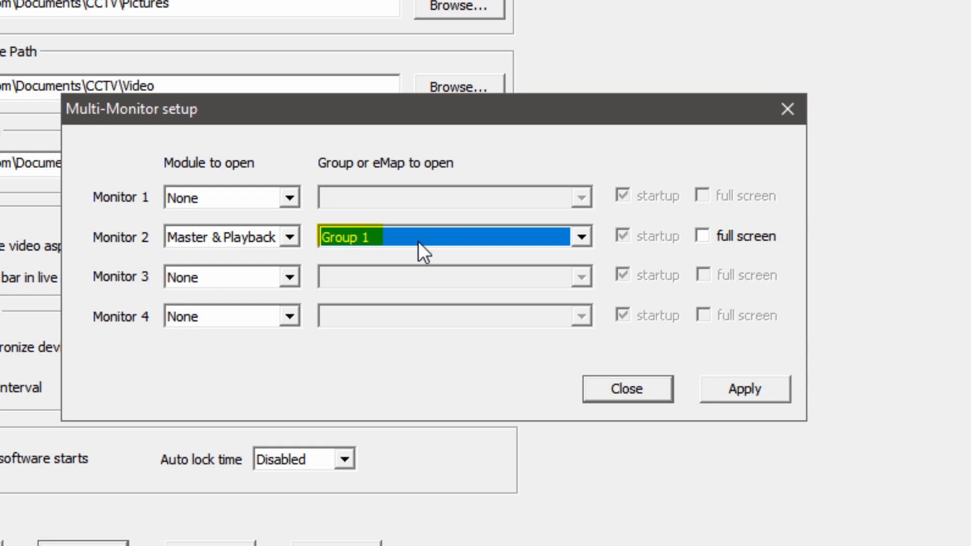
click(745, 389)
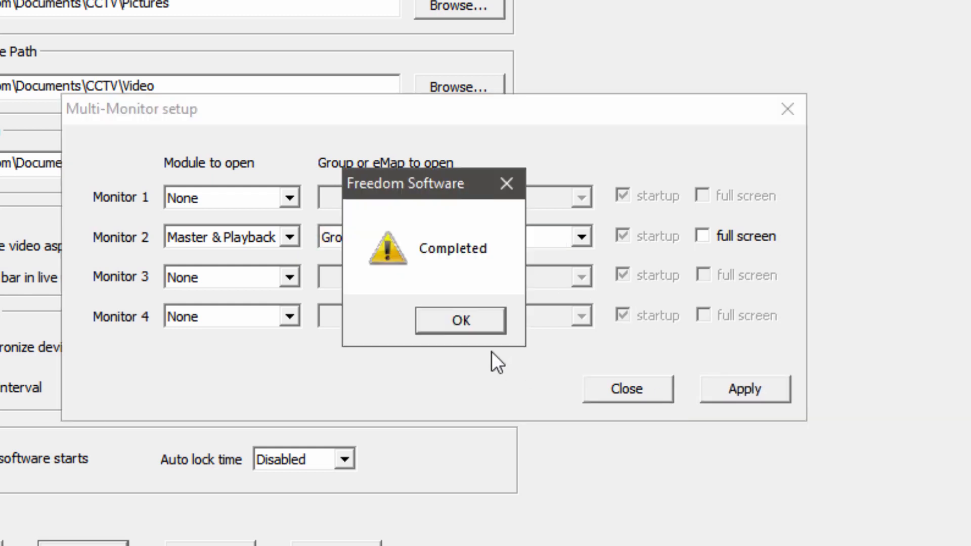
click(460, 321)
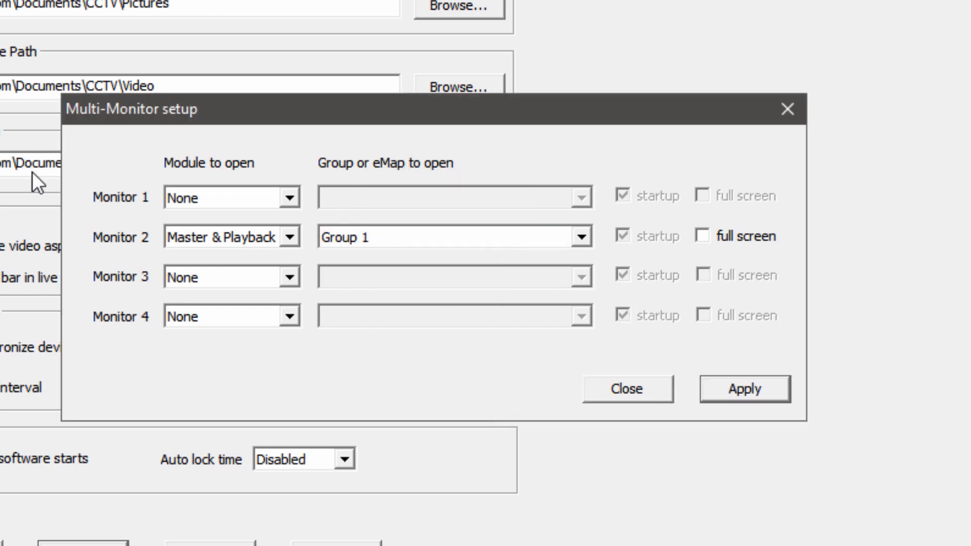
mouse_move(191, 240)
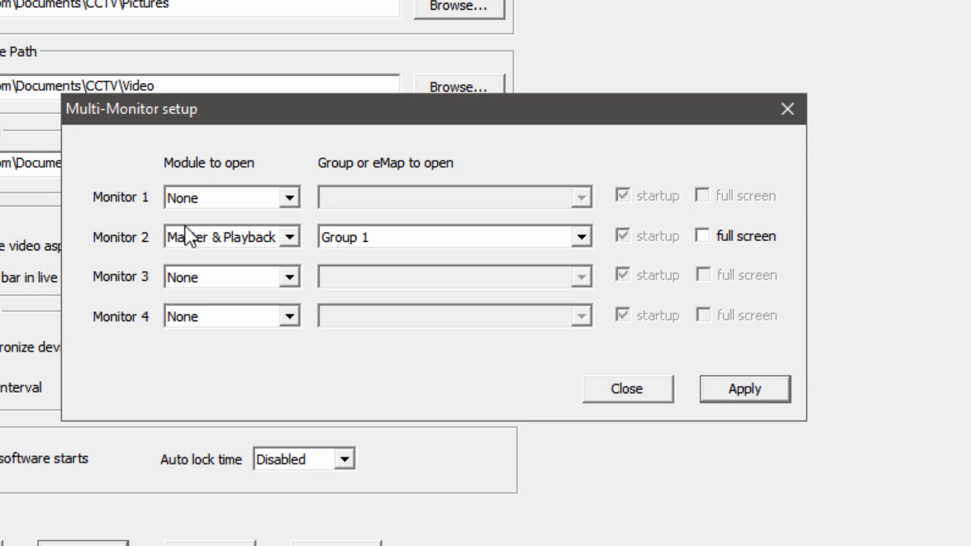
mouse_move(151, 234)
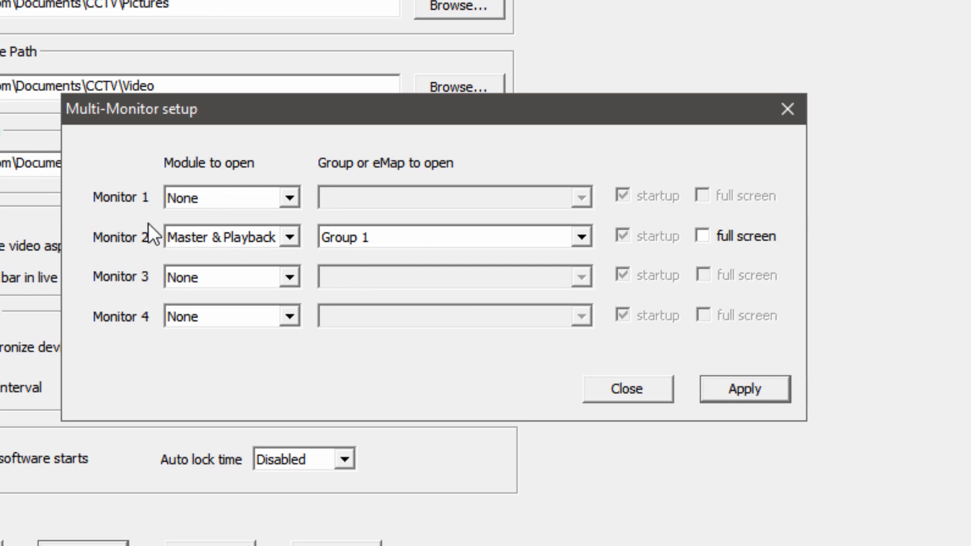
mouse_move(228, 310)
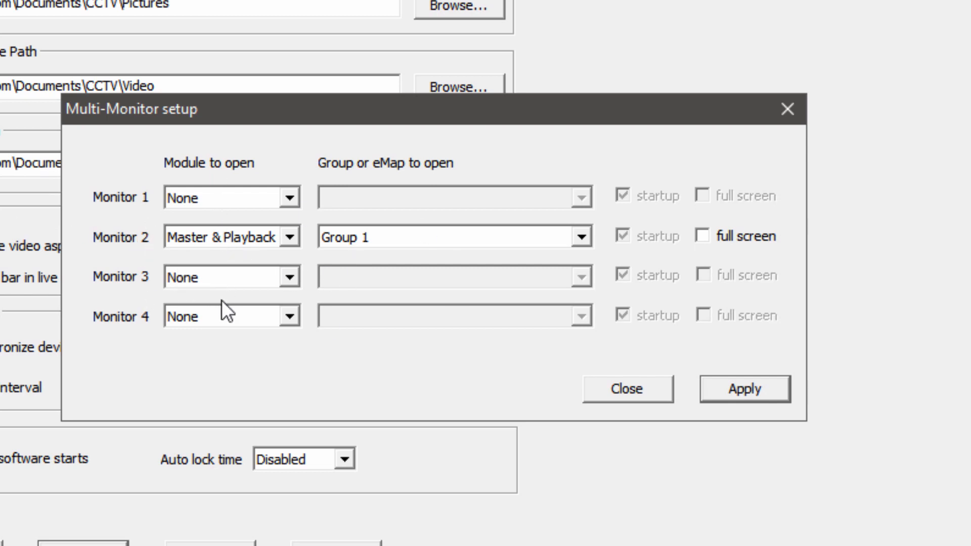
mouse_move(316, 207)
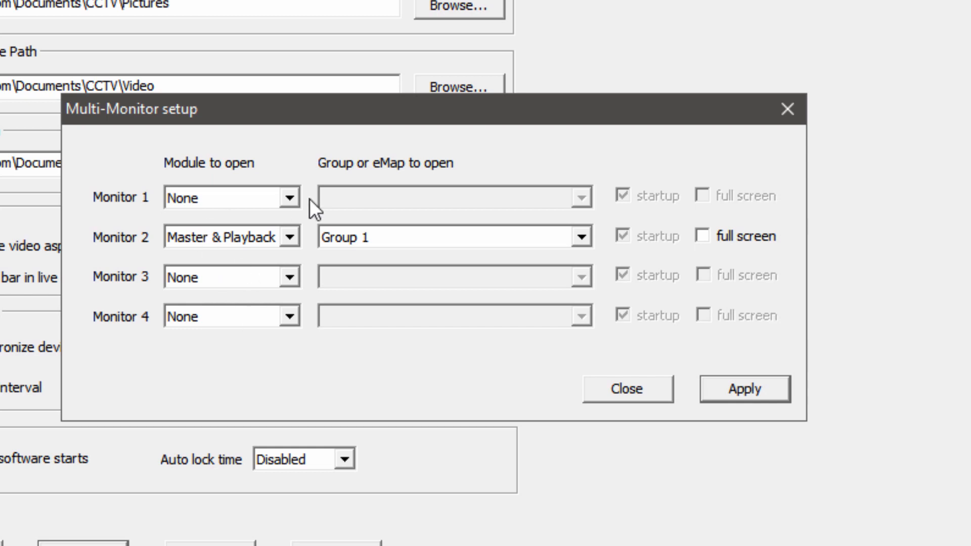
mouse_move(299, 239)
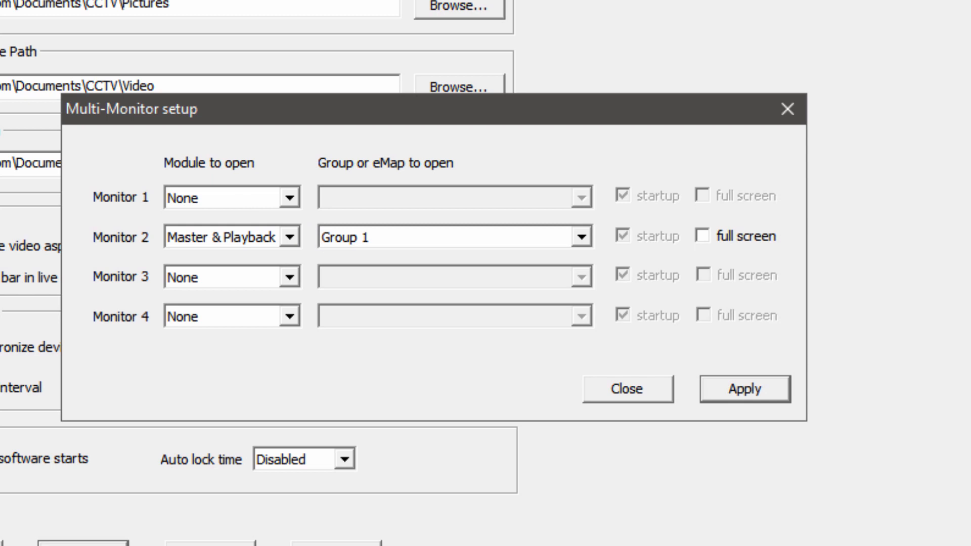
mouse_move(285, 336)
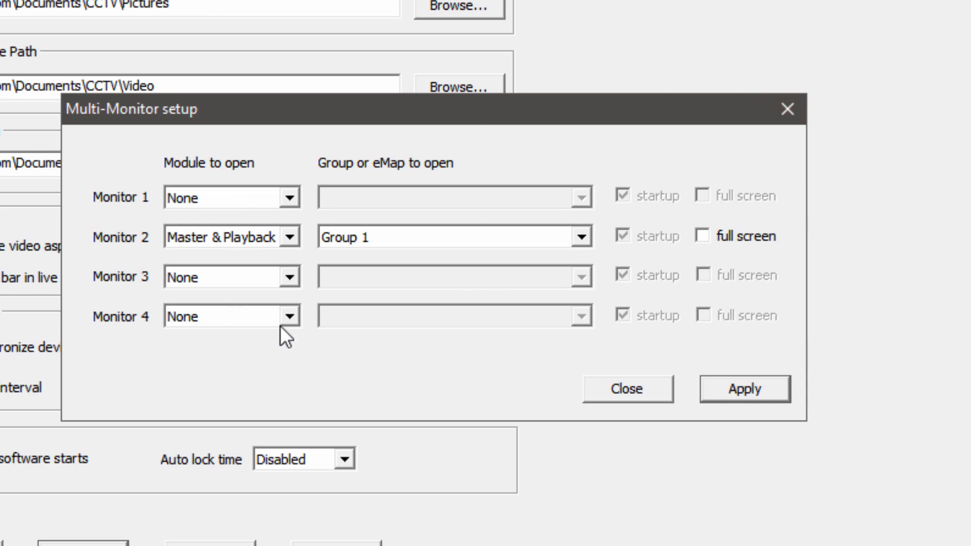
mouse_move(173, 216)
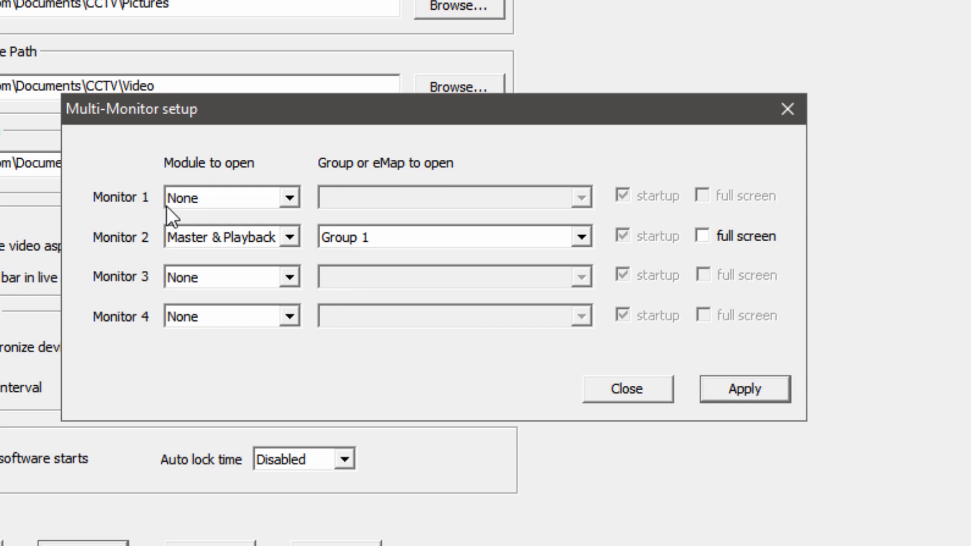
mouse_move(215, 213)
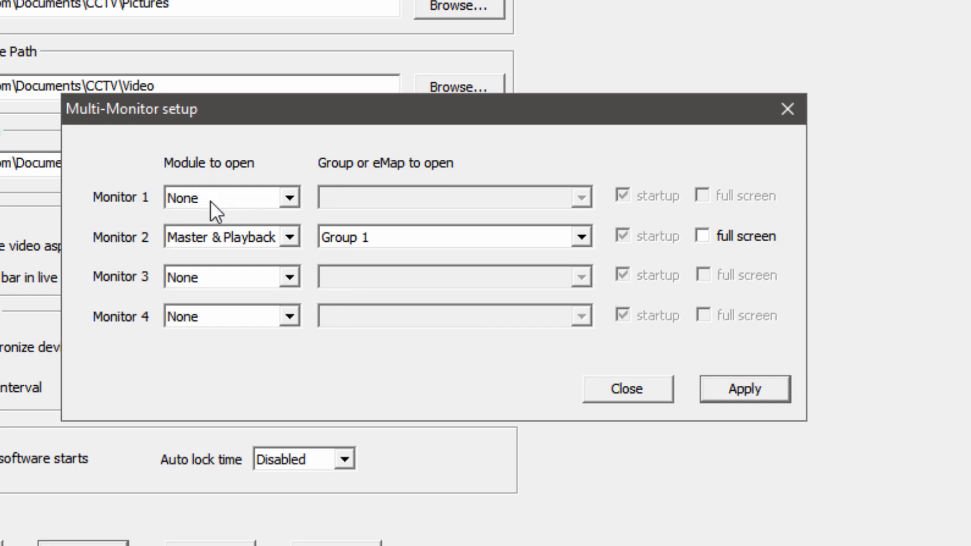
mouse_move(169, 213)
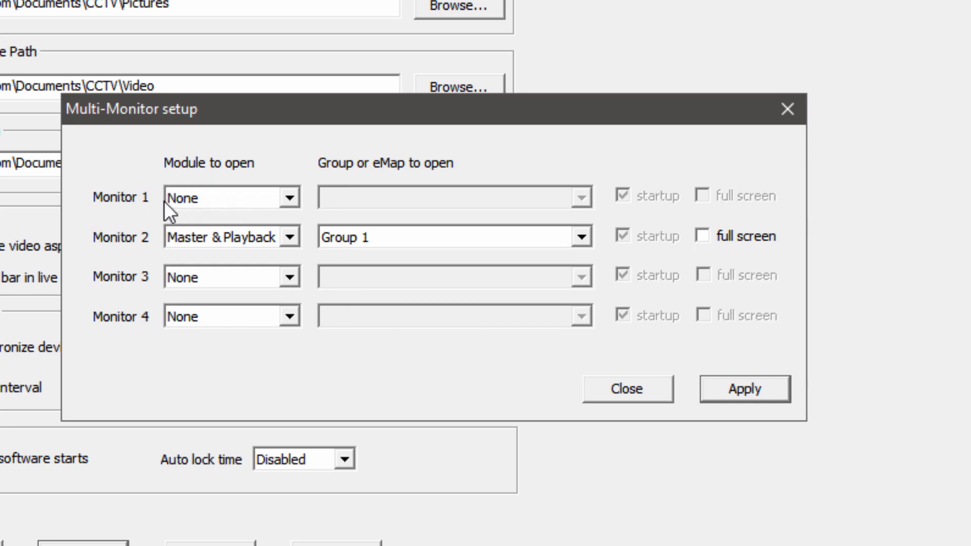
- Clear monitor 2's module and assign Master & Playback with Group 1 to monitor 1
click(217, 236)
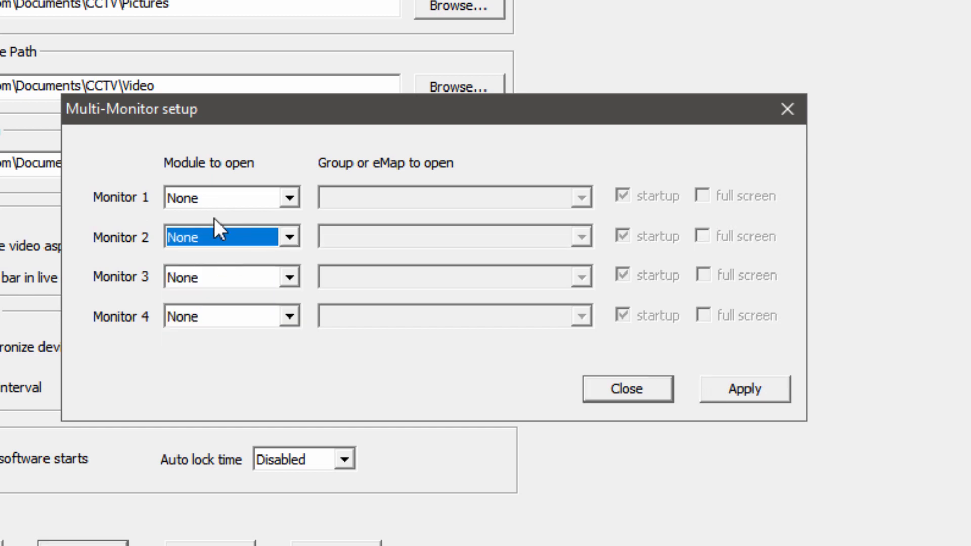
click(230, 198)
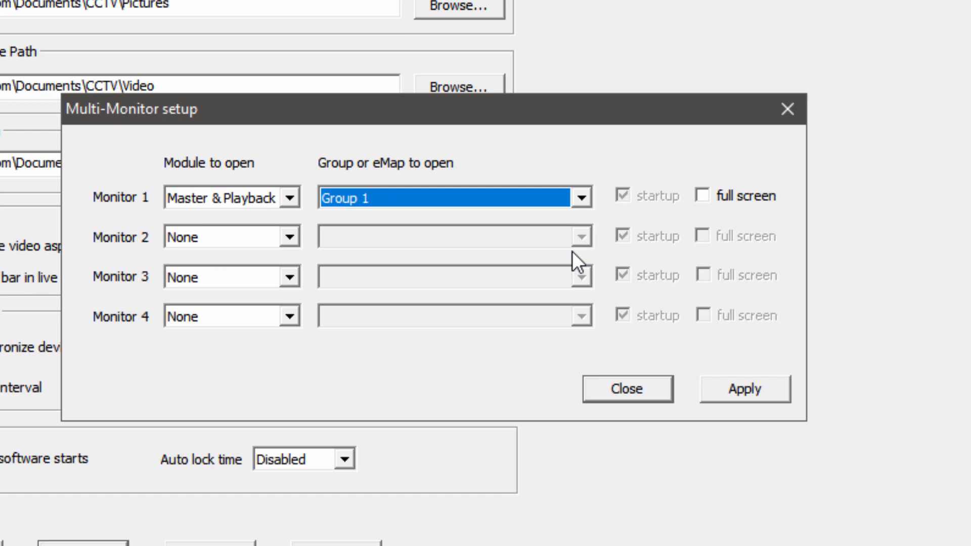
mouse_move(244, 297)
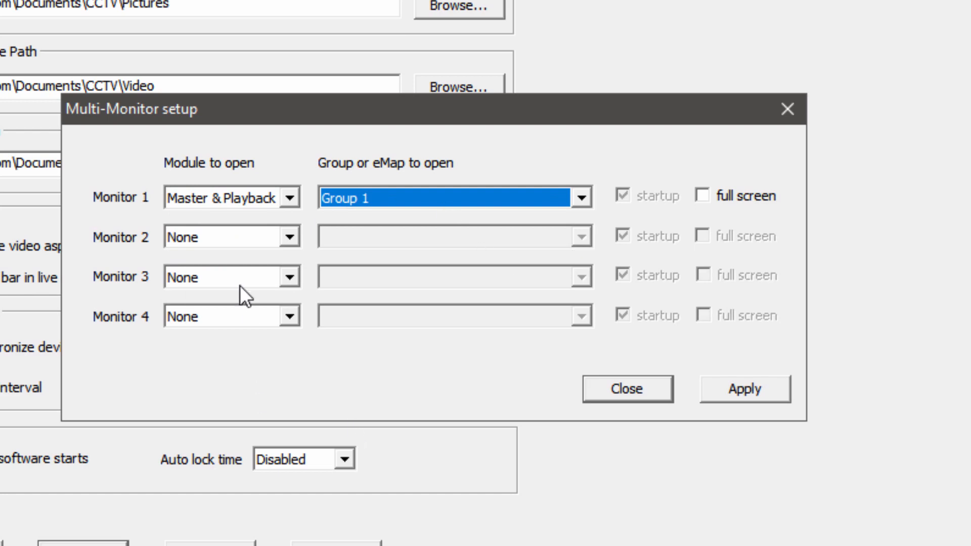
mouse_move(280, 259)
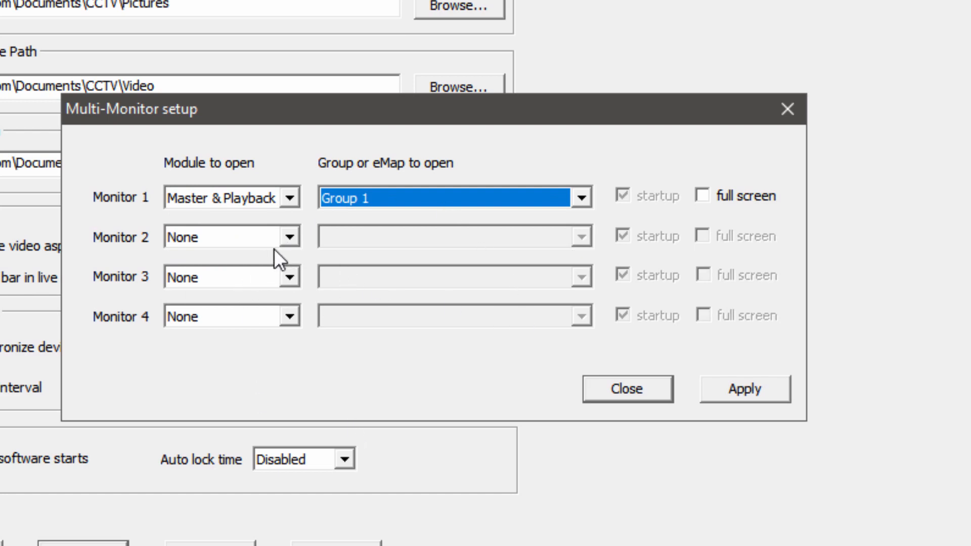
mouse_move(396, 275)
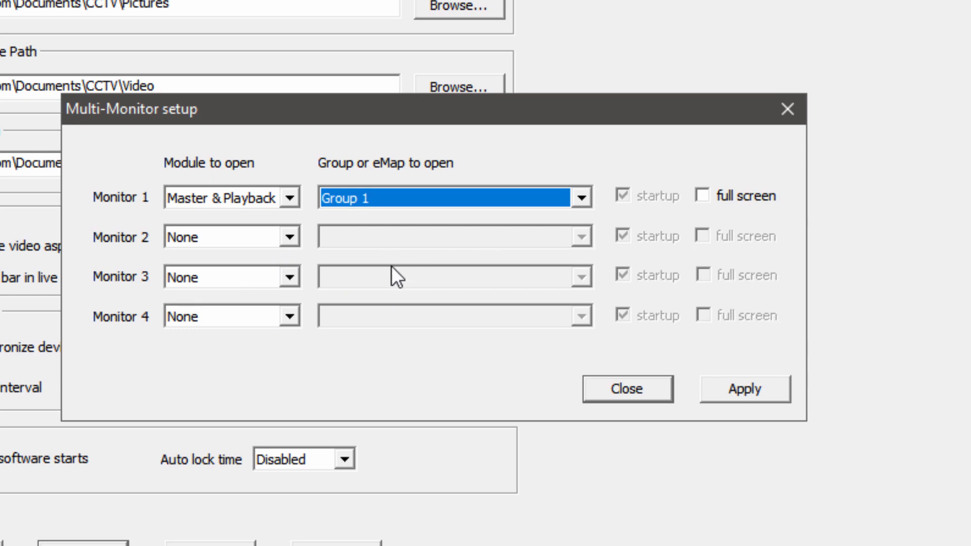
mouse_move(412, 204)
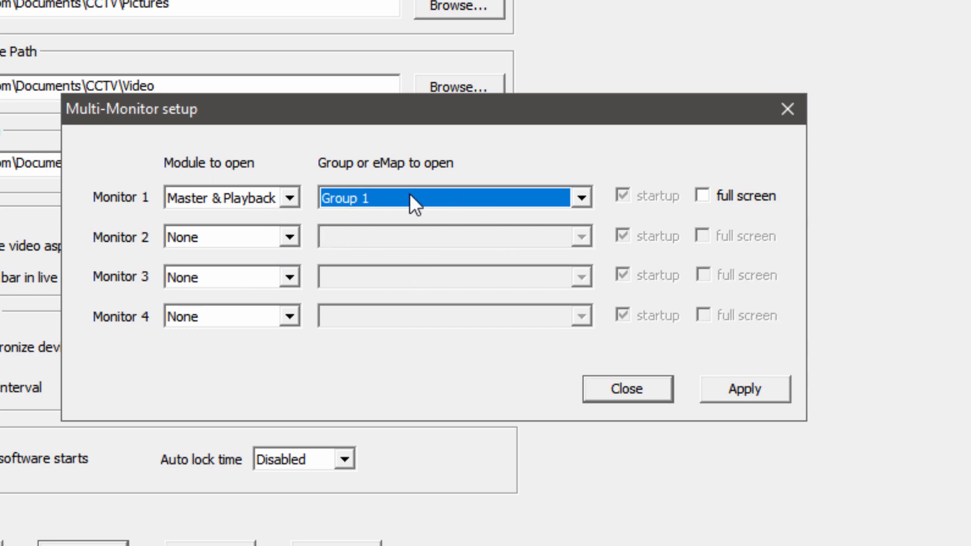
mouse_move(293, 207)
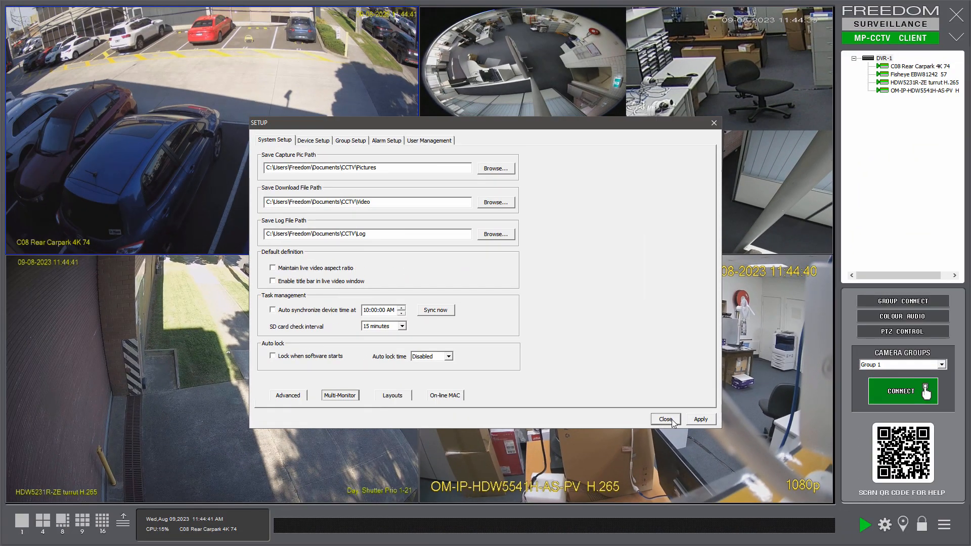
- Close Setup and switch the device tree to Show Camera List Only for DVR-1's cameras
click(665, 419)
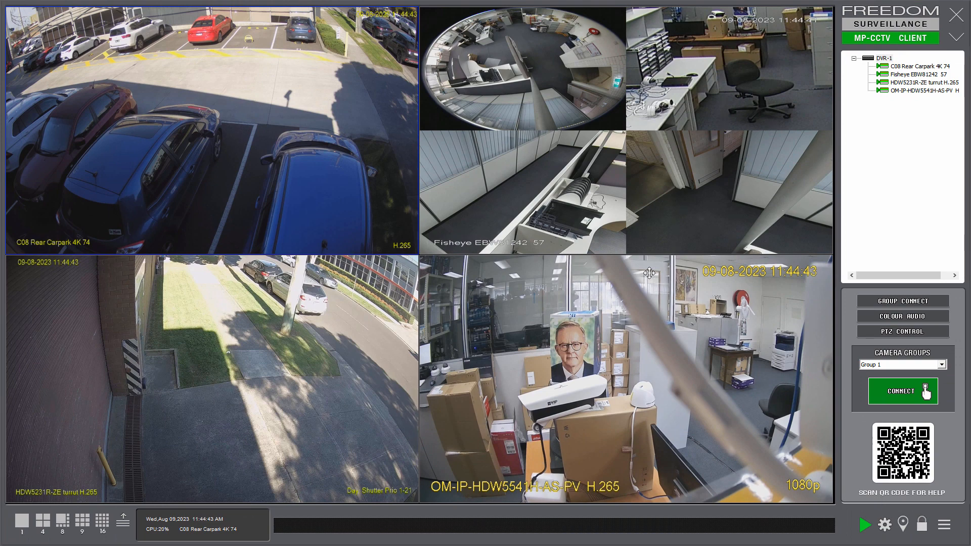
mouse_move(292, 69)
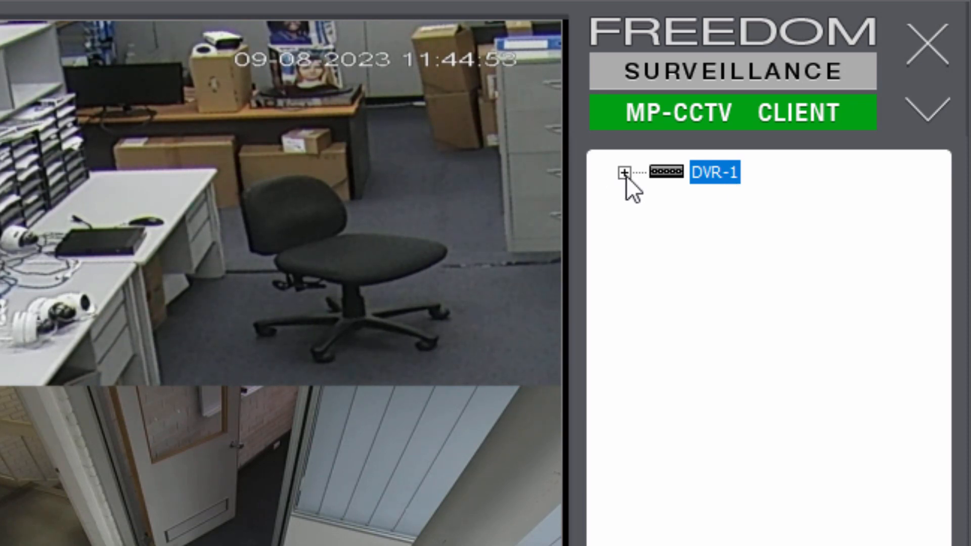
click(625, 172)
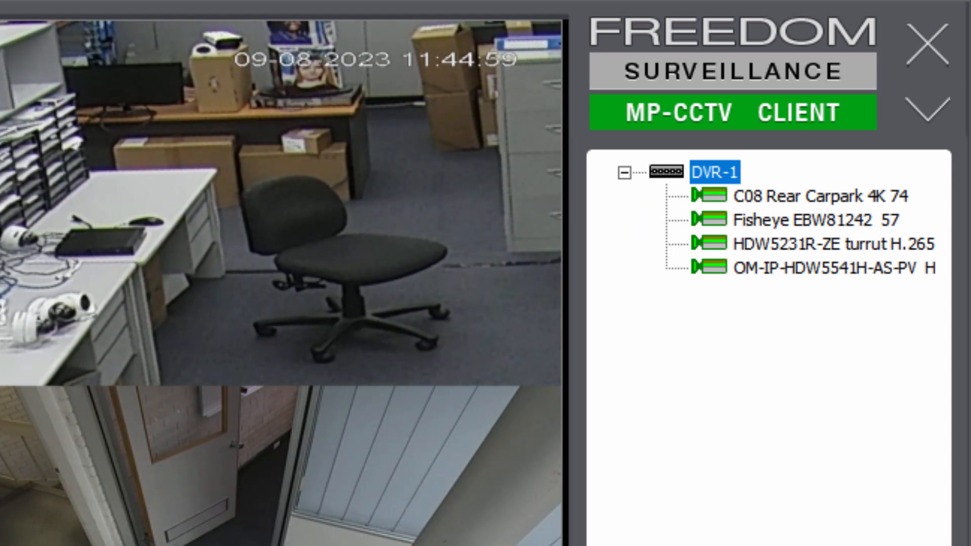
right_click(823, 241)
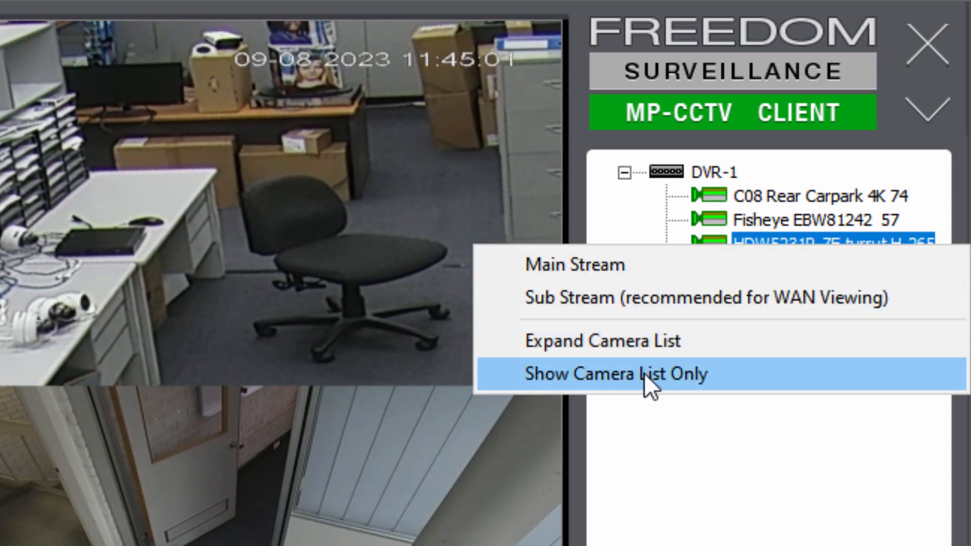
click(619, 374)
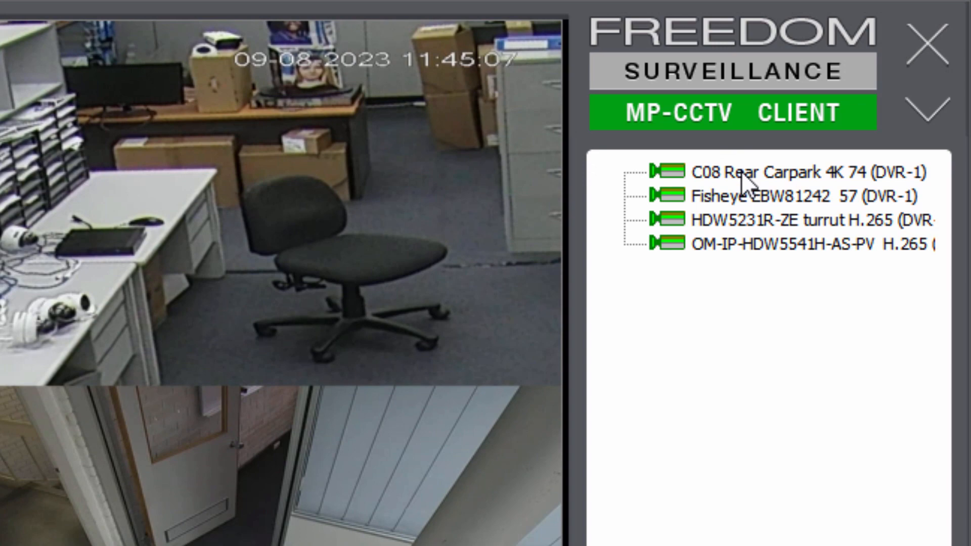
mouse_move(720, 464)
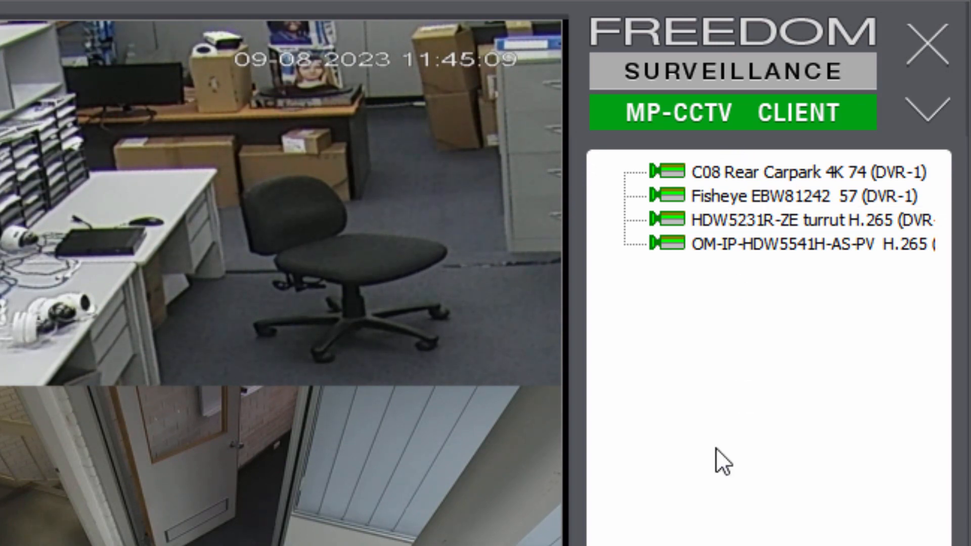
click(901, 391)
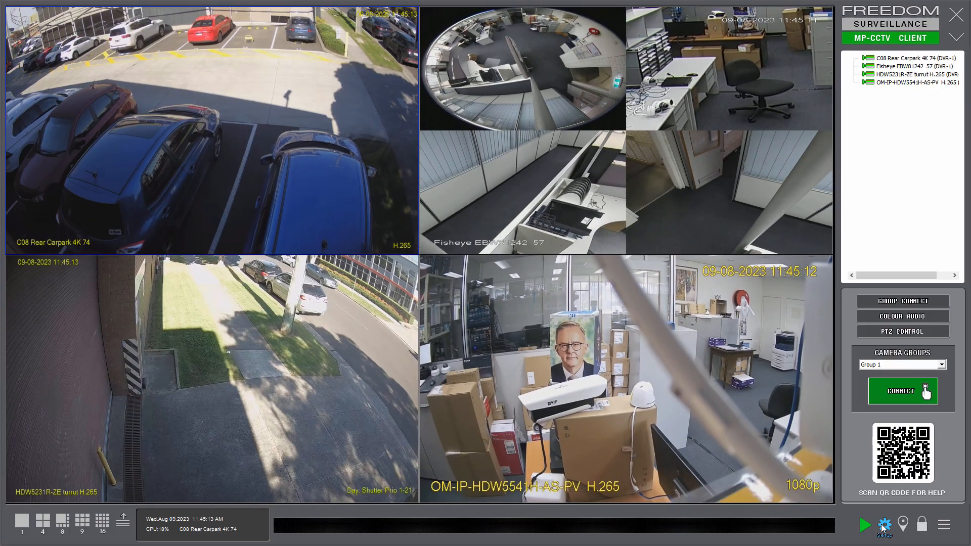
- Enable 'Display only camera list (exclude device)' under Advanced setup and restart now to apply it
click(886, 523)
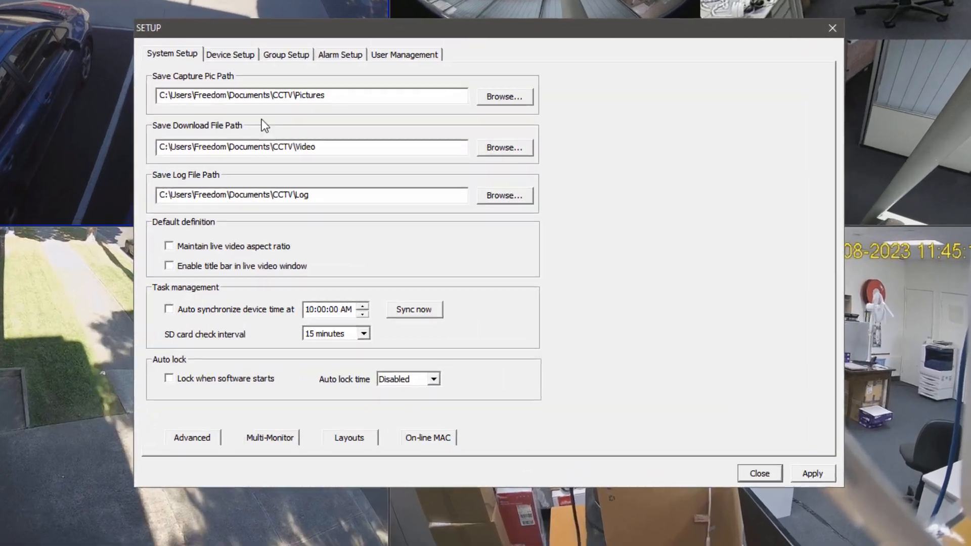
click(191, 438)
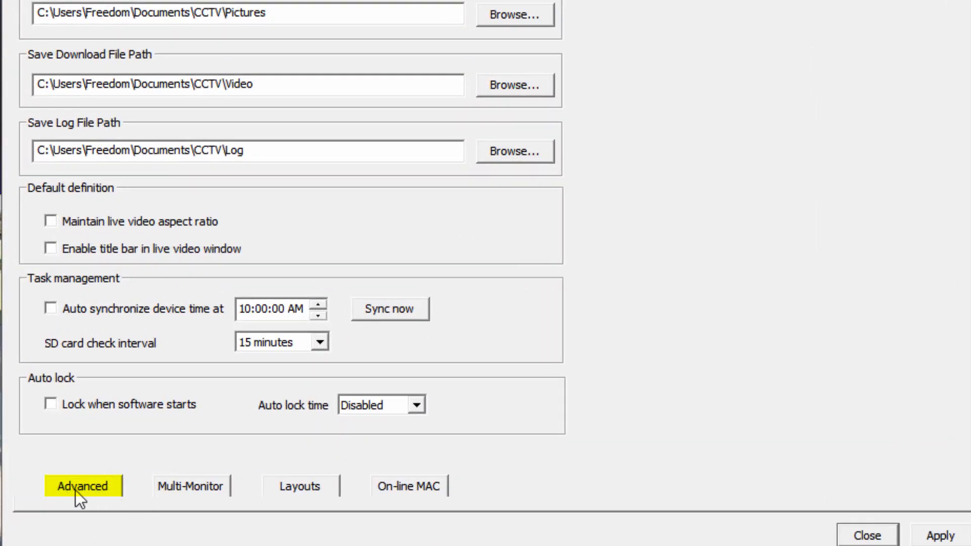
click(82, 486)
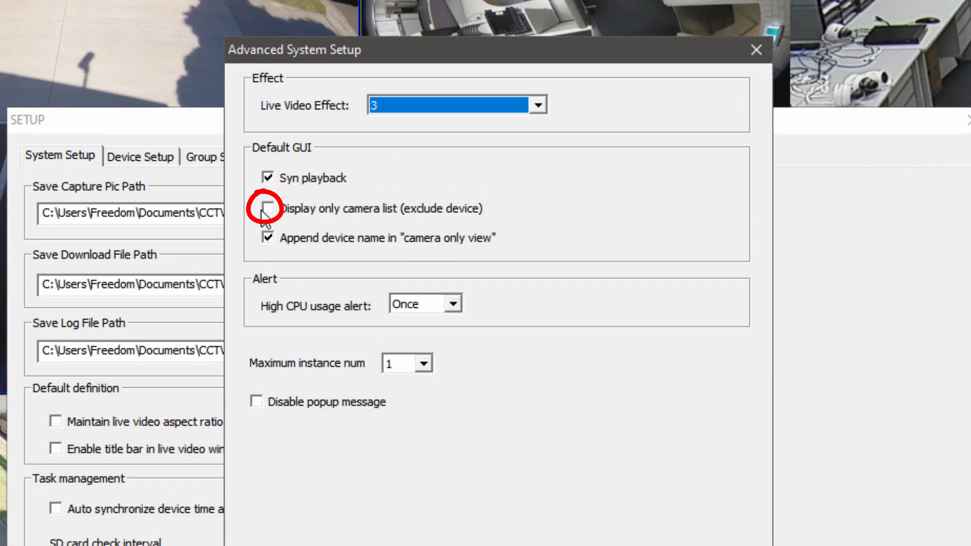
click(266, 215)
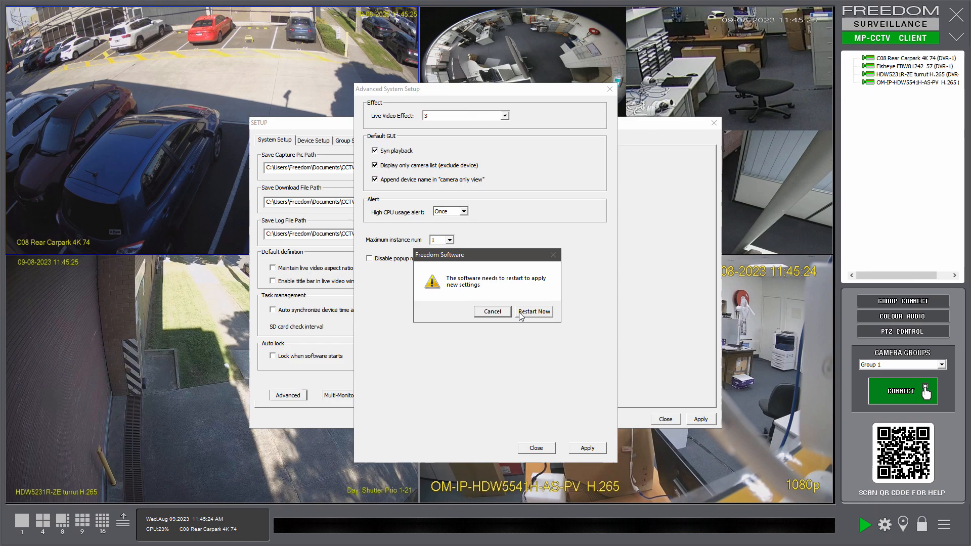
click(533, 311)
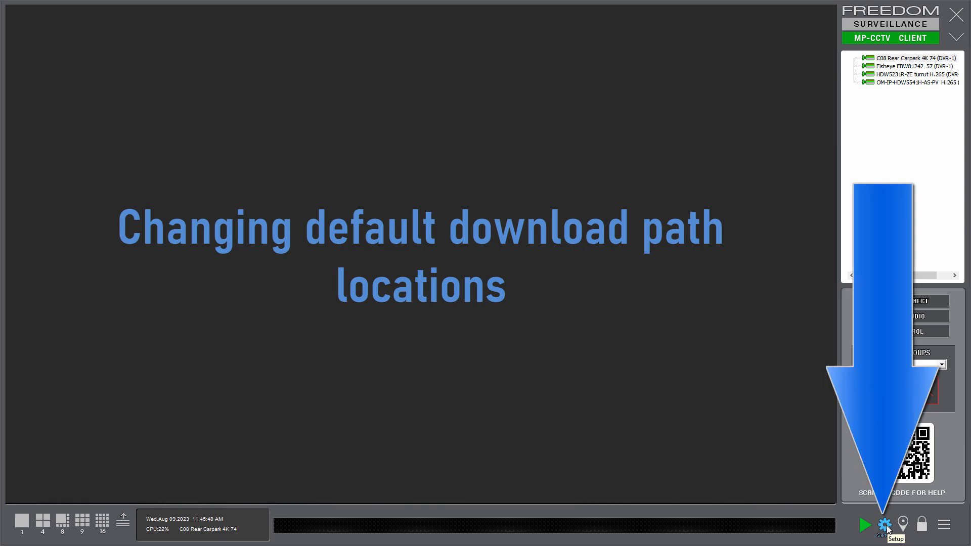
- Review the Save Capture Pic, Download and Log paths under Documents\CCTV and dismiss the notification with OK
click(884, 526)
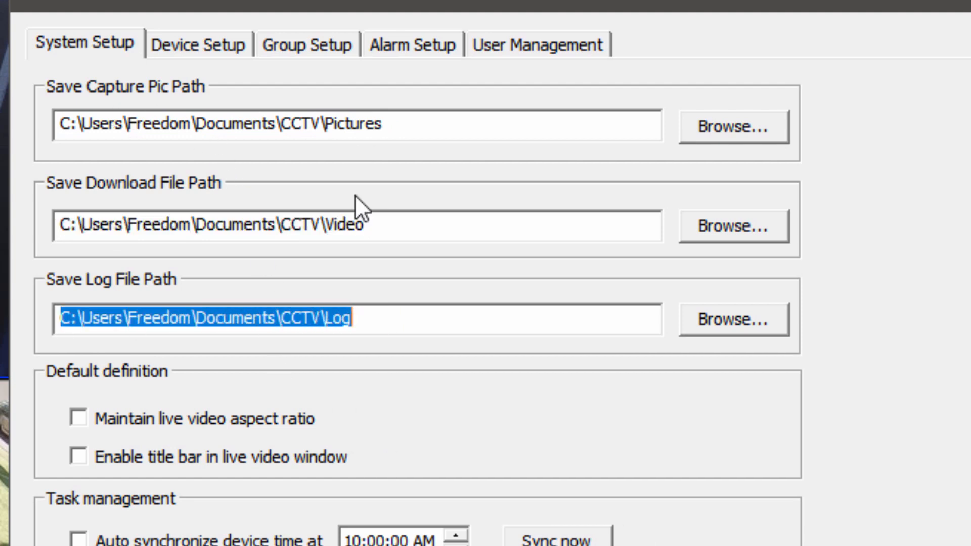
mouse_move(514, 429)
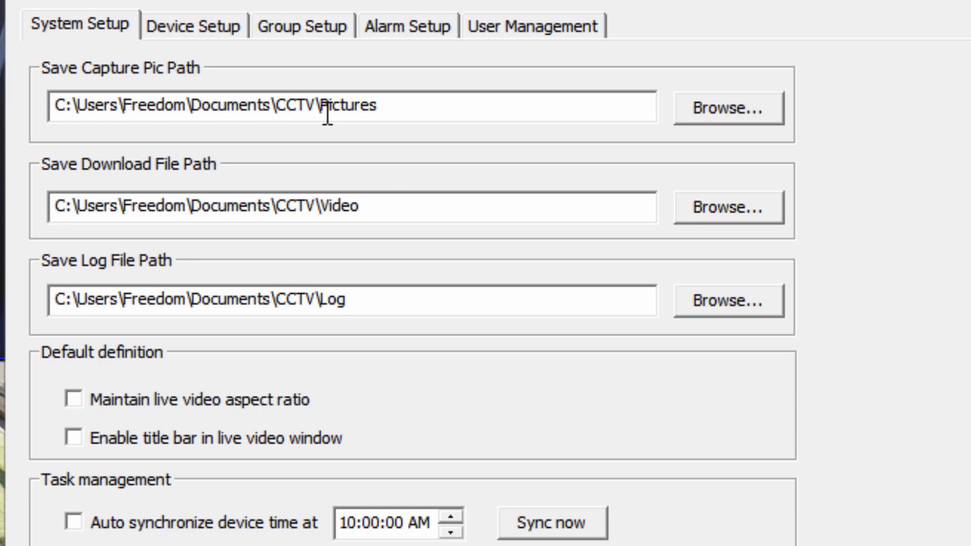
click(64, 104)
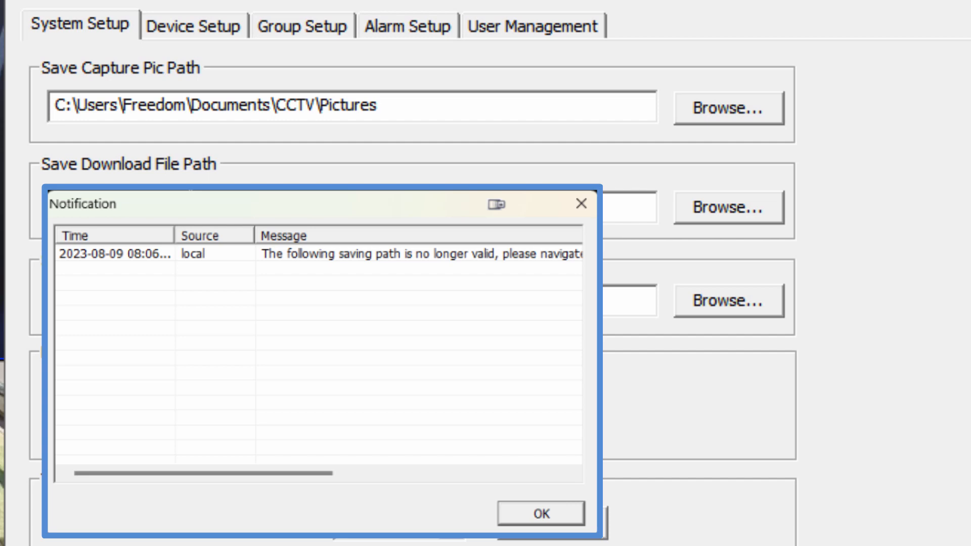
click(540, 513)
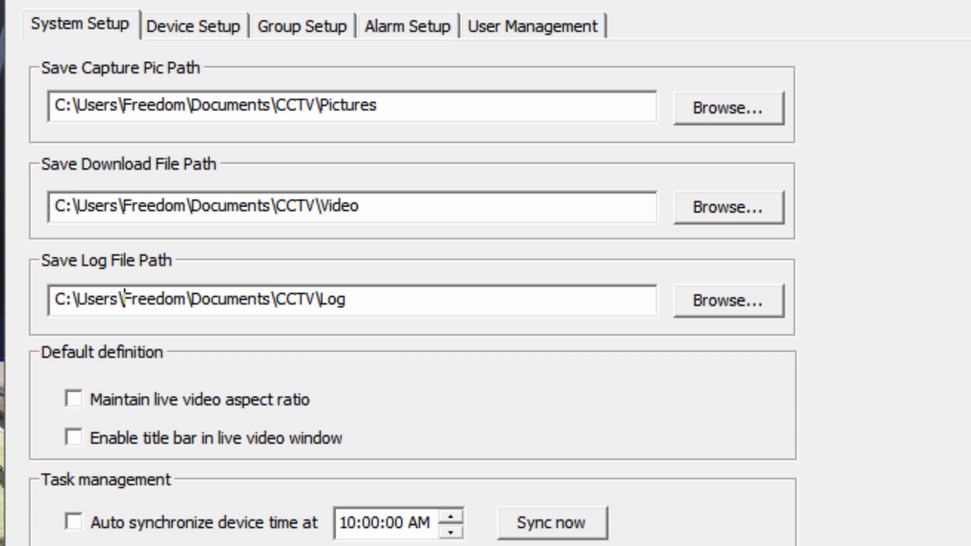
mouse_move(179, 464)
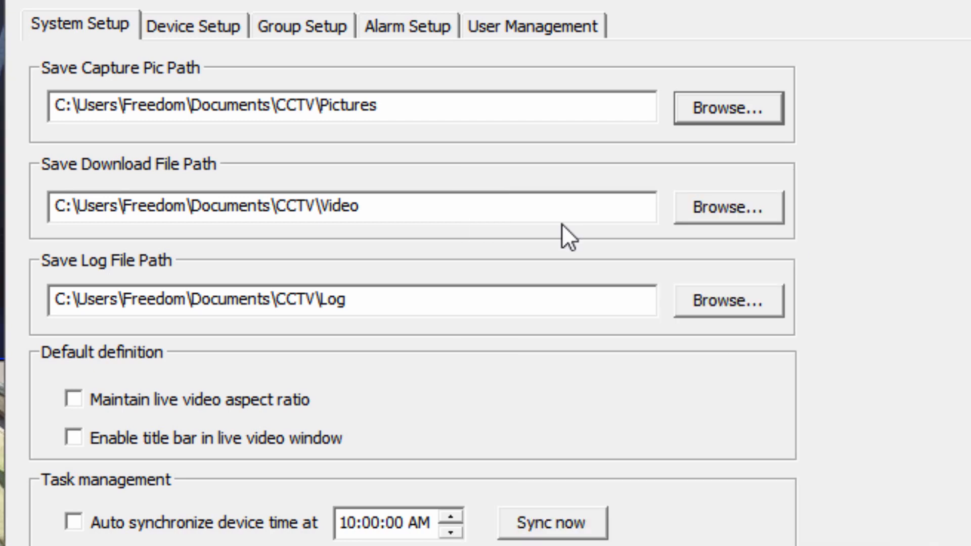
mouse_move(738, 222)
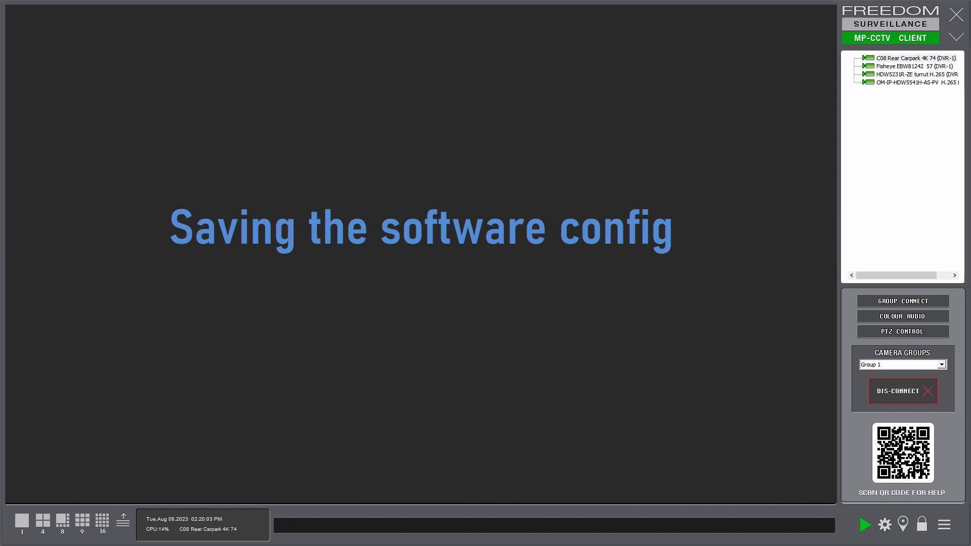
mouse_move(607, 540)
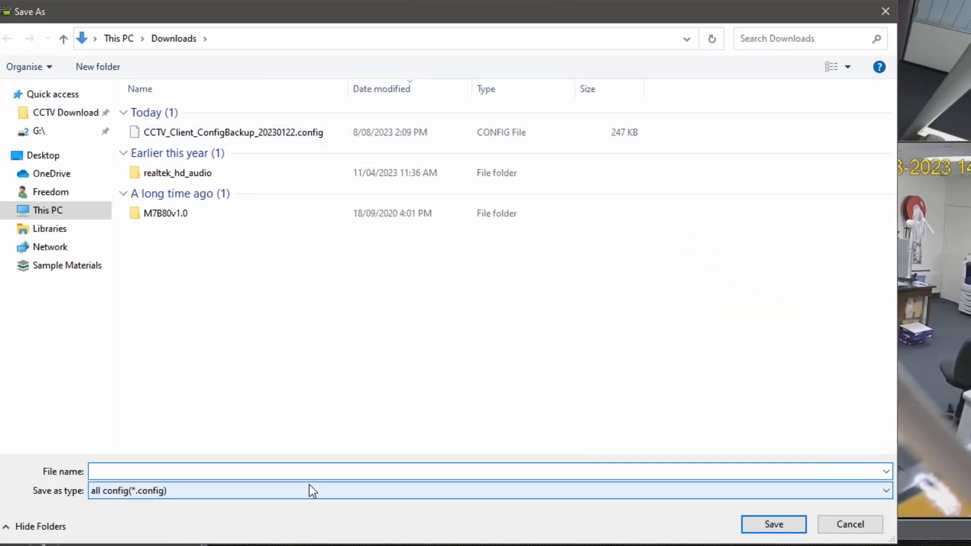
- Save the config backup to Downloads as CCTV_Client_ConfigBackup_20230808.config
click(233, 132)
text(CCTV_Client_ConfigBackup_20230808.config)
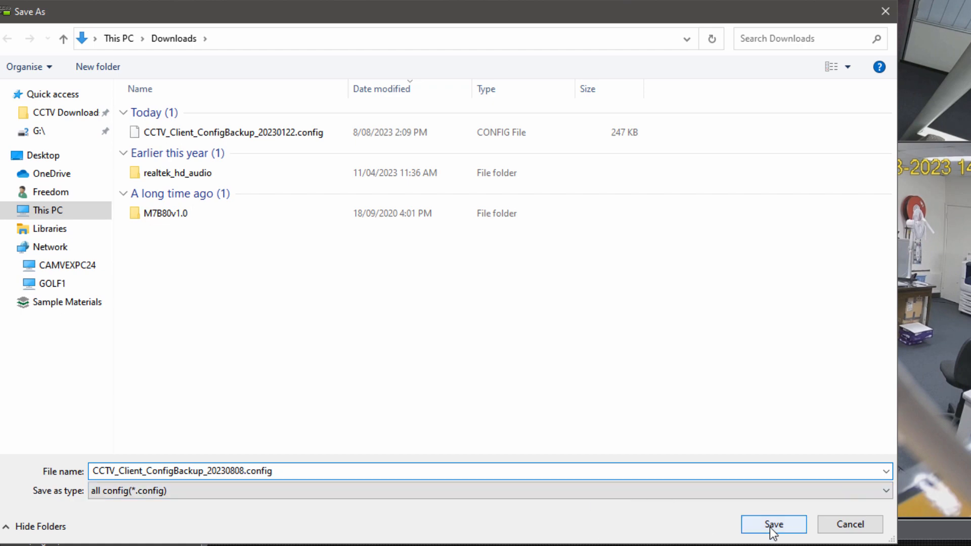
click(774, 524)
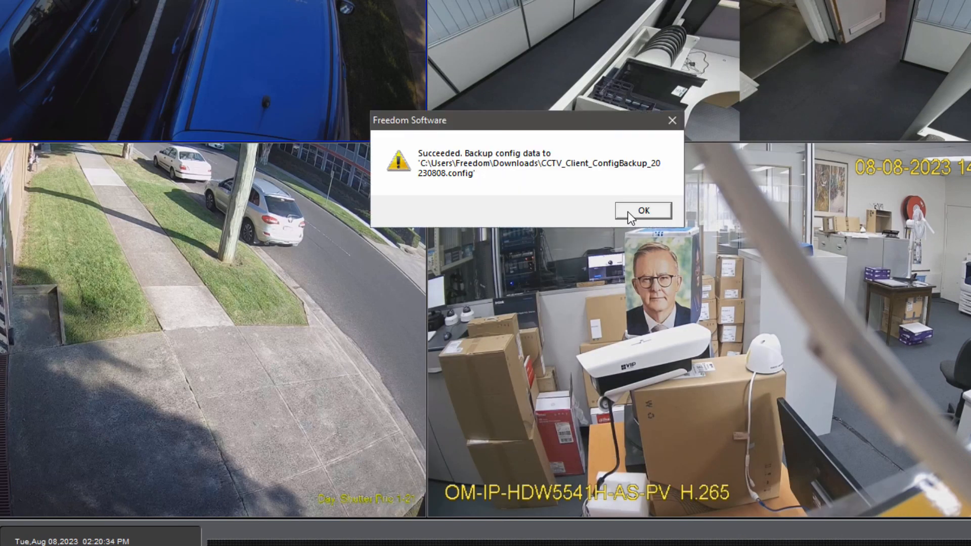